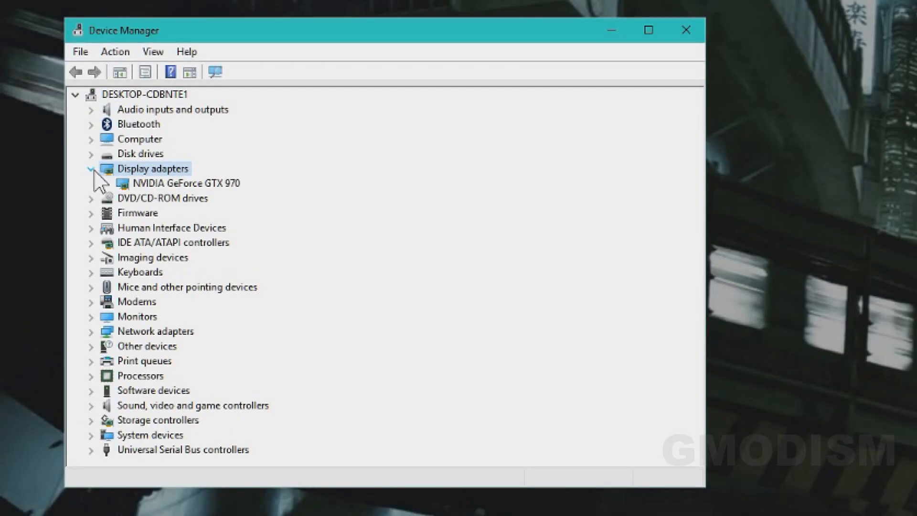
mouse_move(189, 200)
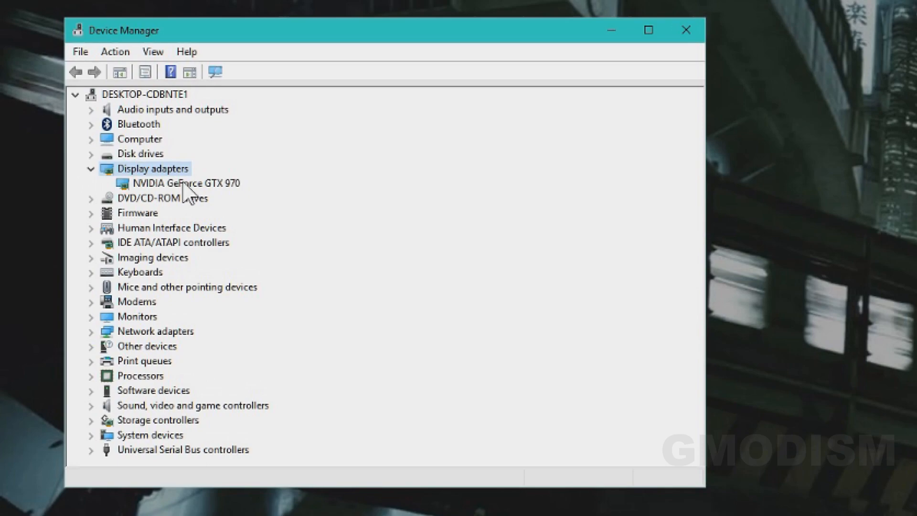
Step: Inspect the GTX 970, then have Windows update the Intel HD Graphics 620 driver
double_click(178, 183)
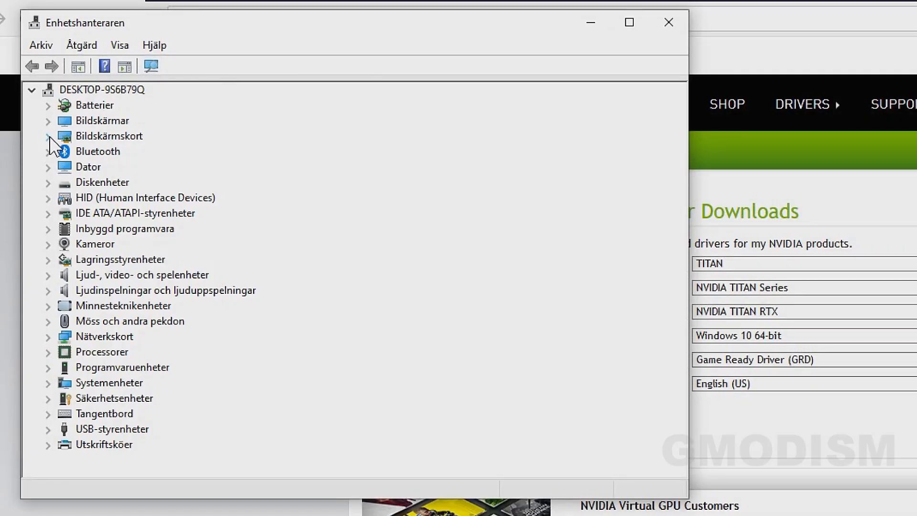
left_click(48, 135)
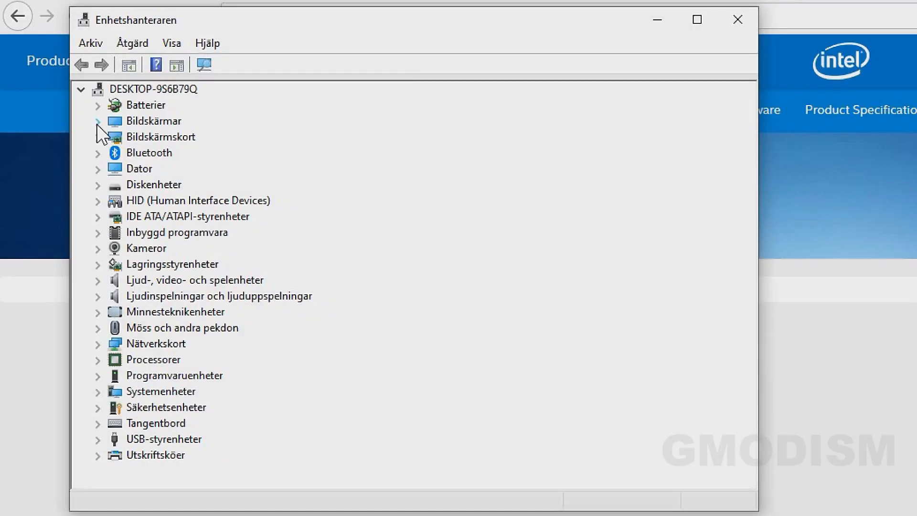
left_click(142, 89)
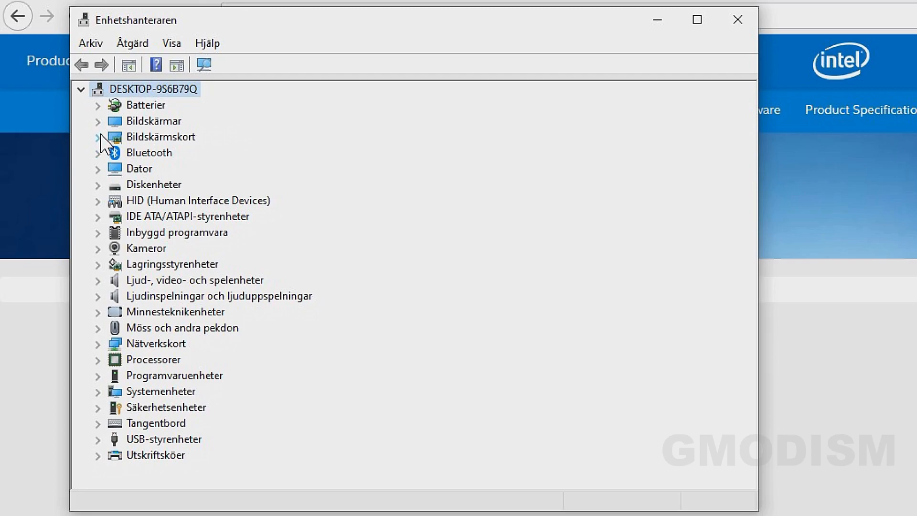
left_click(97, 137)
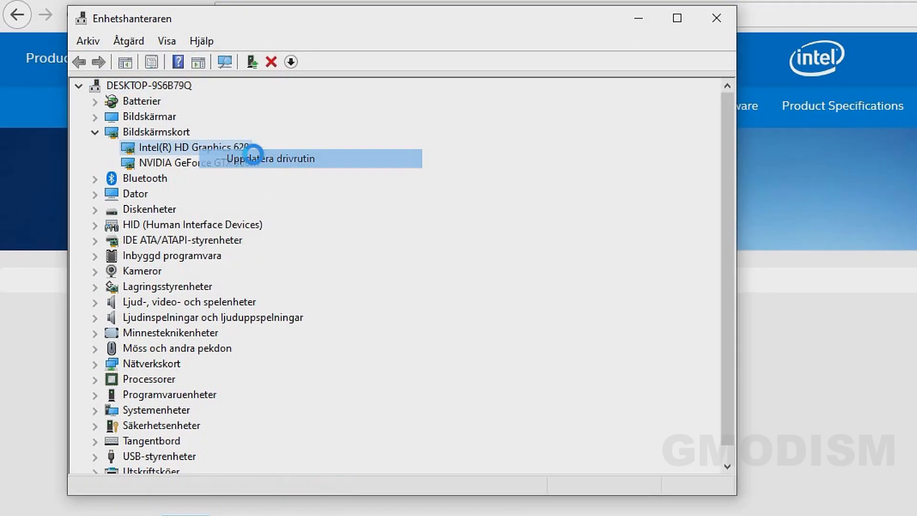
left_click(270, 158)
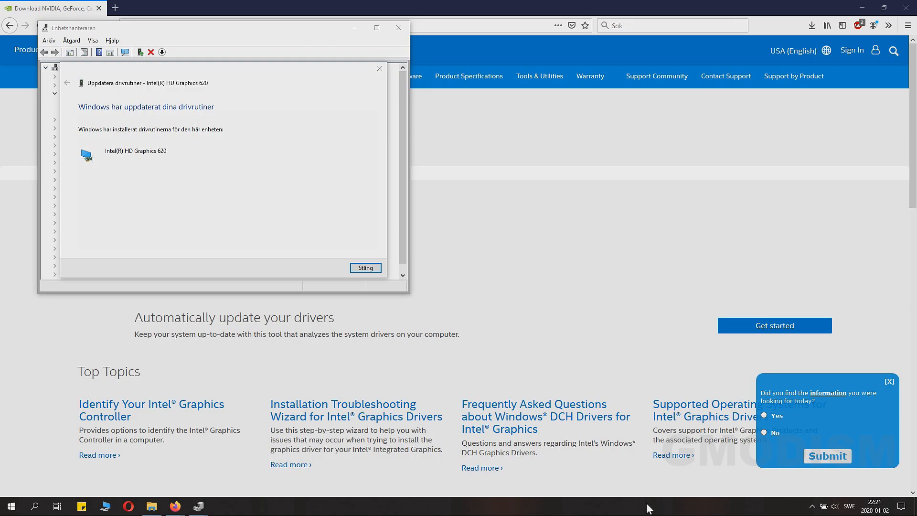
mouse_move(423, 420)
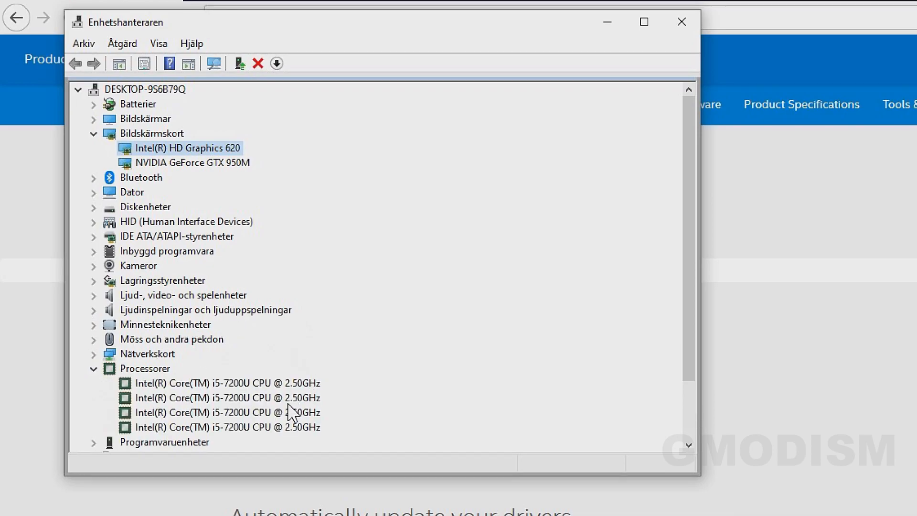
Step: Expand Processorer to read the CPU model, listed as Intel Core i5-7200U
left_click(227, 398)
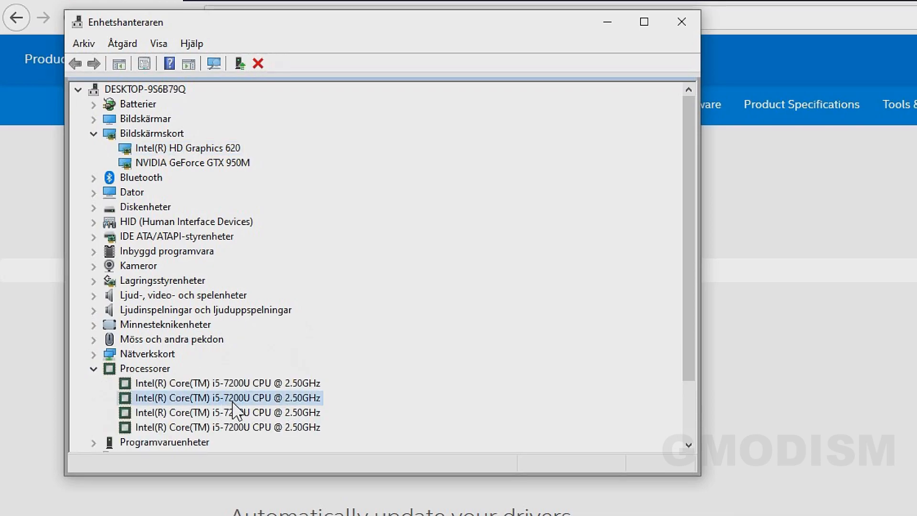
mouse_move(251, 417)
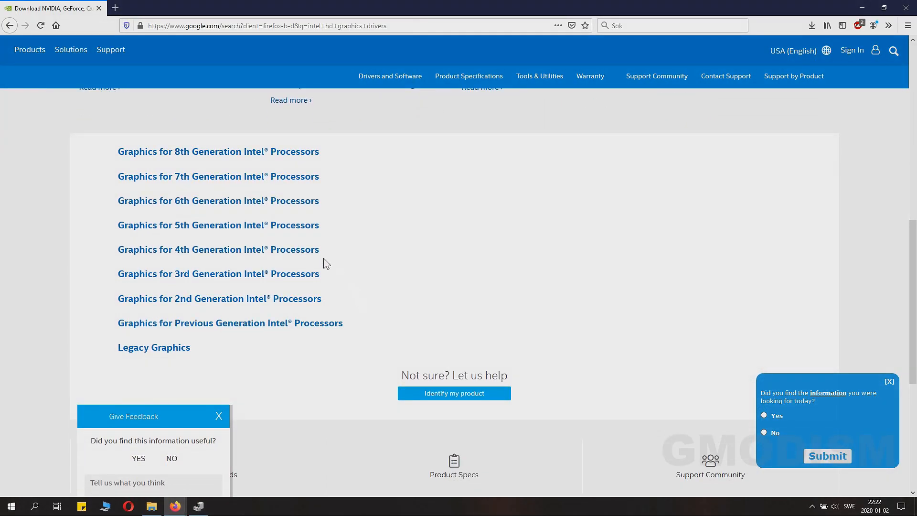
Step: Open Graphics for 7th Generation Intel Processors, then the Intel HD Graphics 620 page
left_click(218, 177)
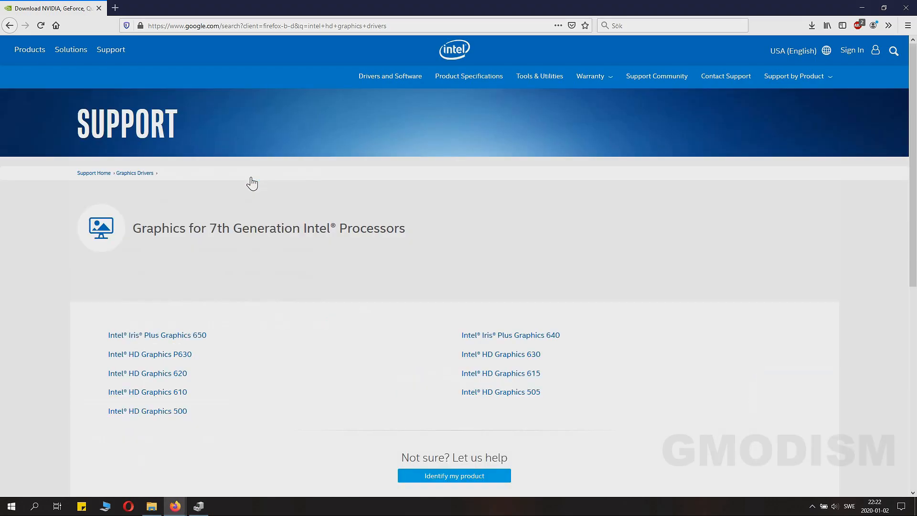
scroll("down", 3)
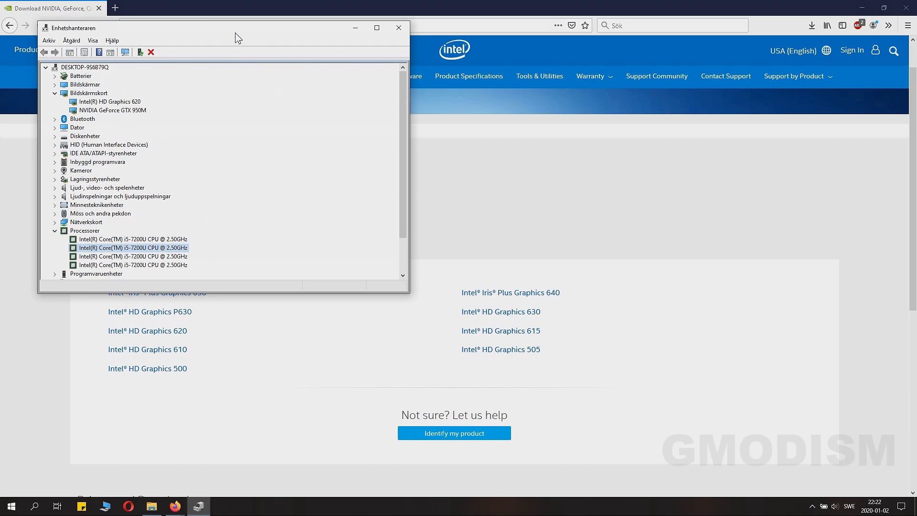
left_click_drag(238, 38, 426, 219)
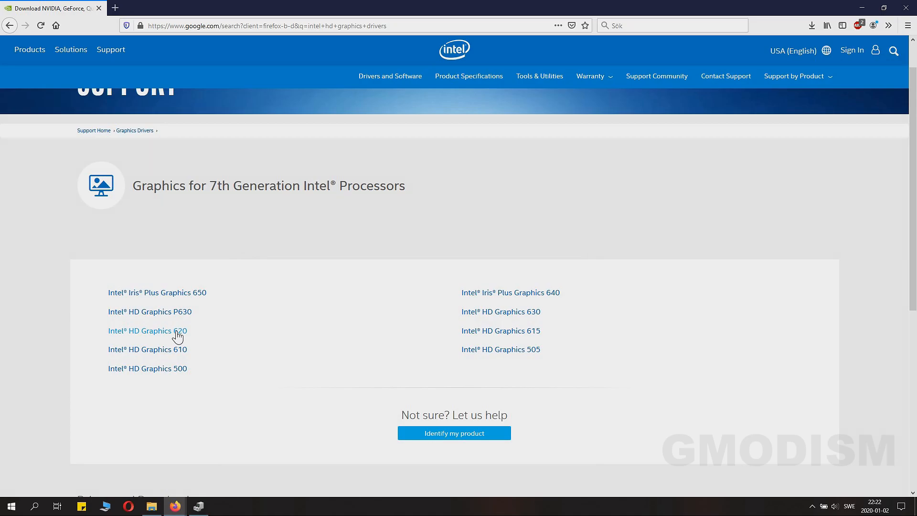
left_click(147, 331)
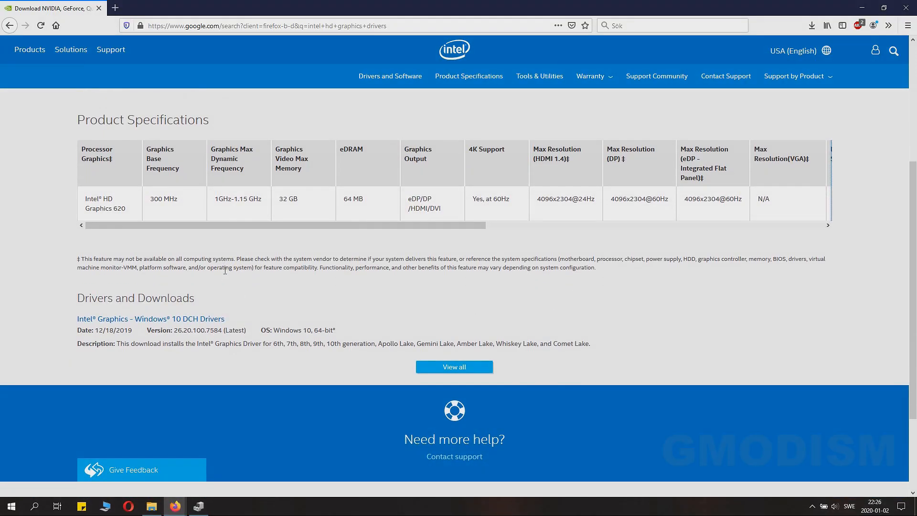
mouse_move(455, 371)
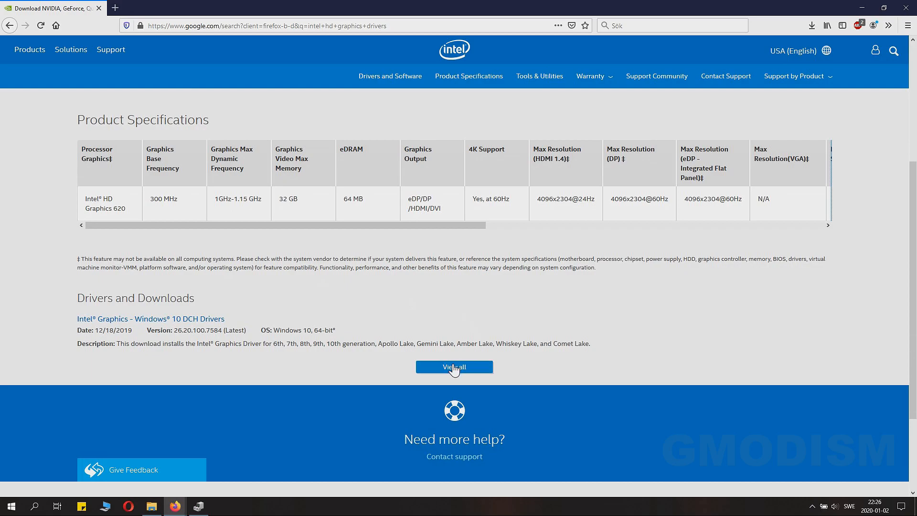
Step: Download the latest Windows 10 DCH driver installer, igfx_win10_100.7584.exe, from all downloads
left_click(455, 367)
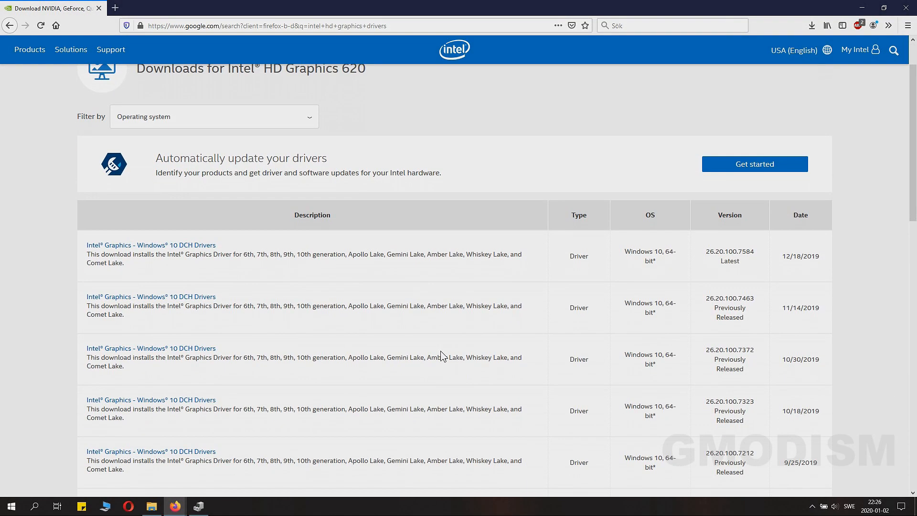
scroll("down", 3)
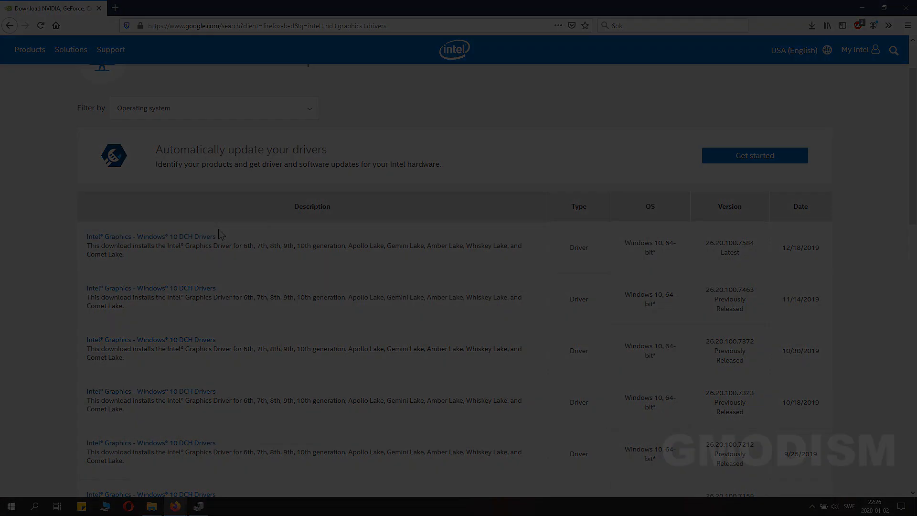
left_click(150, 236)
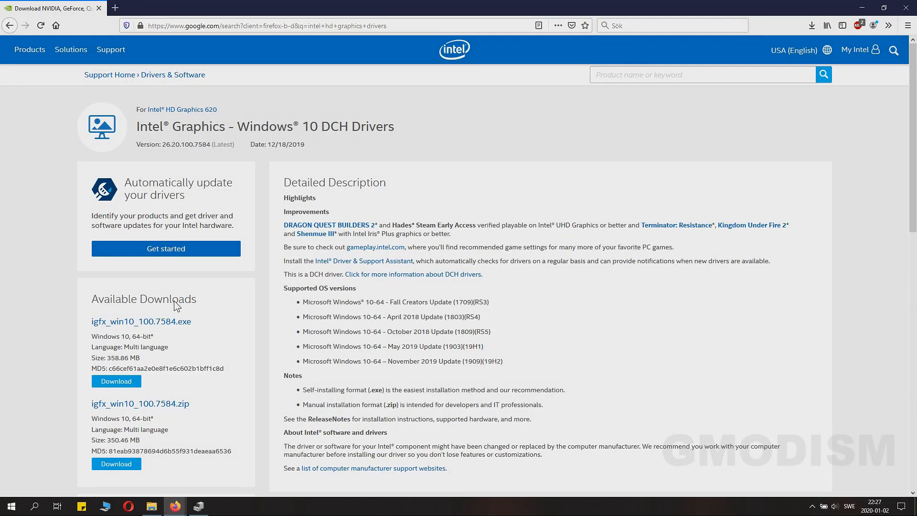
scroll("down", 3)
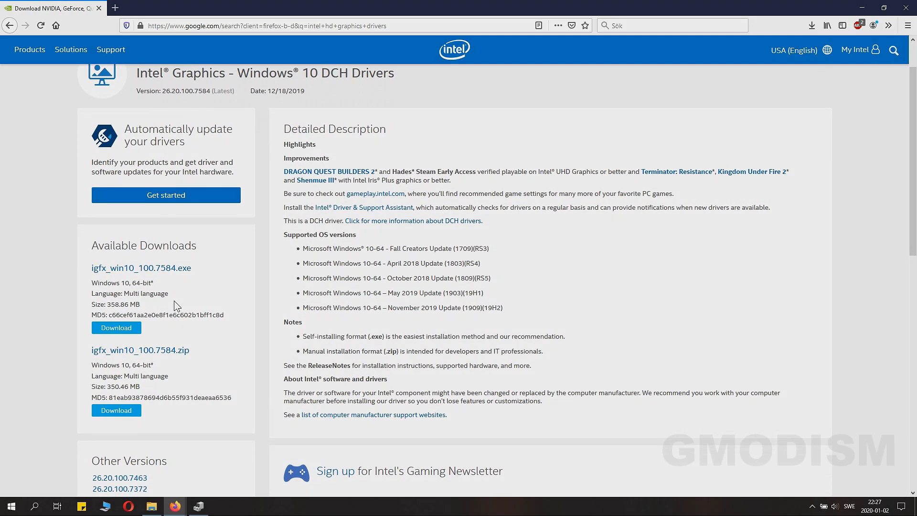
scroll("down", 3)
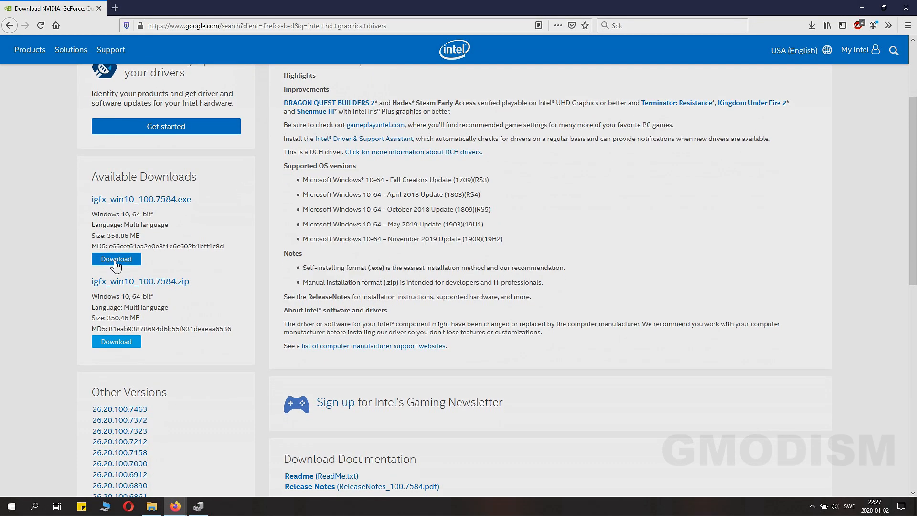
left_click(116, 259)
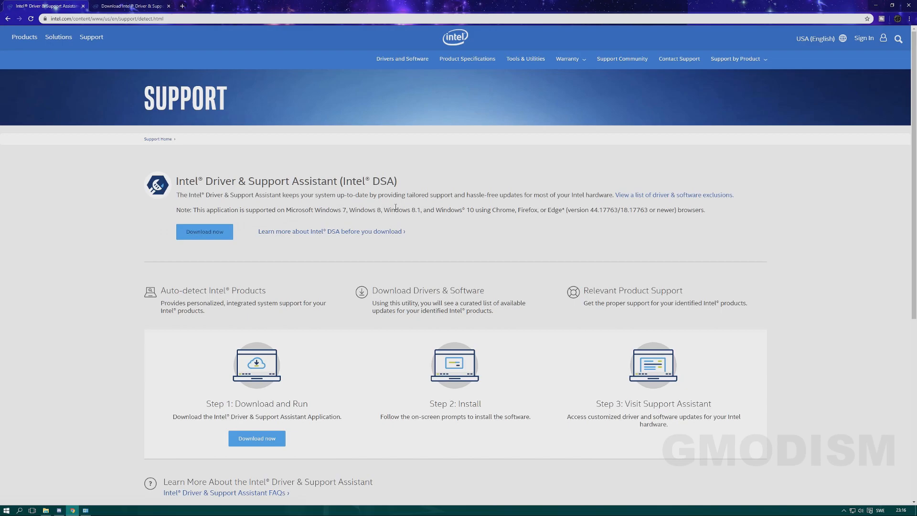
Step: Download and install Intel Driver & Support Assistant, accepting the license and improvement program, then restart
left_click(204, 232)
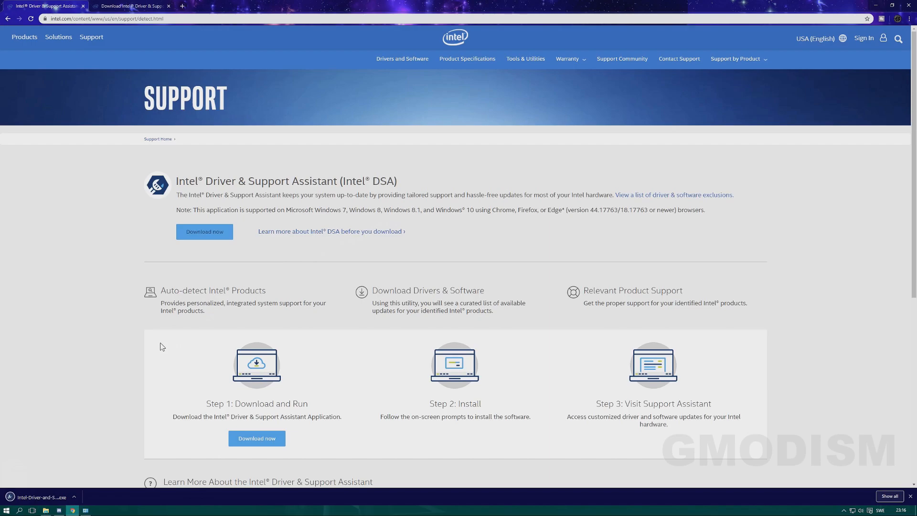
mouse_move(83, 427)
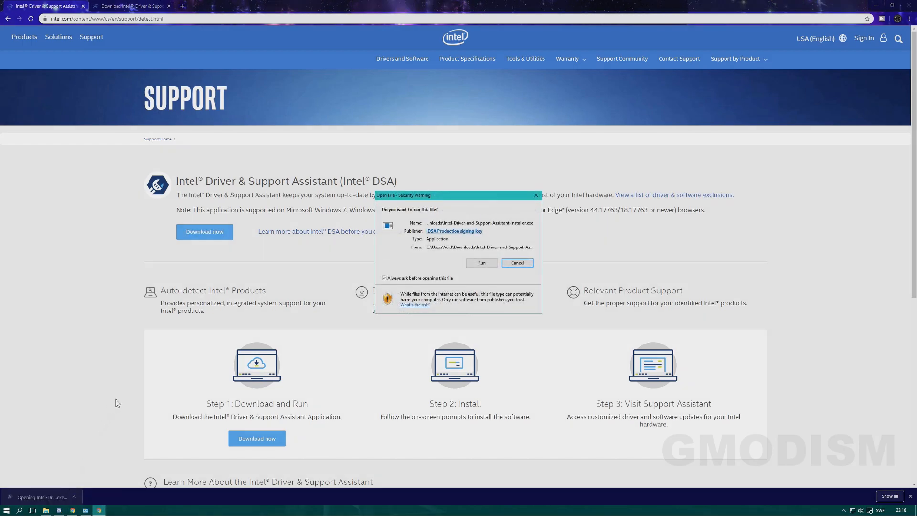
left_click(481, 263)
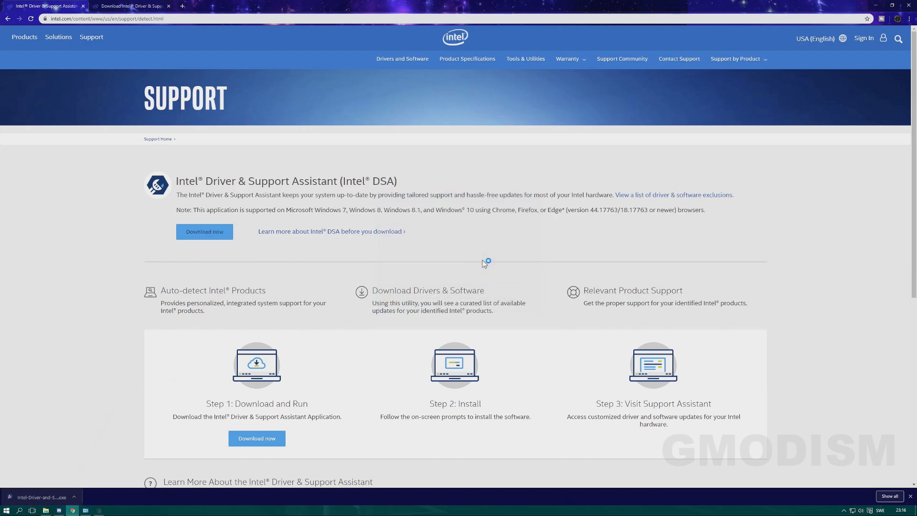
left_click(41, 497)
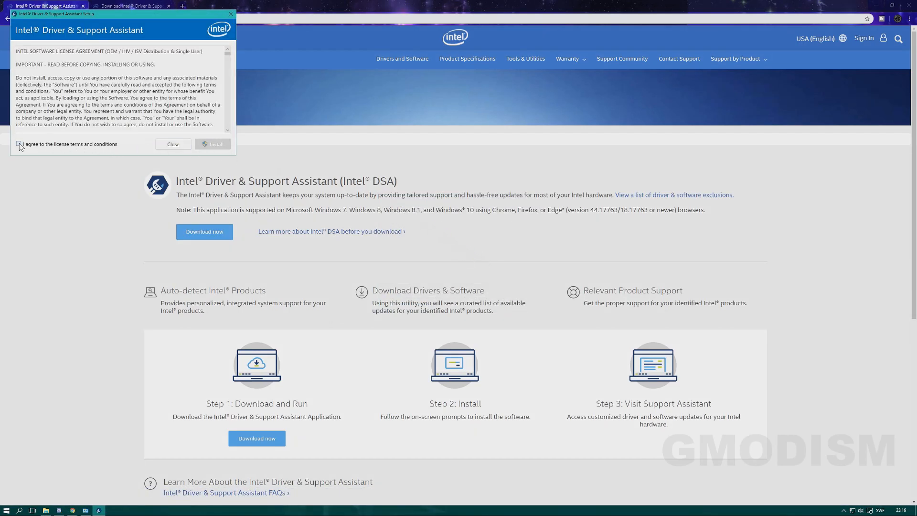
left_click(18, 144)
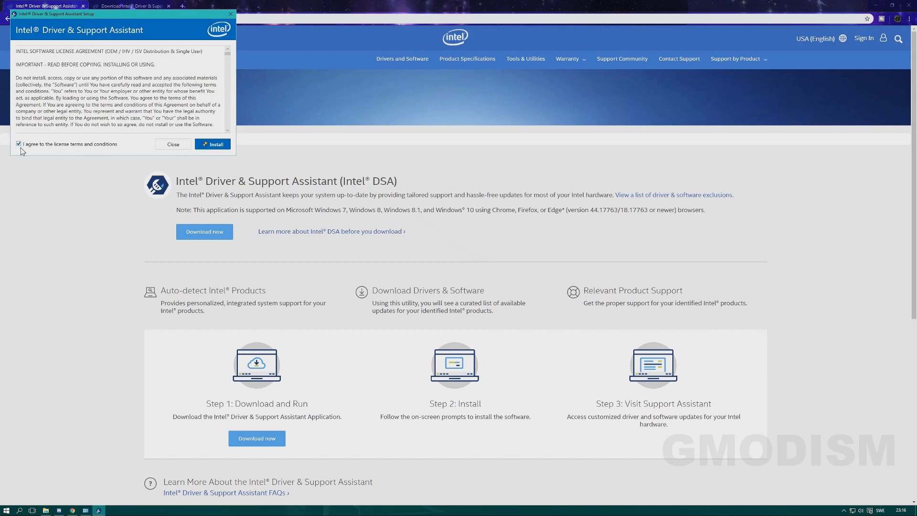
left_click(213, 144)
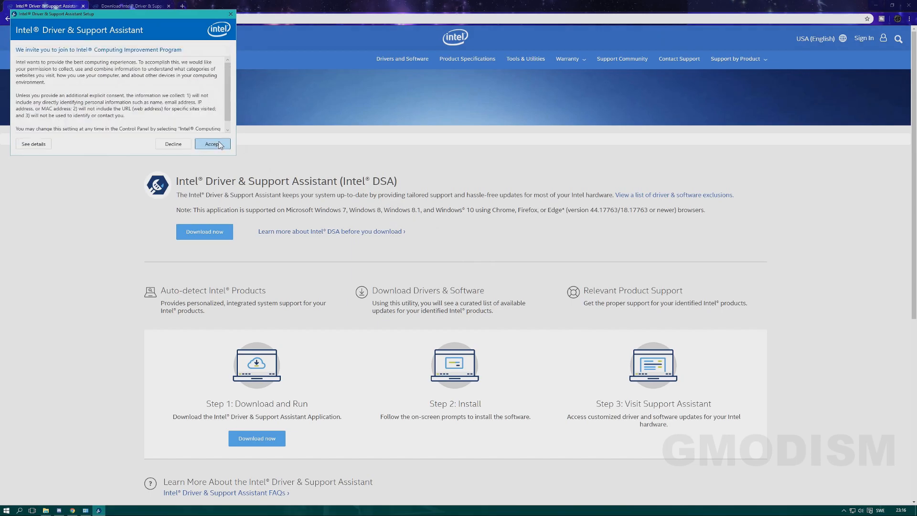
left_click(213, 144)
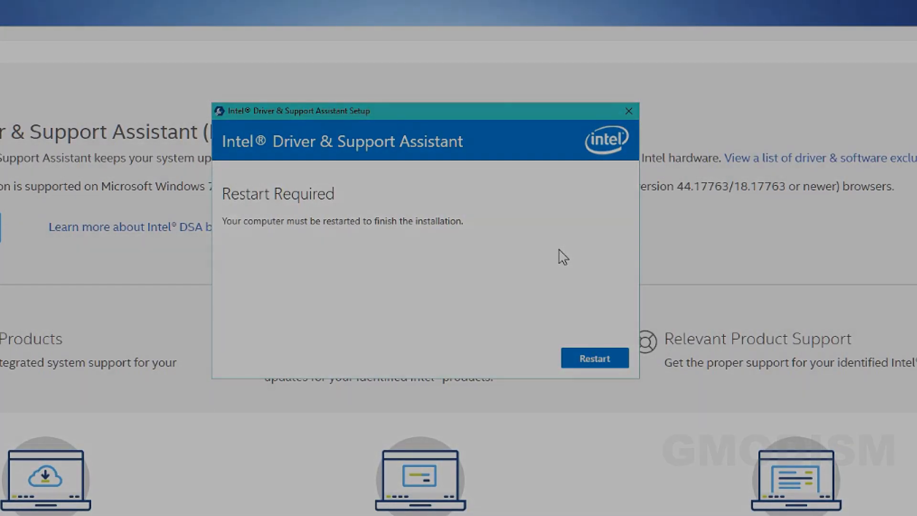
left_click(595, 358)
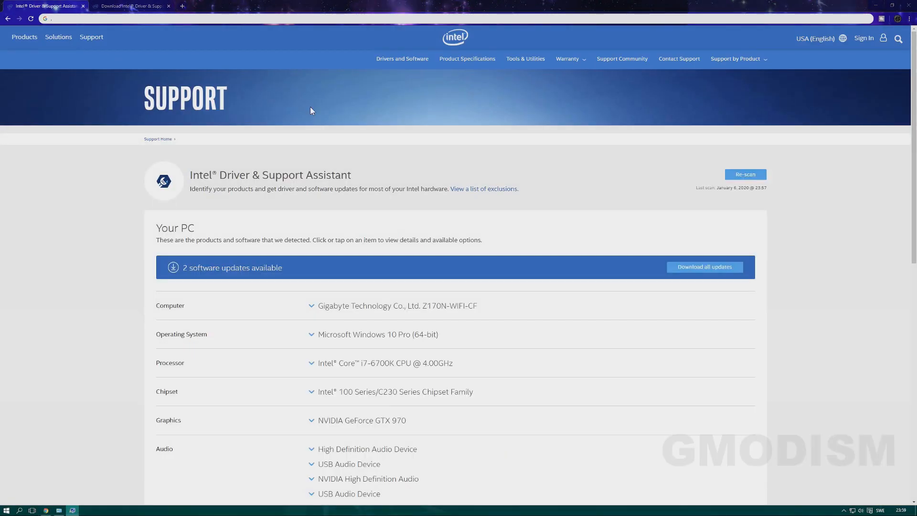
Step: Start 'Install all updates' for the two available updates in the Your PC list
scroll("down", 3)
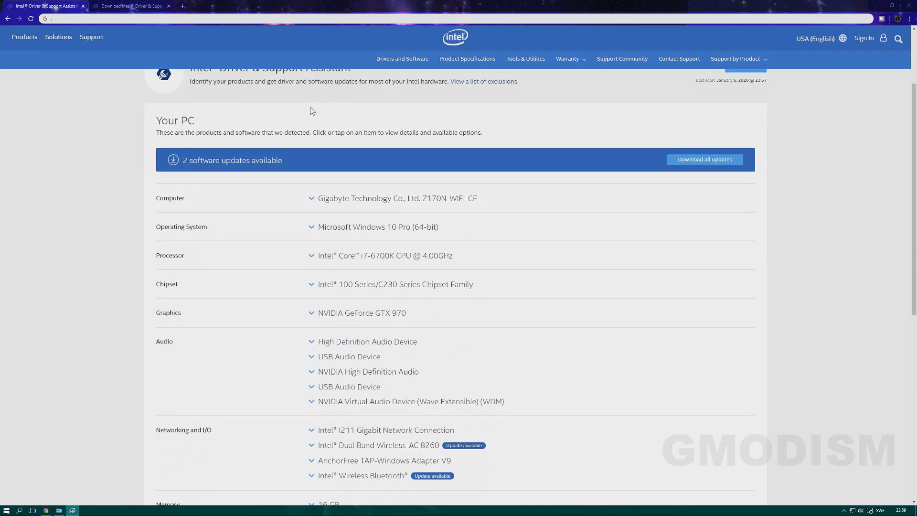
scroll("down", 3)
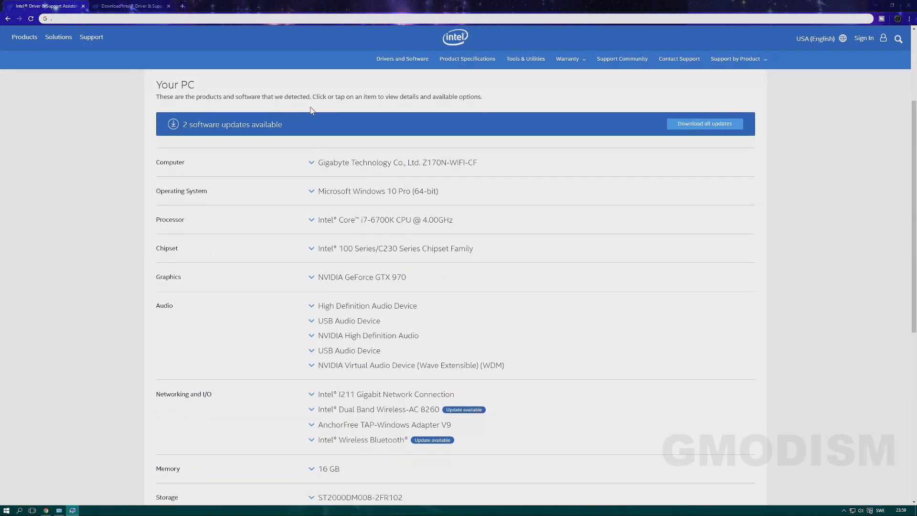
scroll("down", 3)
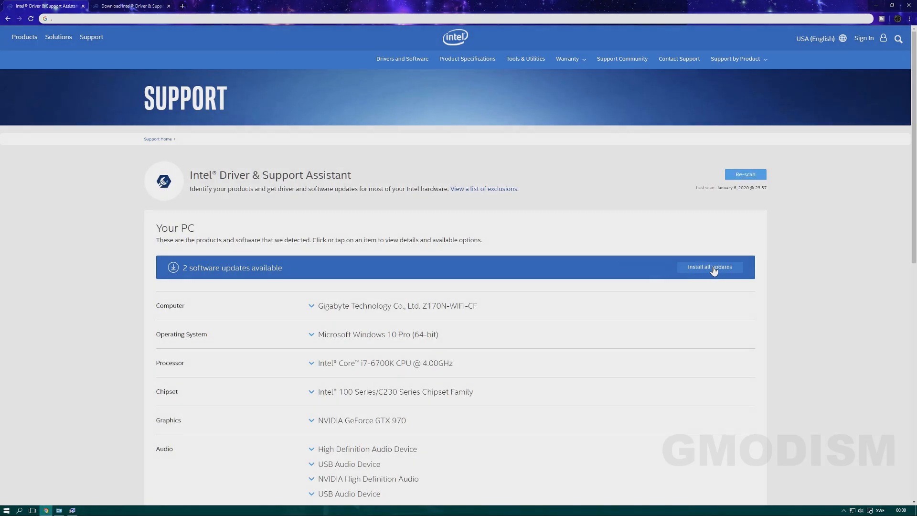
mouse_move(620, 345)
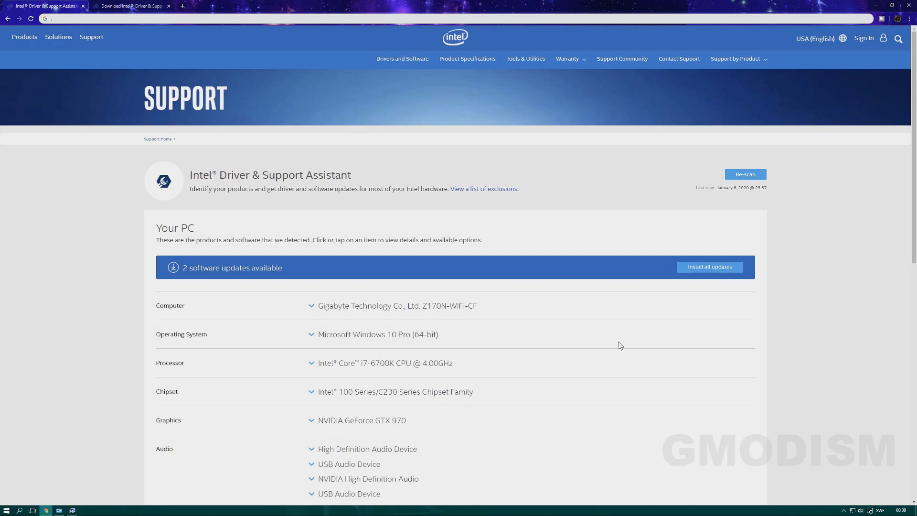
left_click(710, 267)
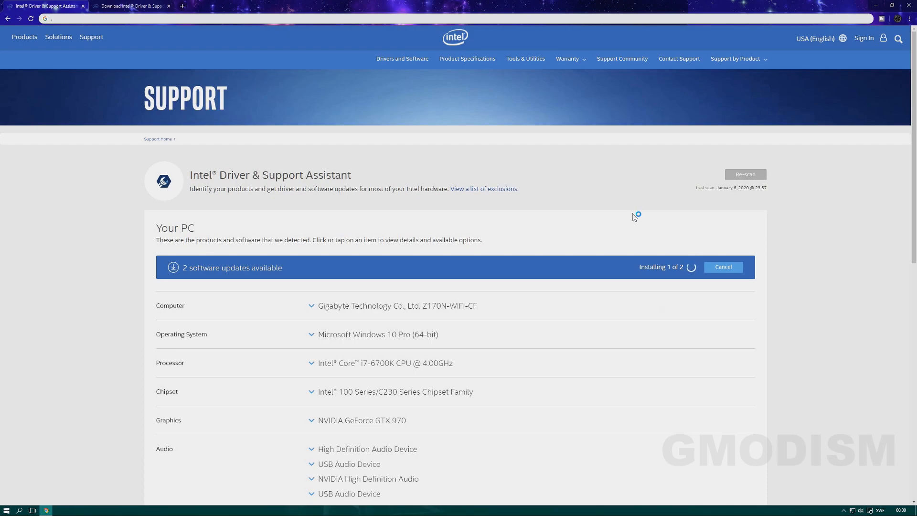
mouse_move(634, 217)
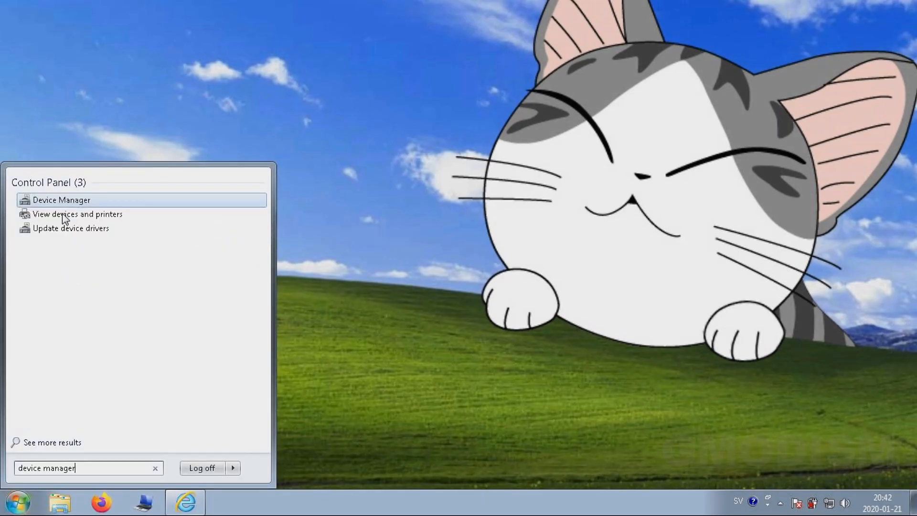
mouse_move(63, 203)
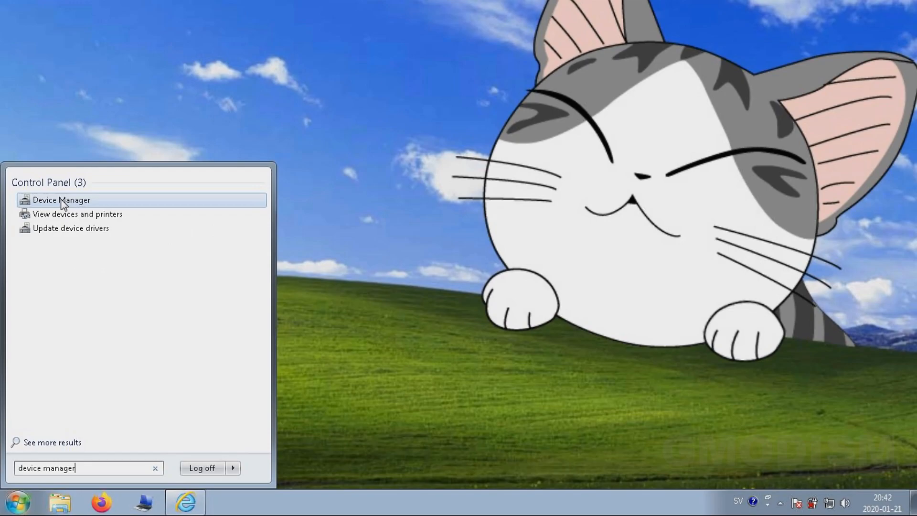
mouse_move(75, 209)
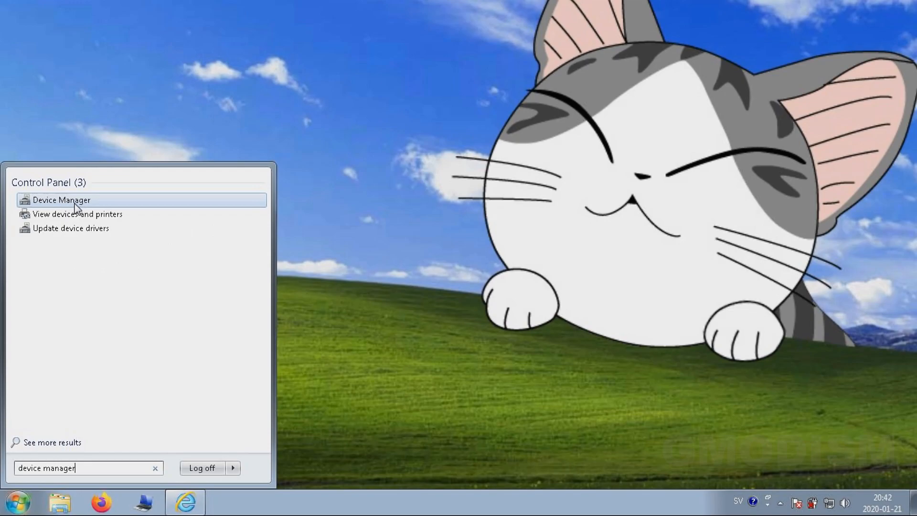
Step: Update the AMD Mobility Radeon HD 5000 Series adapter driver and dismiss the success confirmation
left_click(63, 200)
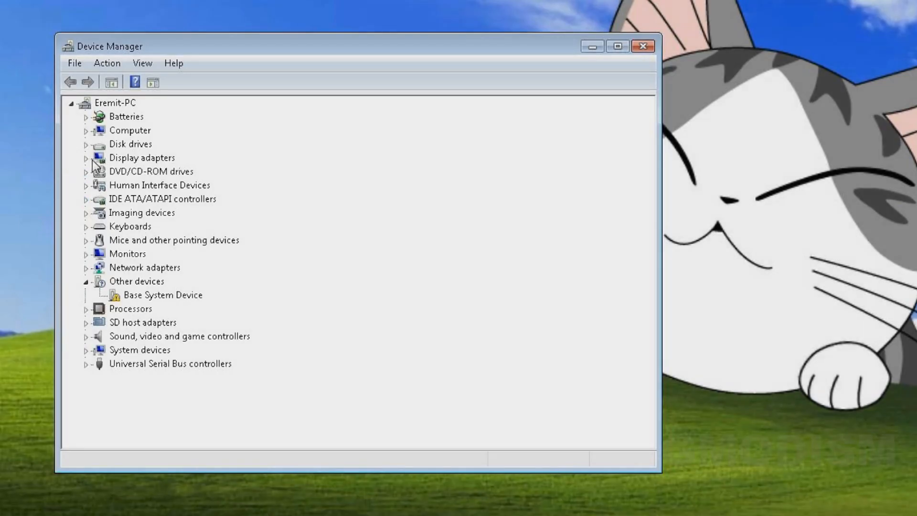
left_click(86, 158)
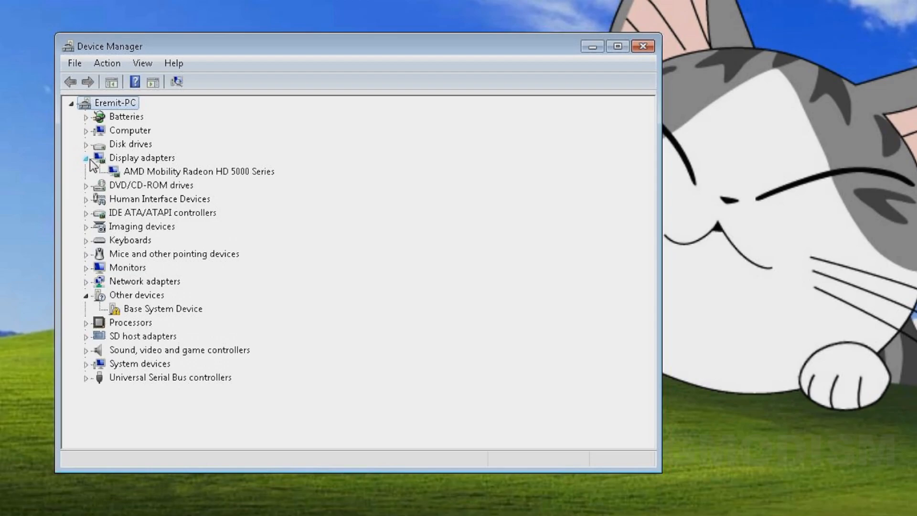
left_click(197, 171)
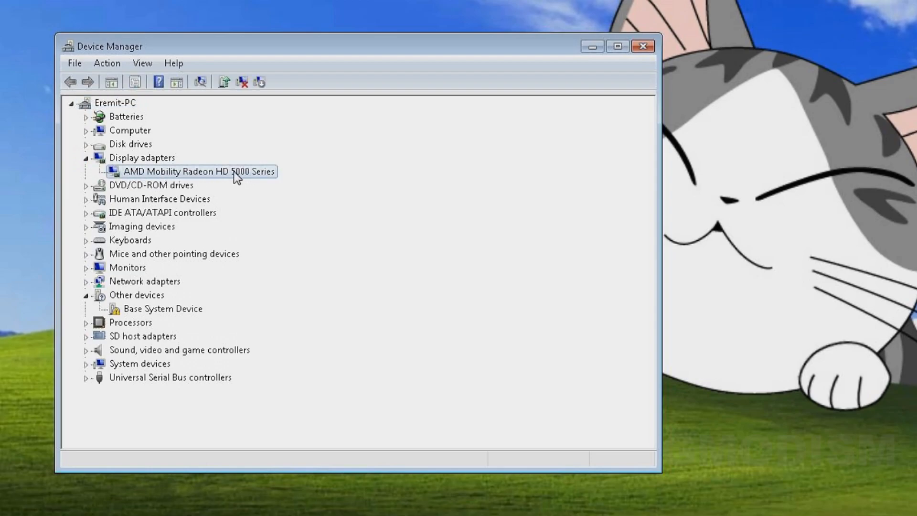
mouse_move(178, 176)
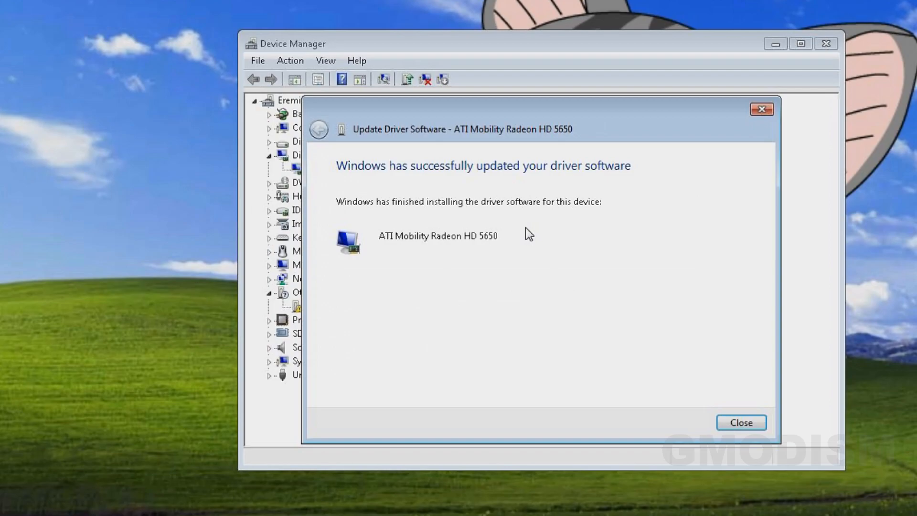
left_click(741, 423)
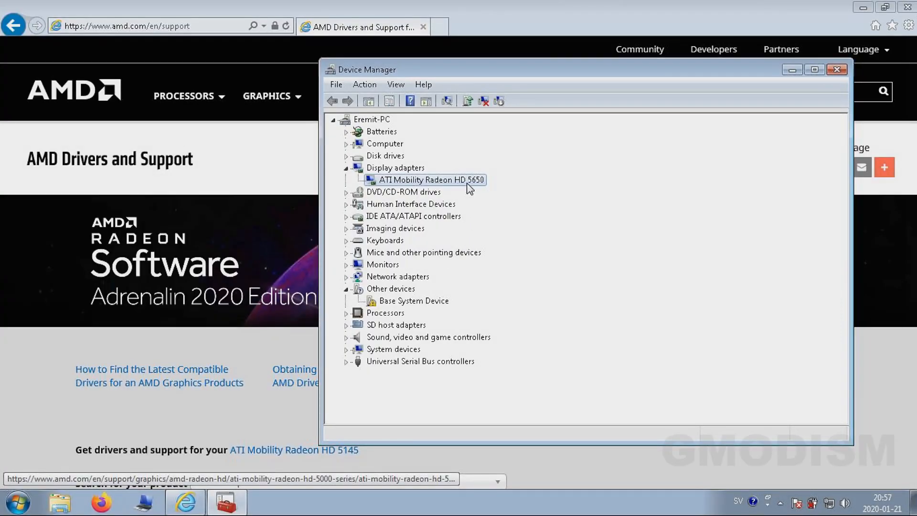
Step: Select ATI Mobility Radeon HD 5650 in the AMD product search and submit
left_click(841, 70)
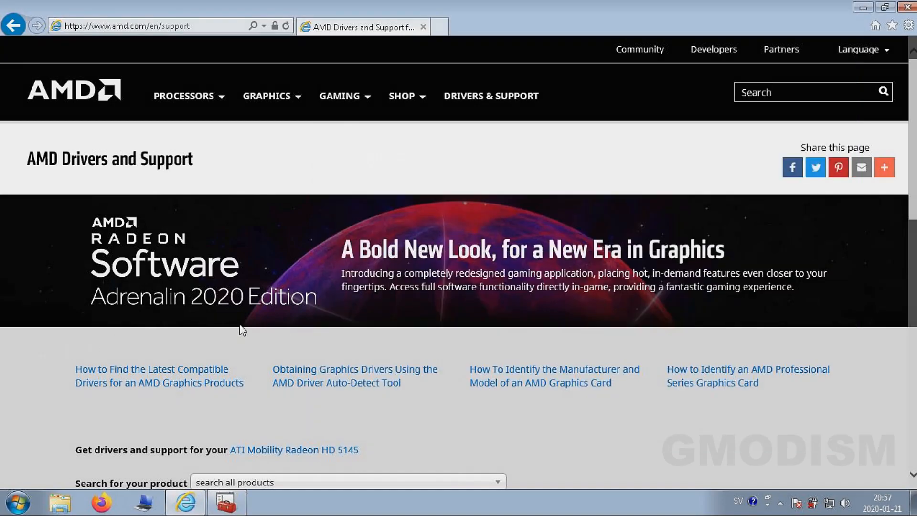
scroll("down", 3)
type("ati mobil")
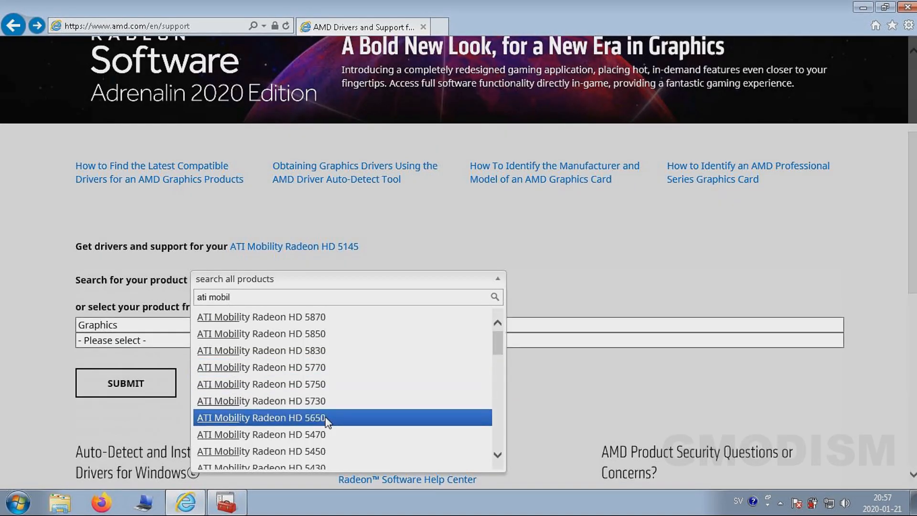
left_click(261, 417)
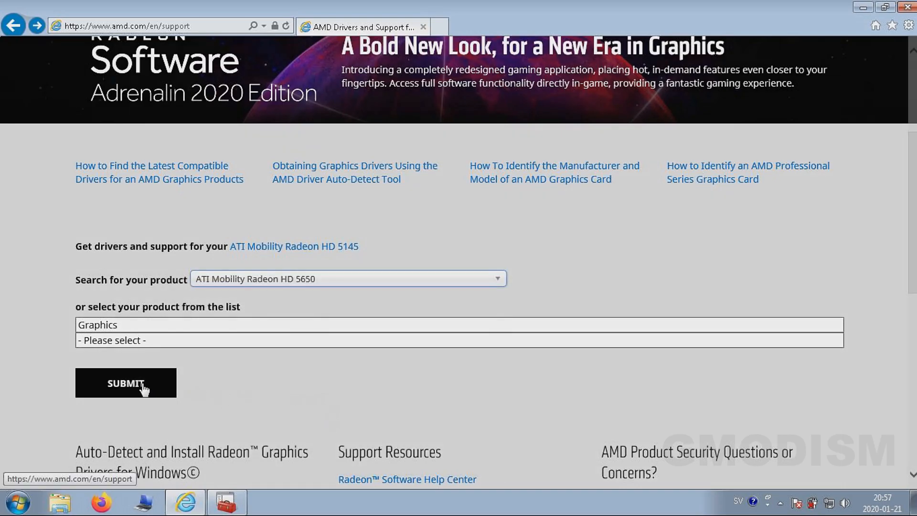
left_click(127, 382)
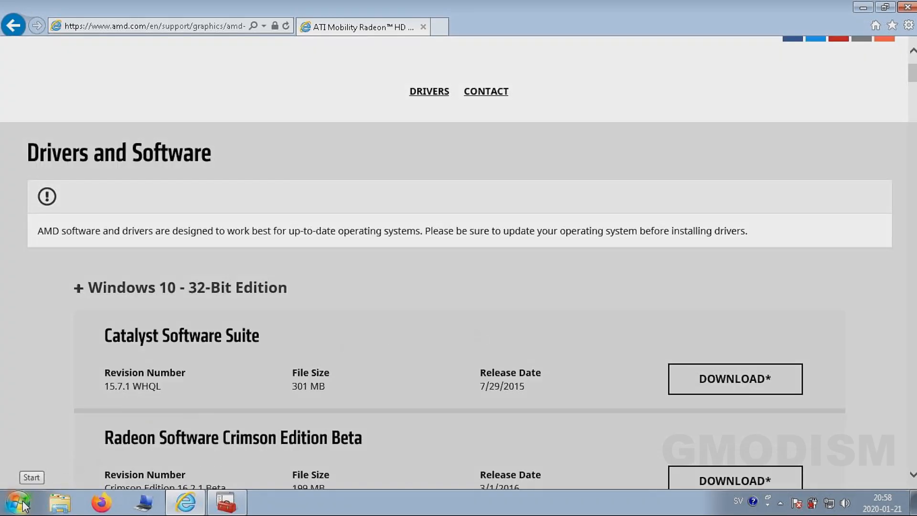
Step: Open Computer Properties from the Start menu to confirm Windows 7 Professional 64-bit
left_click(17, 500)
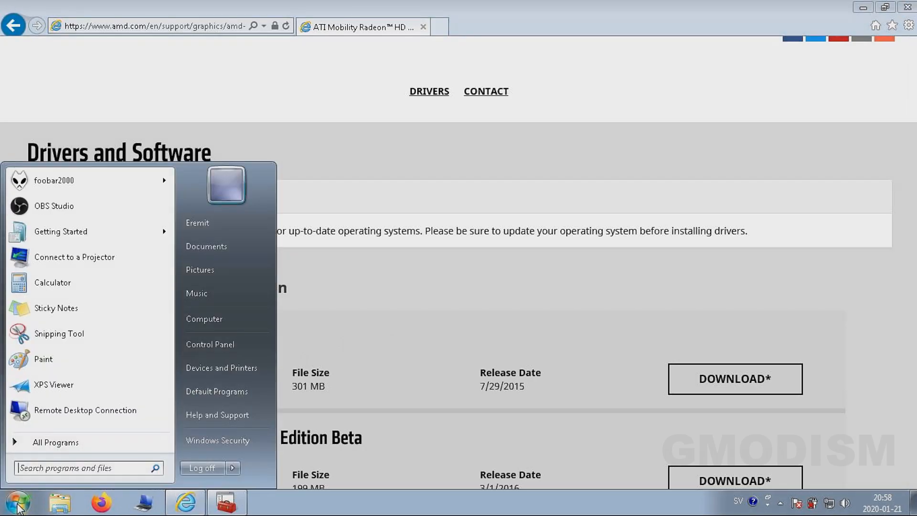
mouse_move(97, 468)
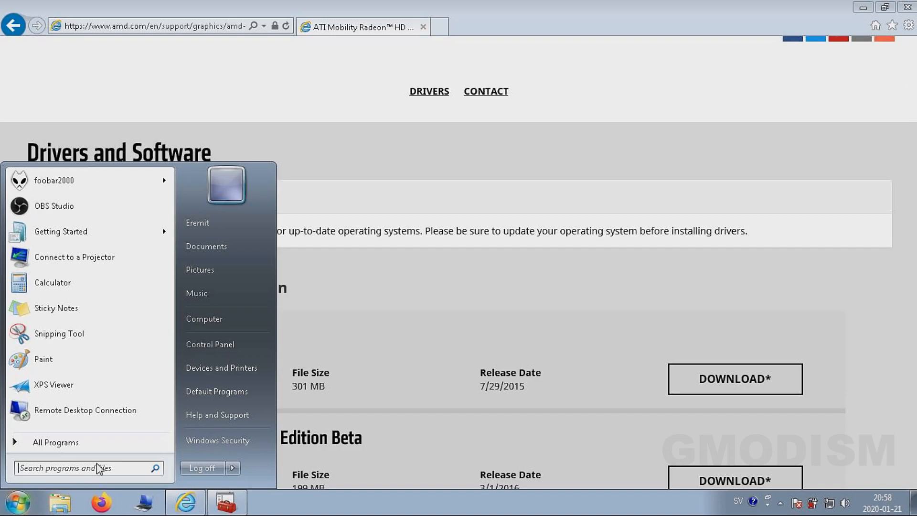
right_click(204, 319)
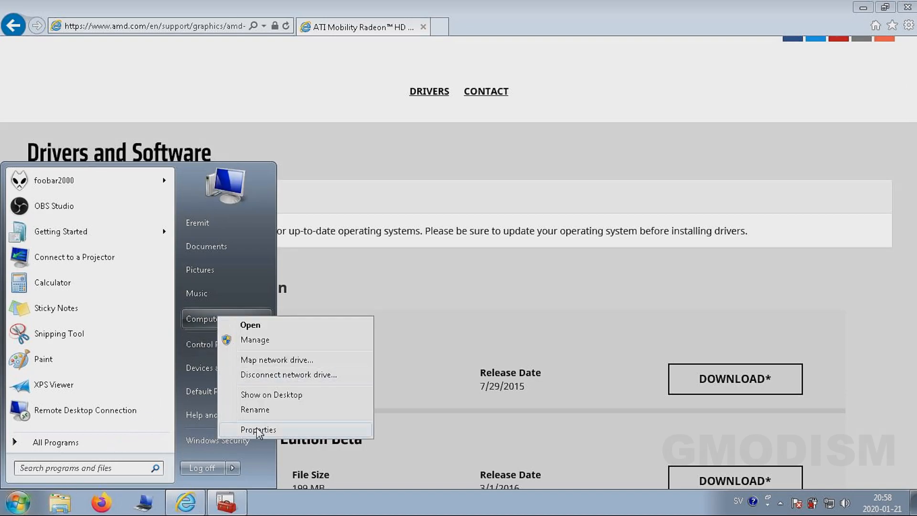
left_click(258, 430)
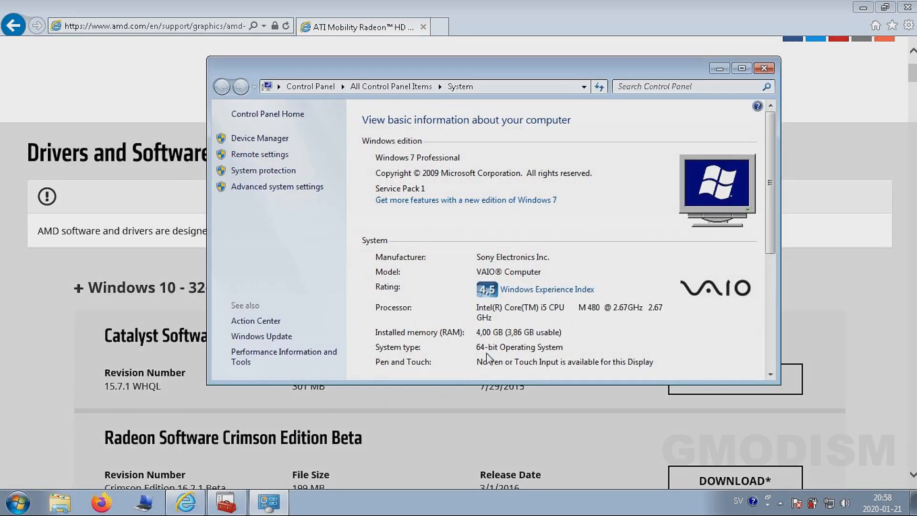
mouse_move(462, 351)
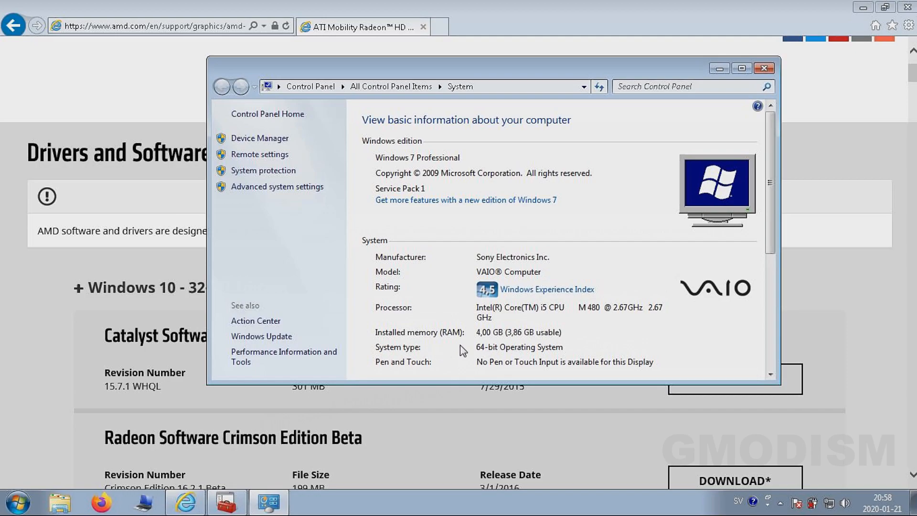
mouse_move(490, 357)
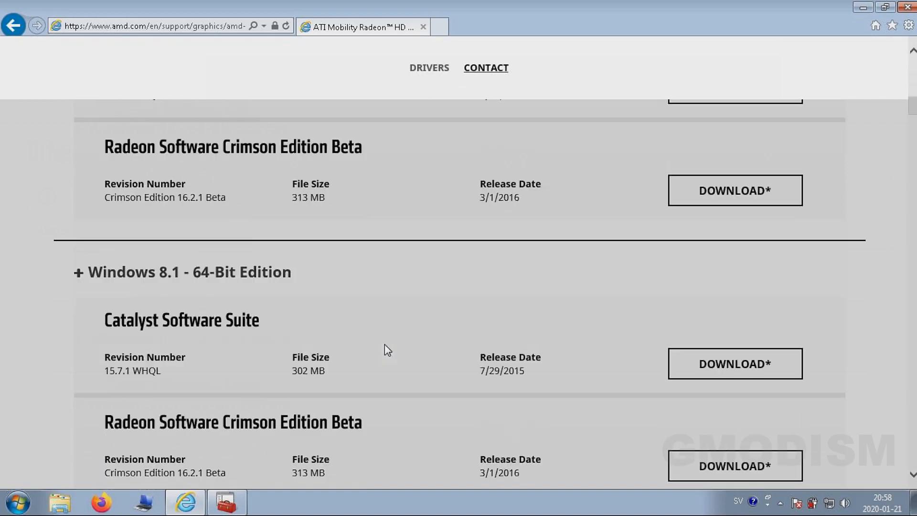
Step: Download Catalyst Software Suite 15.7.1 WHQL under Windows 7 - 64-Bit Edition
scroll("down", 3)
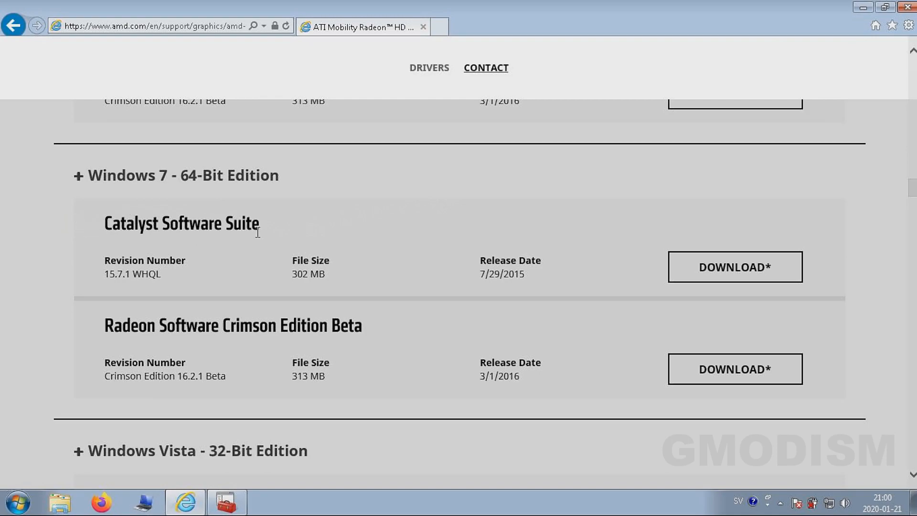
mouse_move(385, 328)
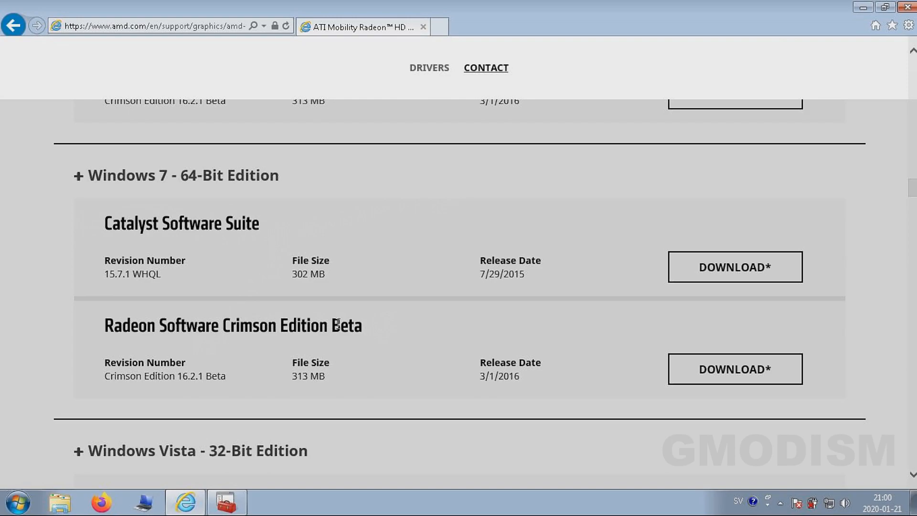
mouse_move(465, 281)
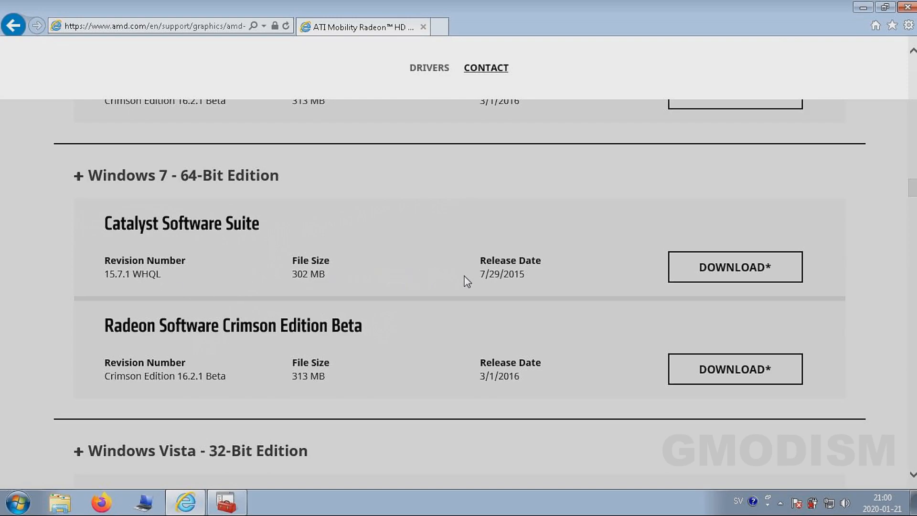
mouse_move(496, 294)
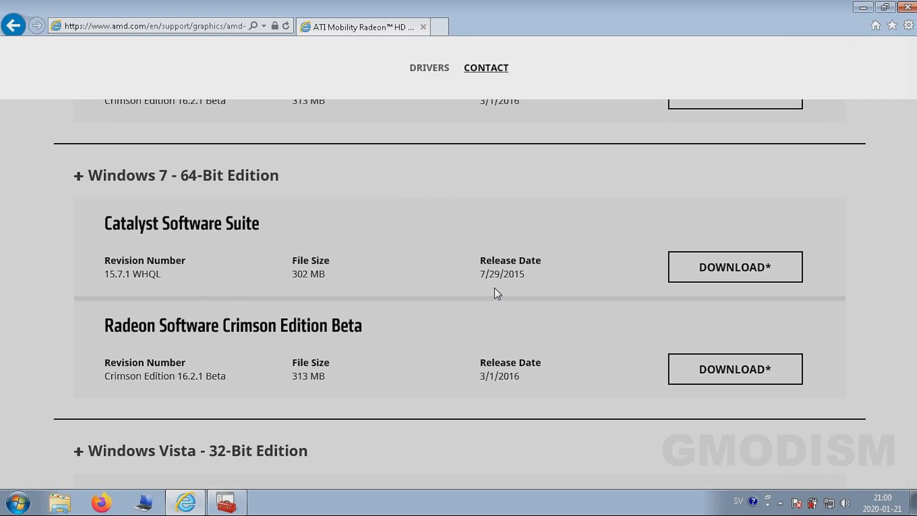
mouse_move(268, 276)
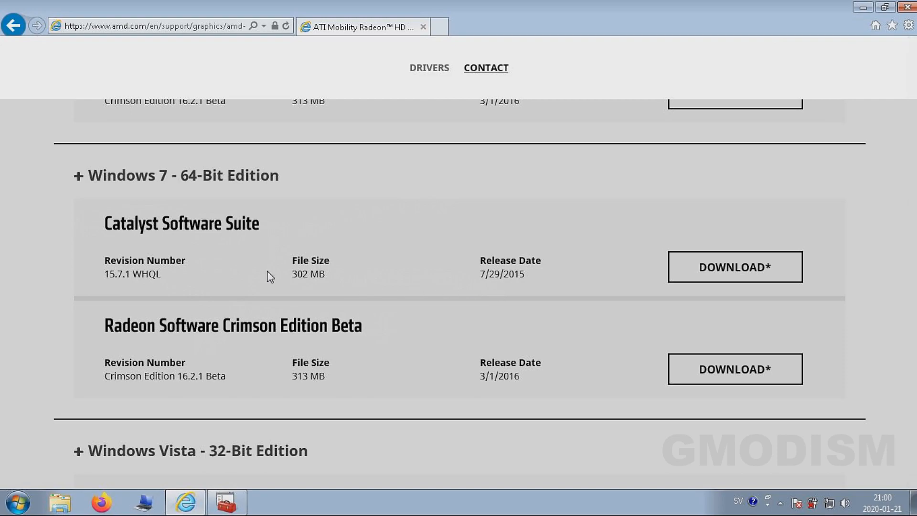
mouse_move(735, 274)
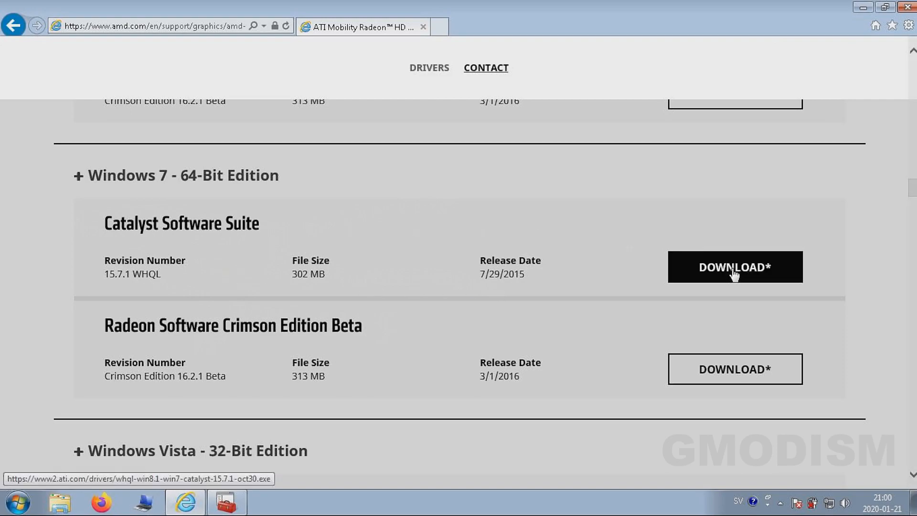
left_click(736, 268)
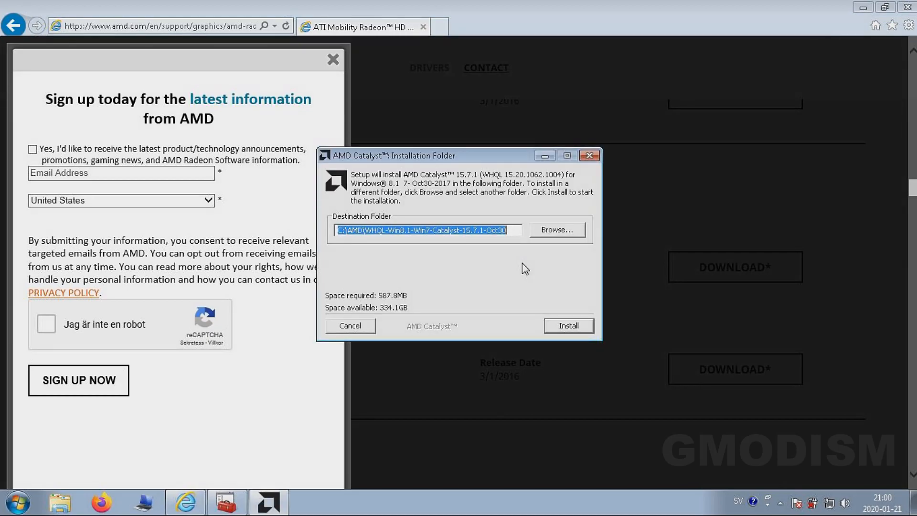
Step: Start Catalyst setup in the default folder and choose a custom installation
left_click(569, 326)
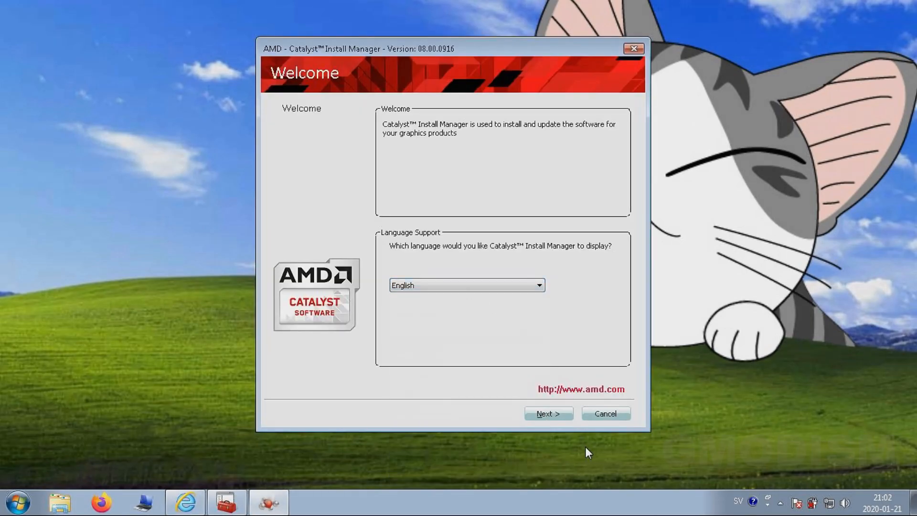
left_click(549, 414)
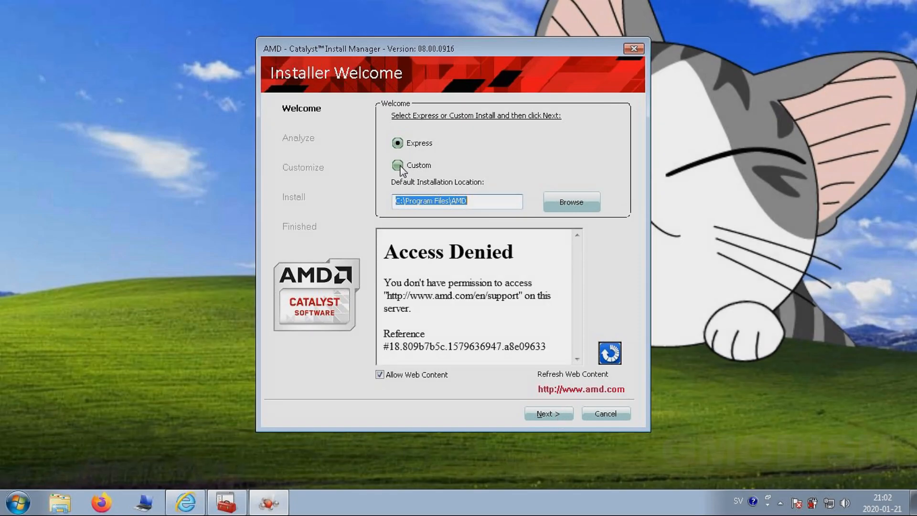
left_click(397, 165)
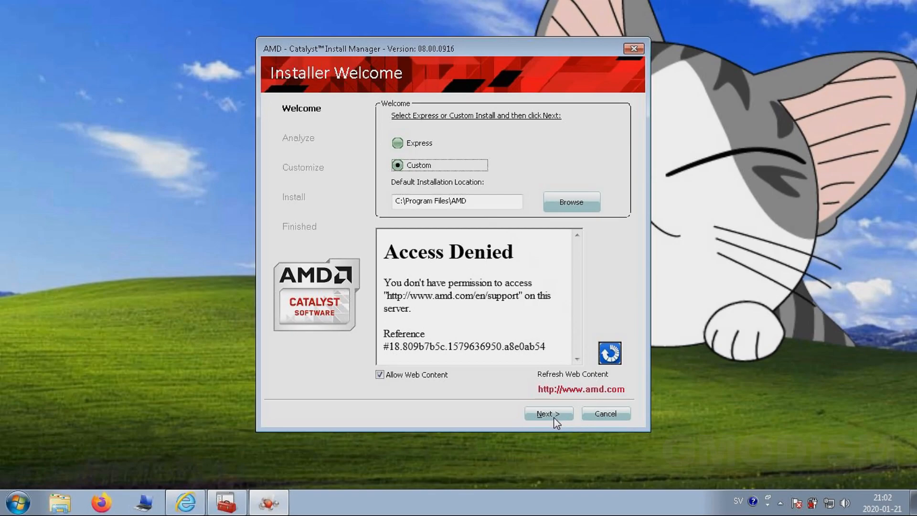
left_click(549, 413)
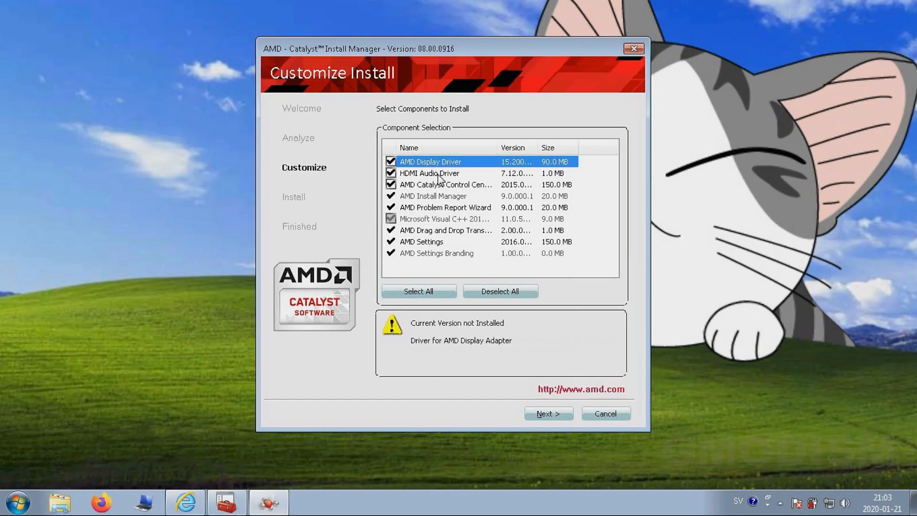
Step: Review the driver and Visual C++ components, keep them all, and accept the license agreement
left_click(446, 184)
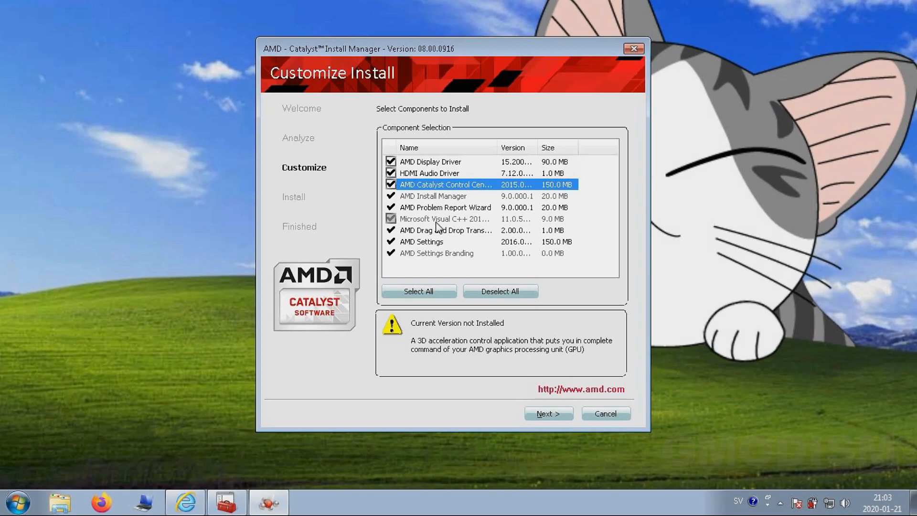
left_click(444, 219)
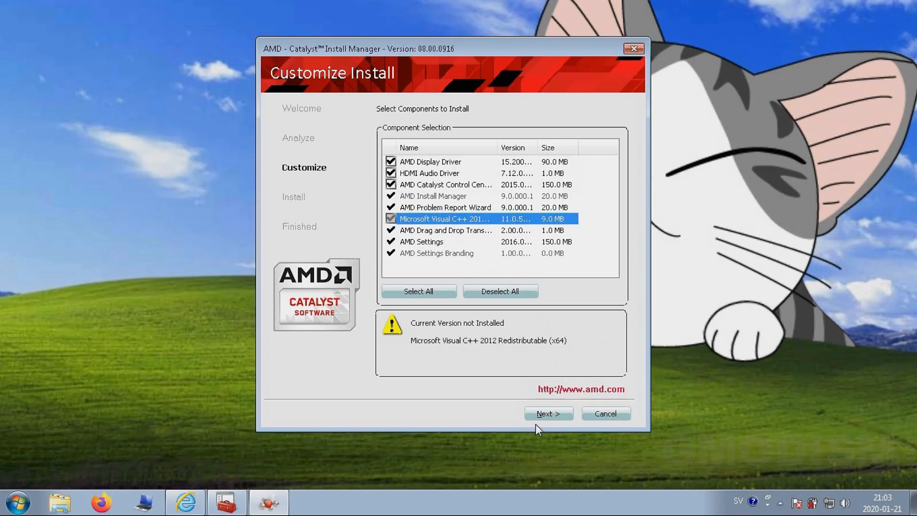
left_click(549, 413)
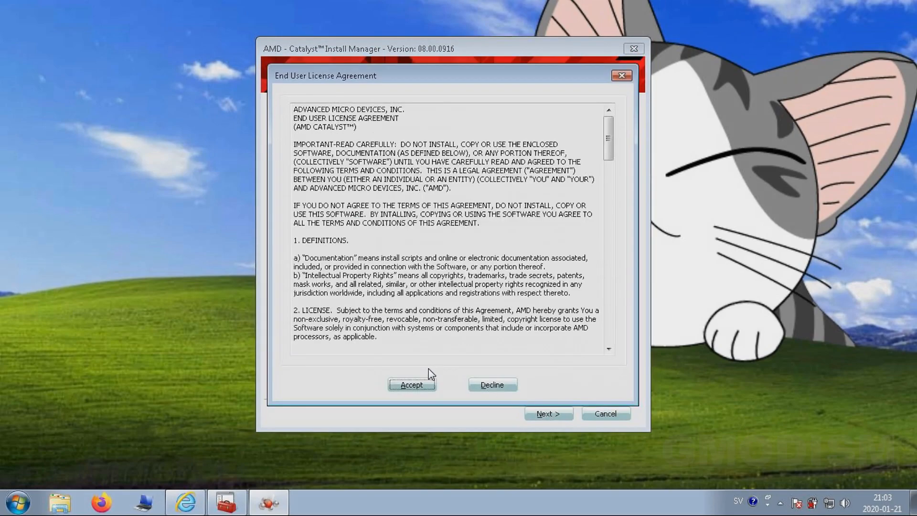
left_click(412, 384)
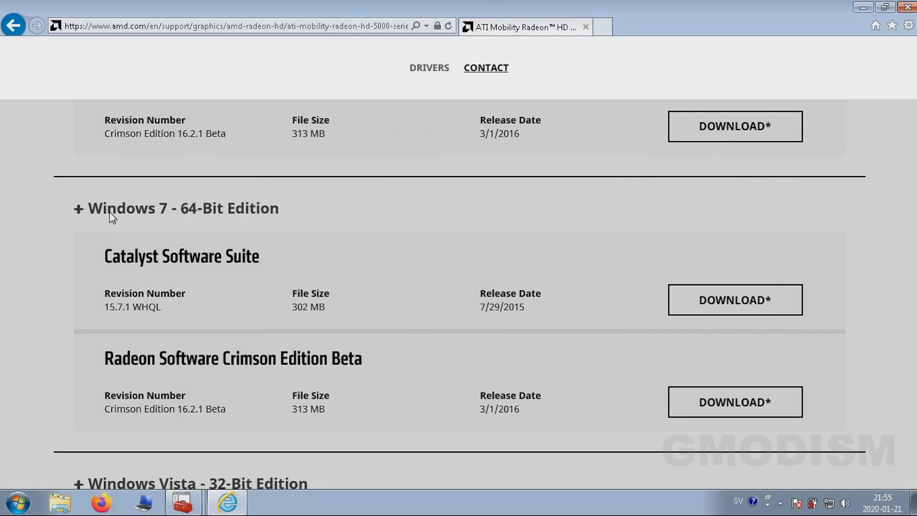
mouse_move(68, 377)
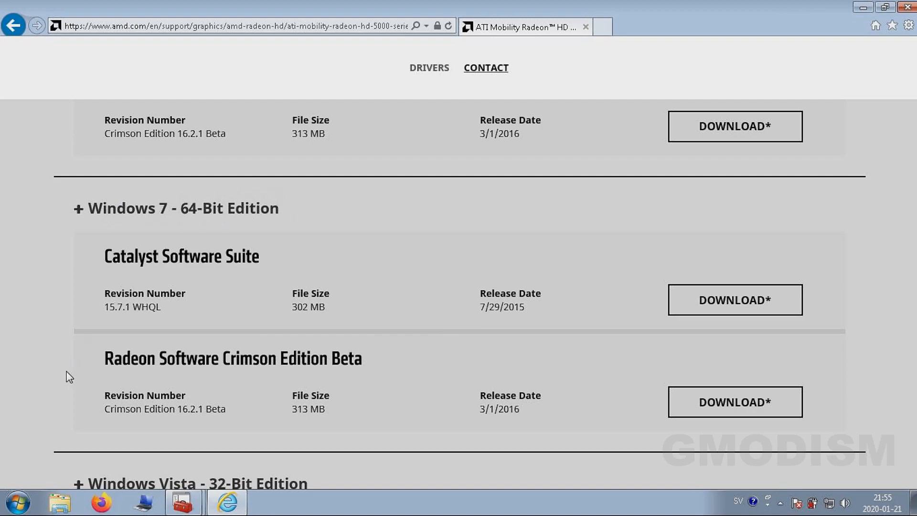
mouse_move(158, 261)
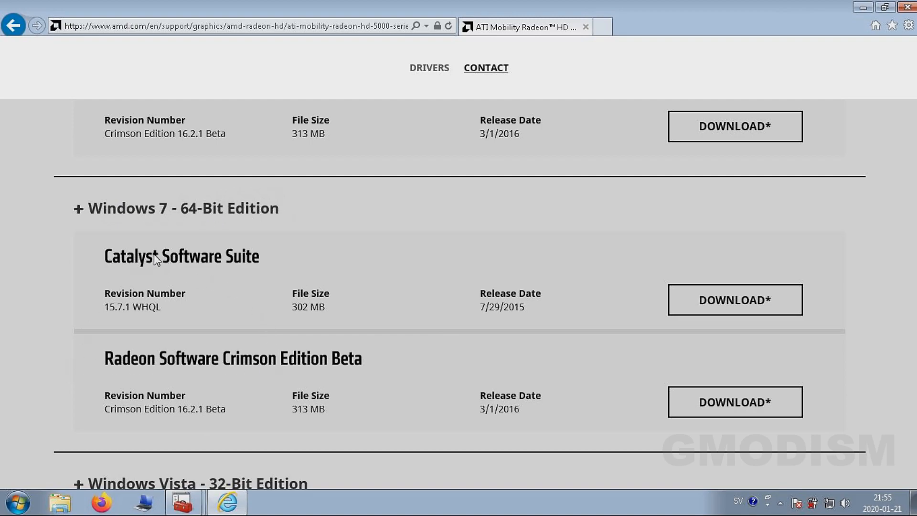
mouse_move(110, 259)
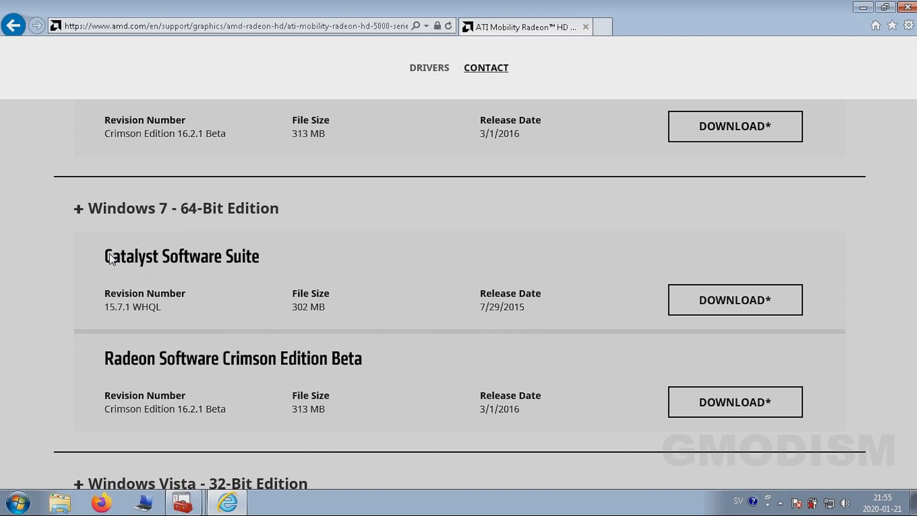
mouse_move(138, 262)
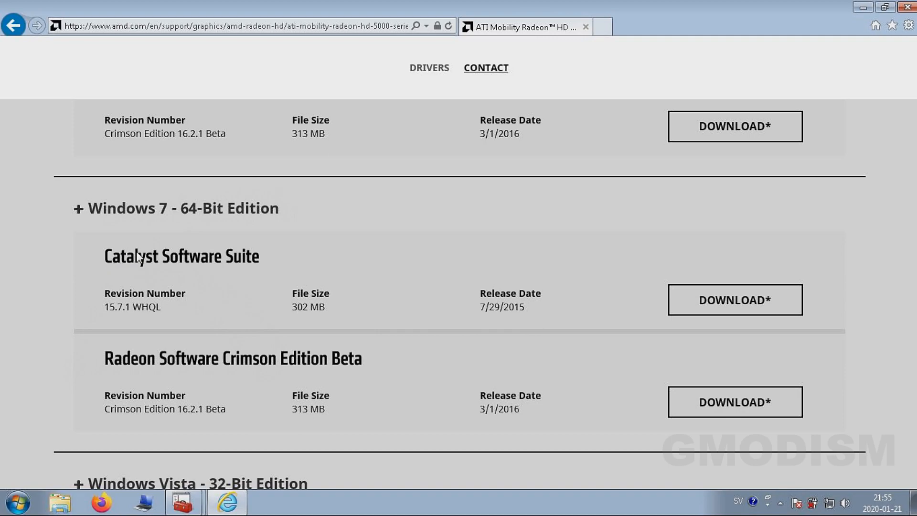
mouse_move(312, 411)
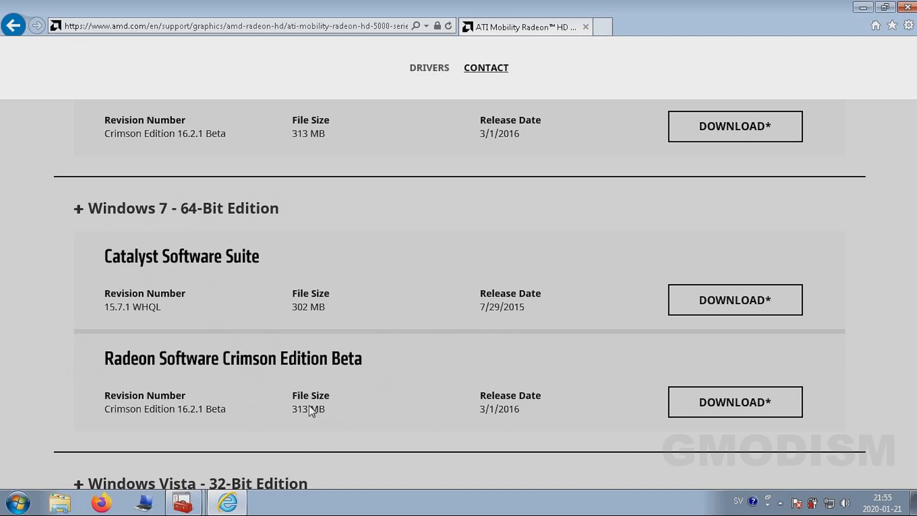
mouse_move(505, 408)
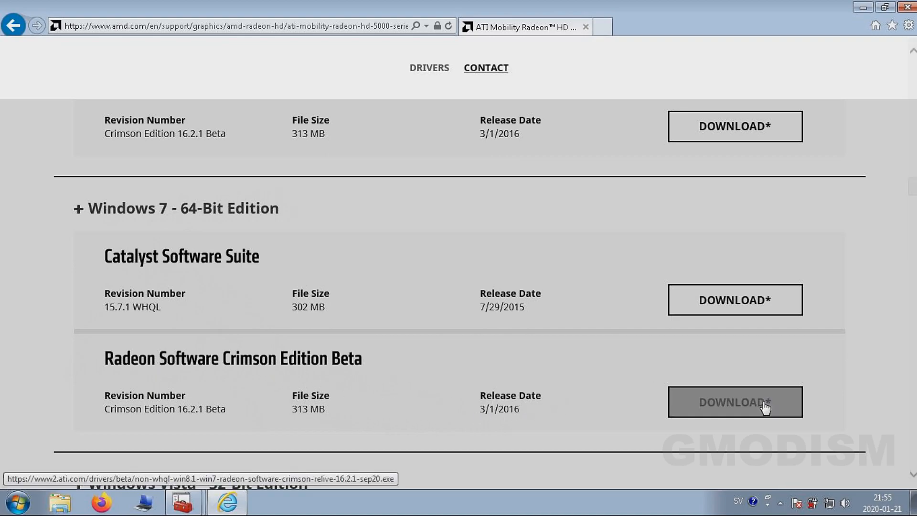
Step: Download Radeon Software Crimson Edition Beta for Windows 7 64-bit using Save as
left_click(736, 402)
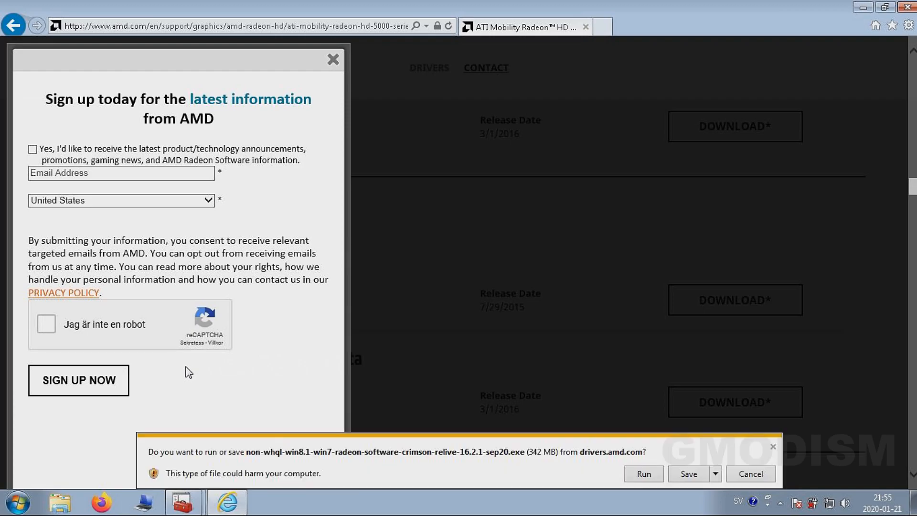
left_click(717, 474)
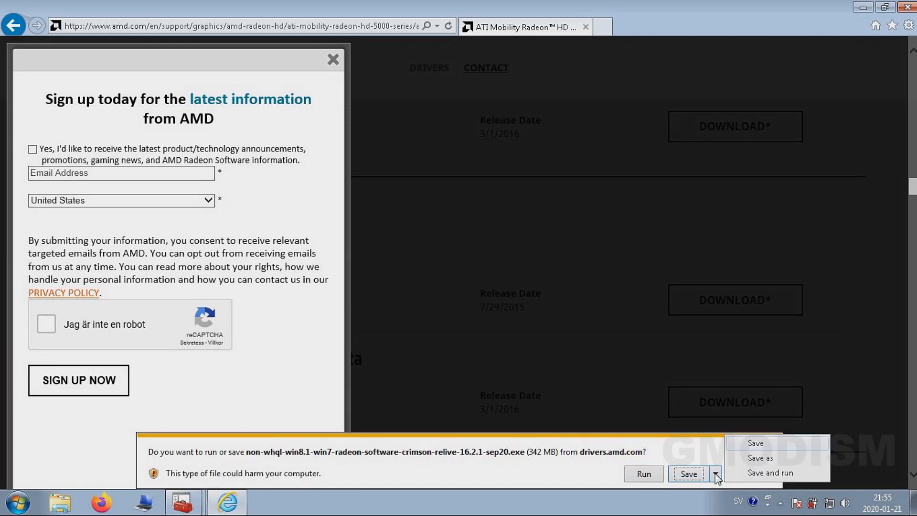
left_click(761, 457)
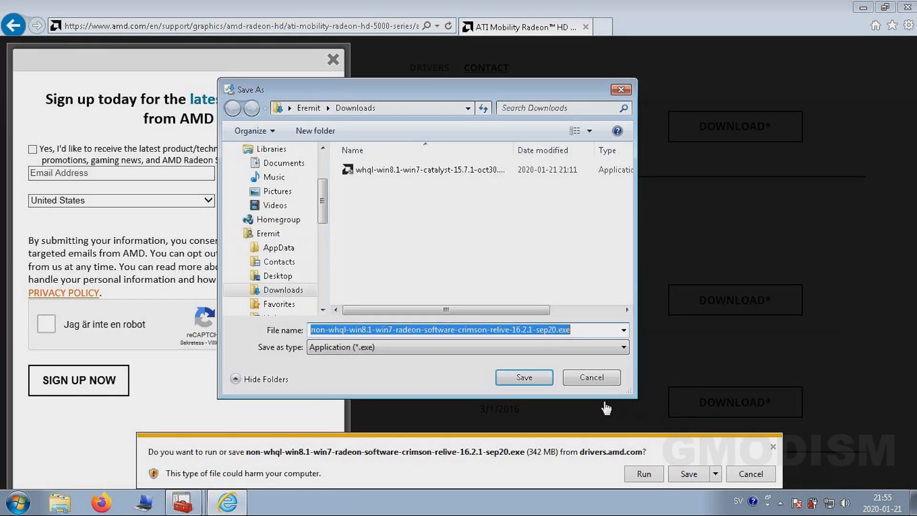
Step: Save the Radeon installer to Downloads, run it, and approve it in User Account Control
left_click(524, 378)
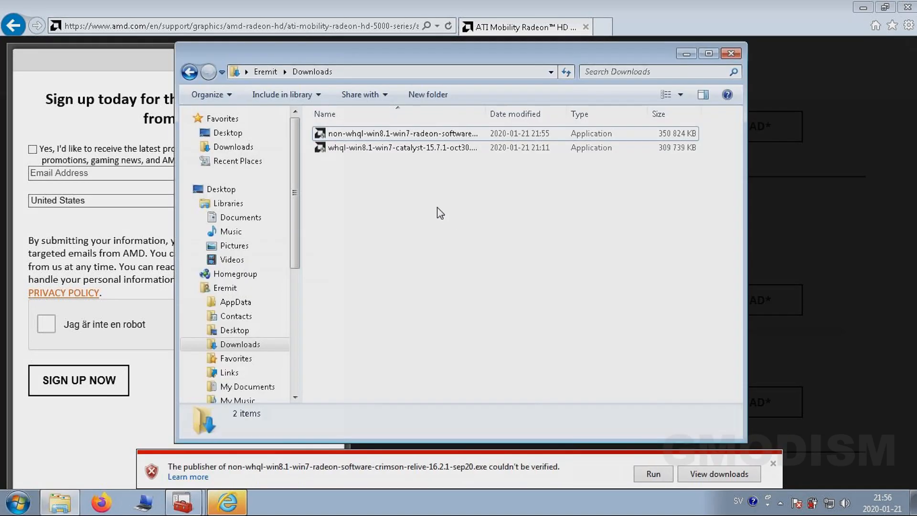
right_click(345, 135)
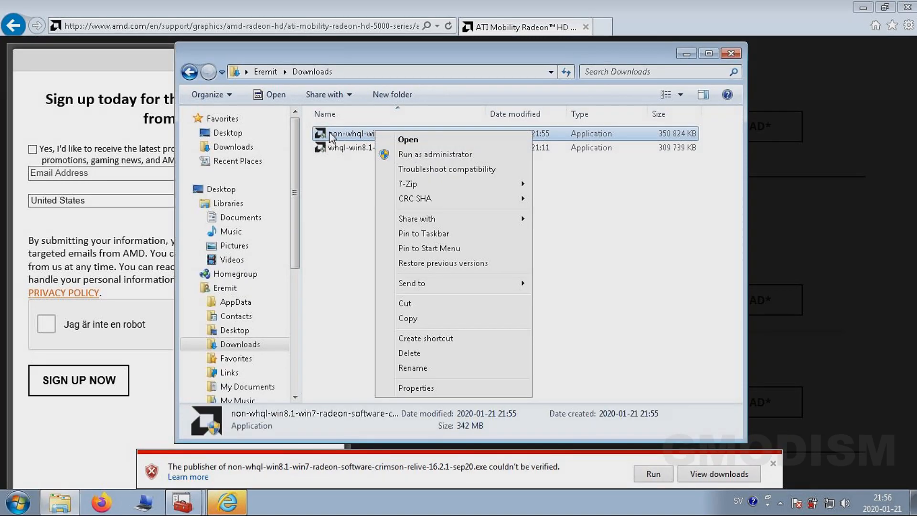
mouse_move(337, 140)
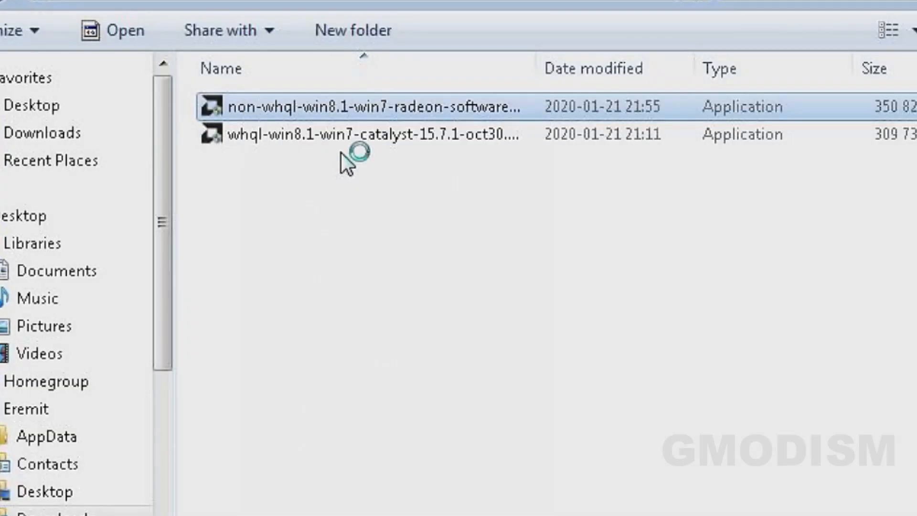
double_click(363, 107)
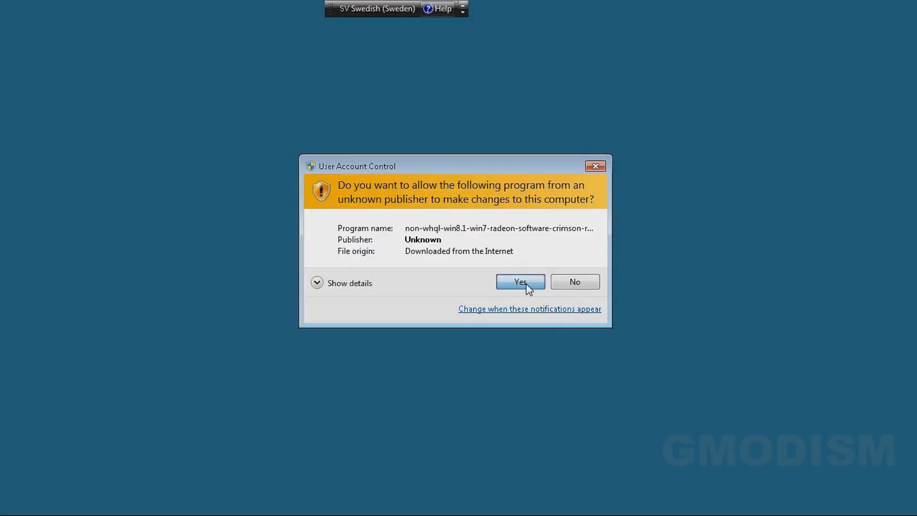
left_click(520, 282)
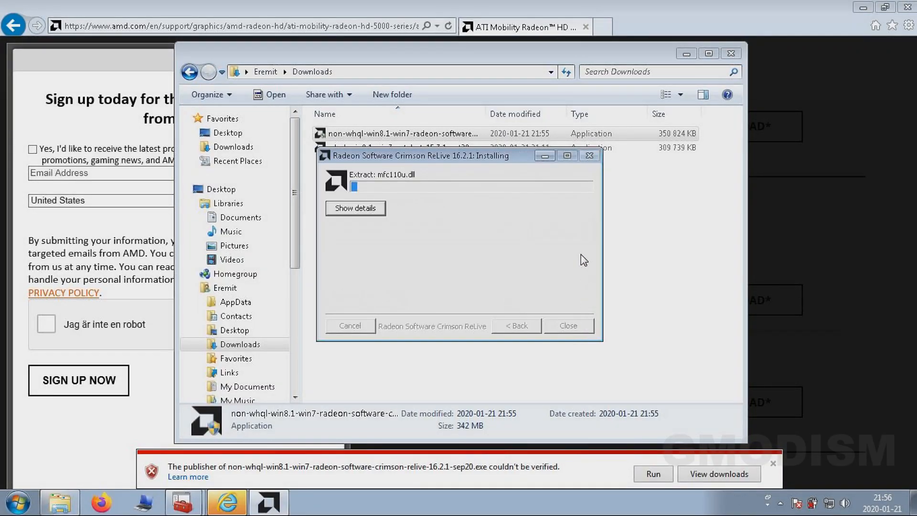
mouse_move(476, 250)
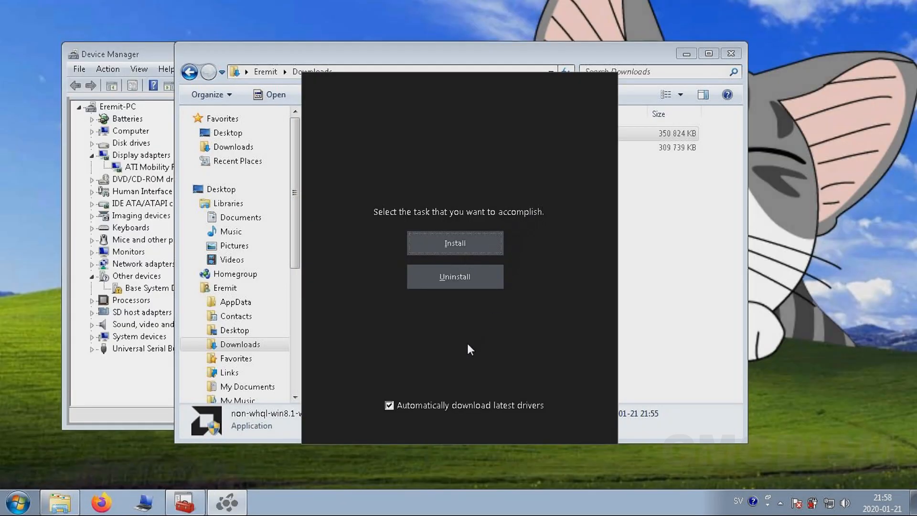
mouse_move(453, 356)
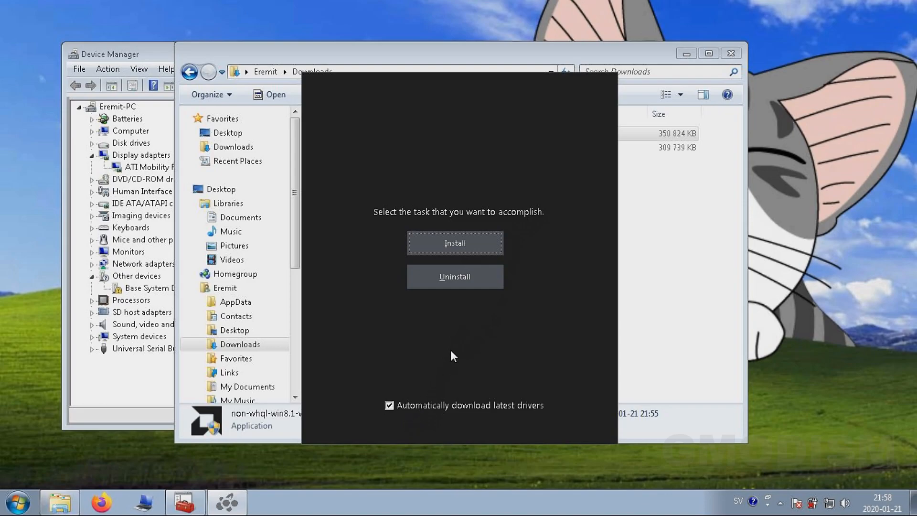
mouse_move(411, 392)
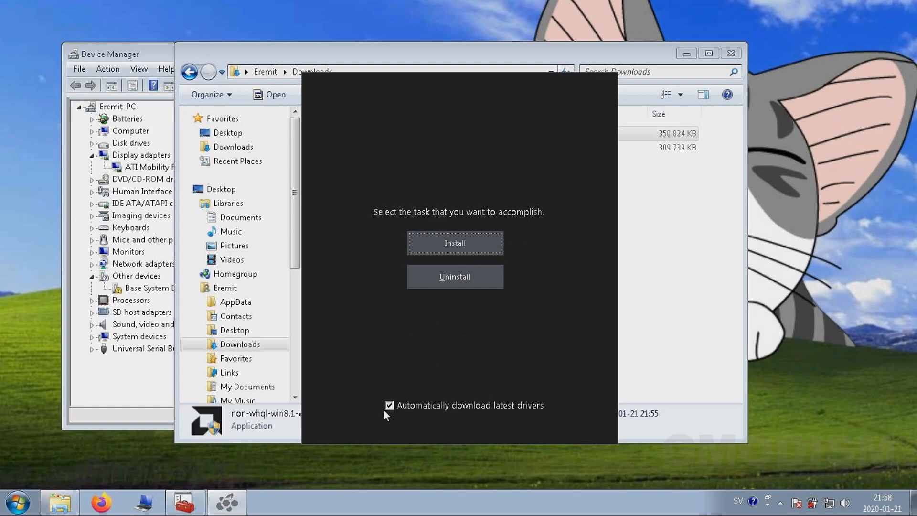
mouse_move(390, 416)
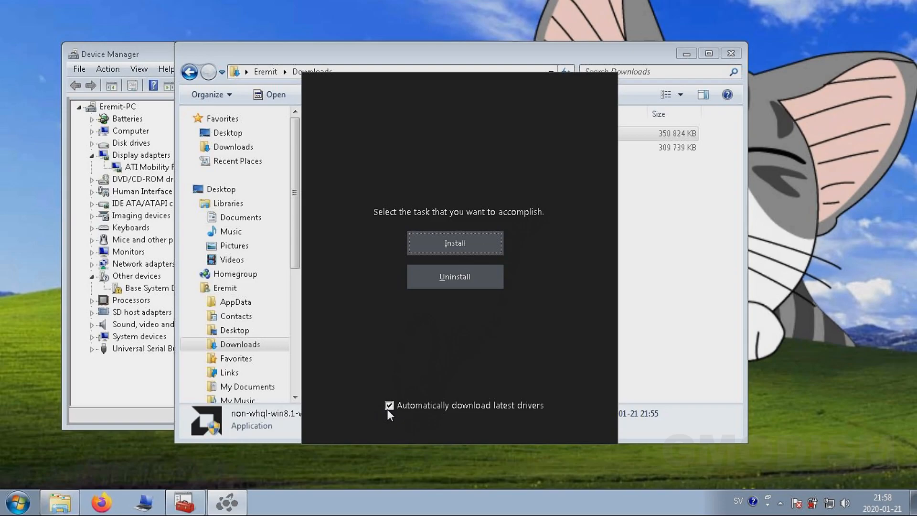
Step: Uncheck 'Automatically download latest drivers' and install the listed AMD driver packages
left_click(389, 405)
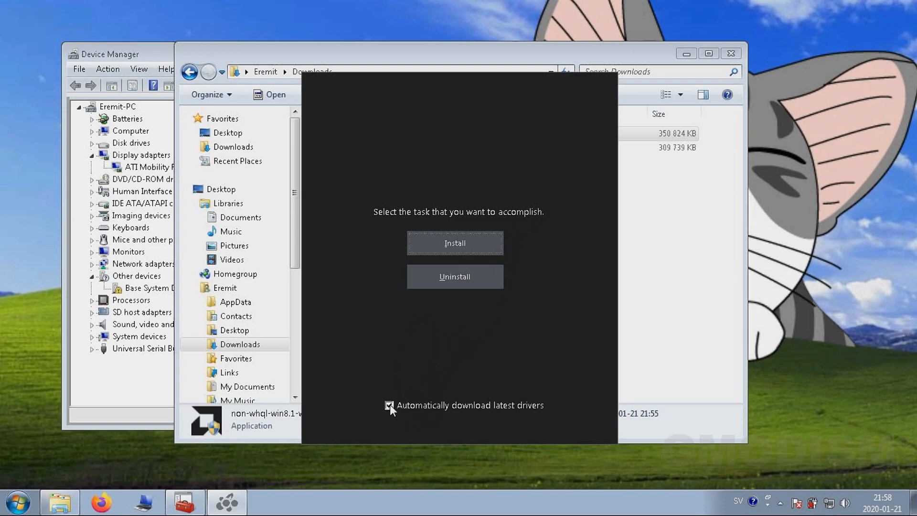
left_click(389, 406)
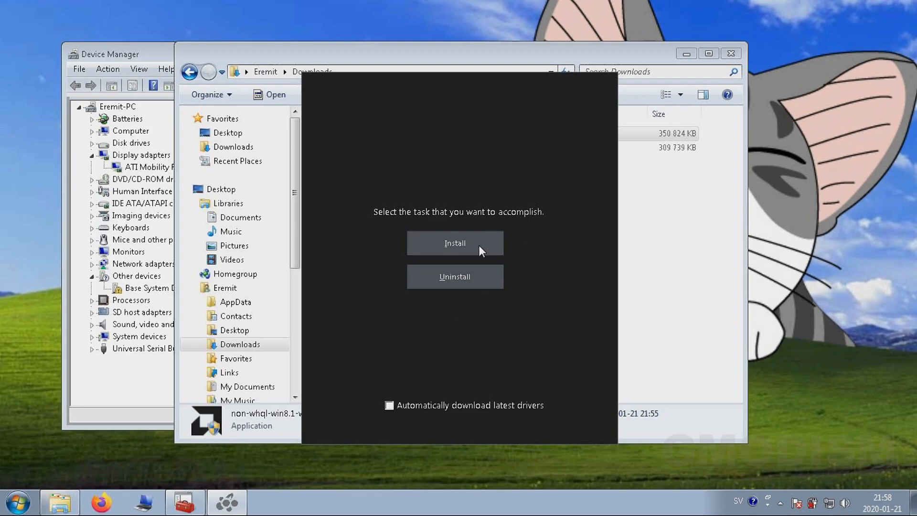
left_click(455, 243)
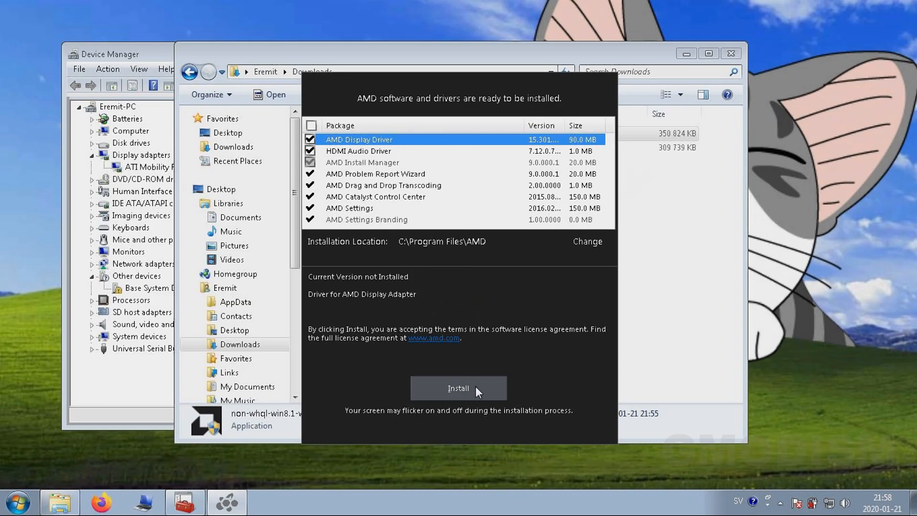
mouse_move(473, 391)
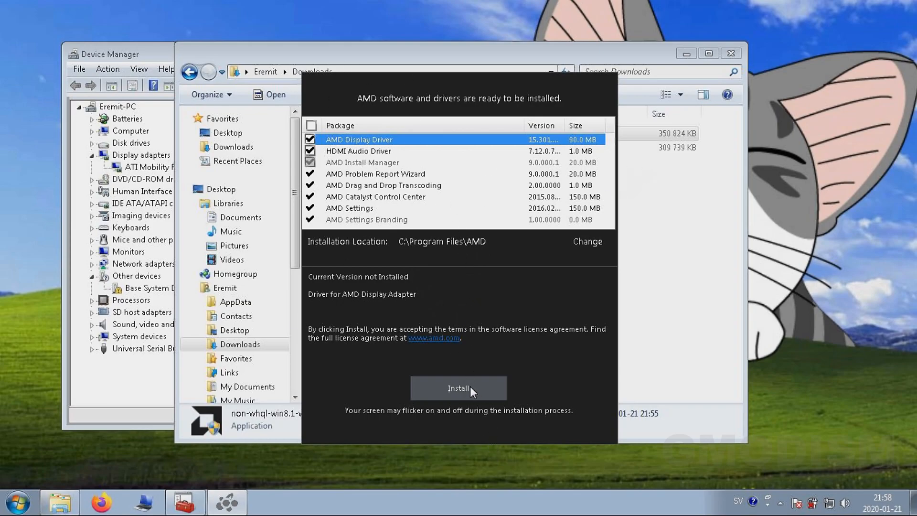
left_click(458, 388)
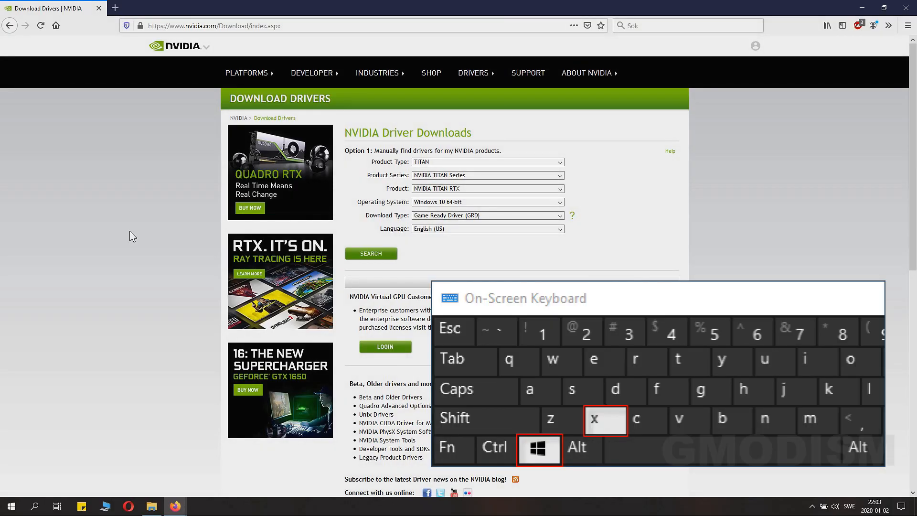
Step: Open Device Manager and expand Display adapters to show Intel HD Graphics 620 and GTX 950M
left_click(539, 449)
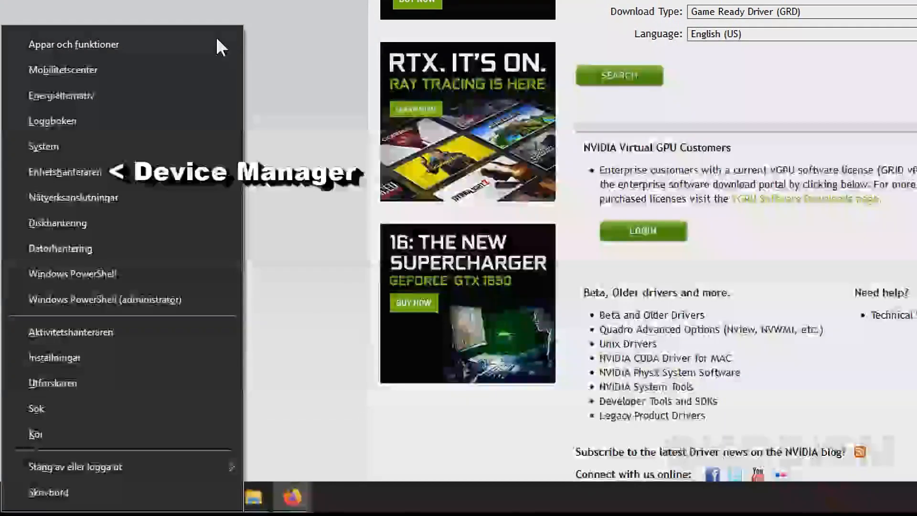
left_click(62, 172)
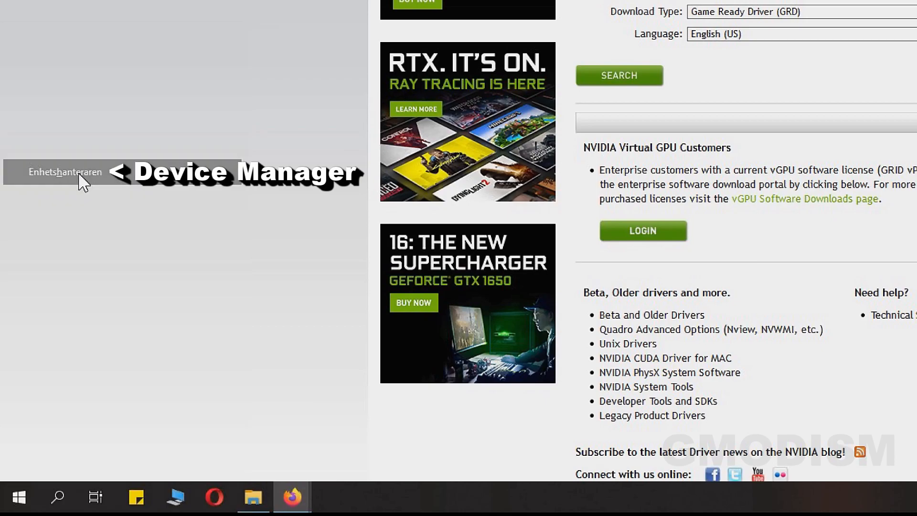
left_click(65, 172)
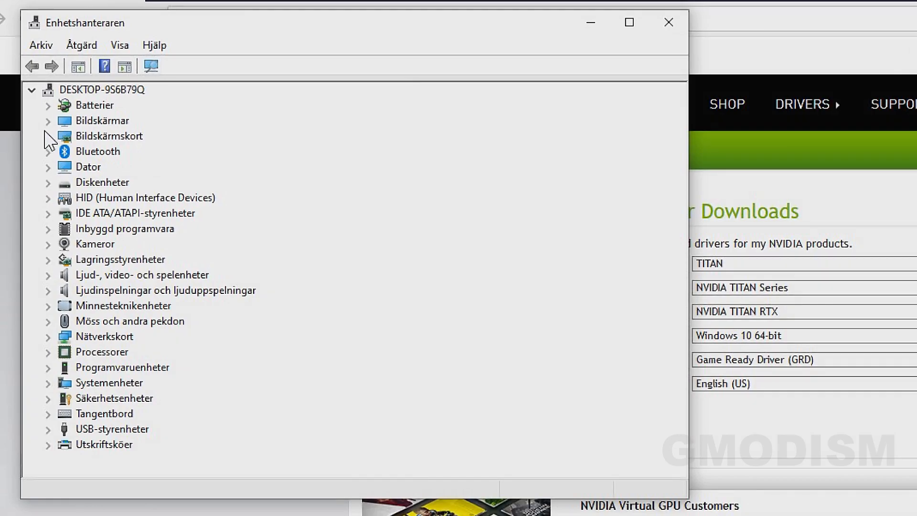
left_click(48, 136)
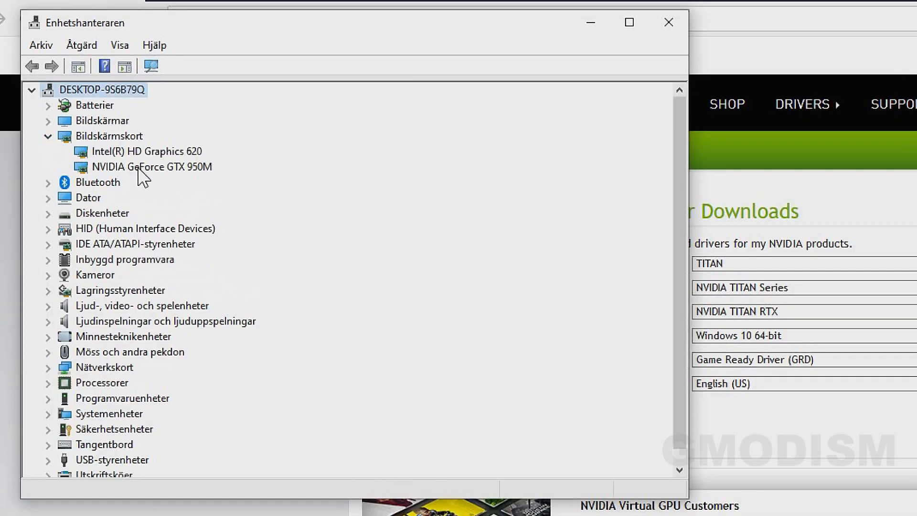
mouse_move(629, 121)
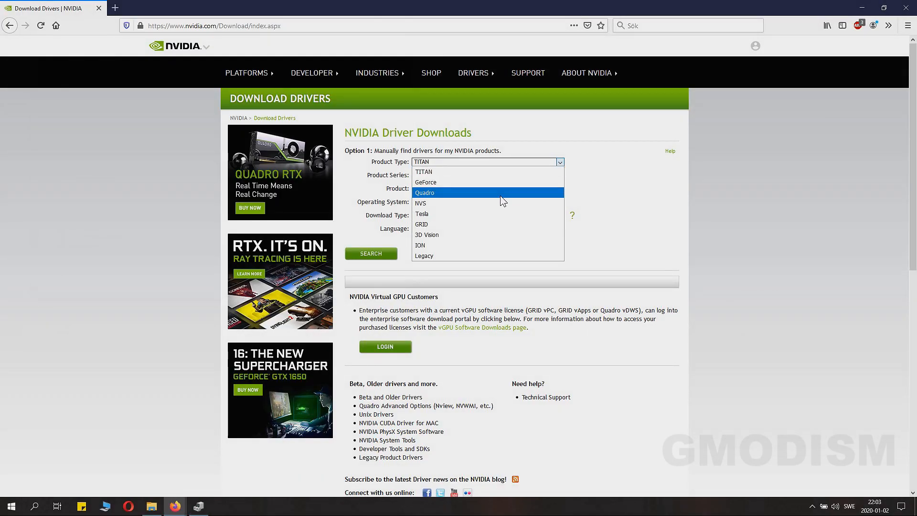
Step: Select GeForce, GeForce 900M Series (Notebooks), and GeForce GTX 950M as the product
left_click(426, 182)
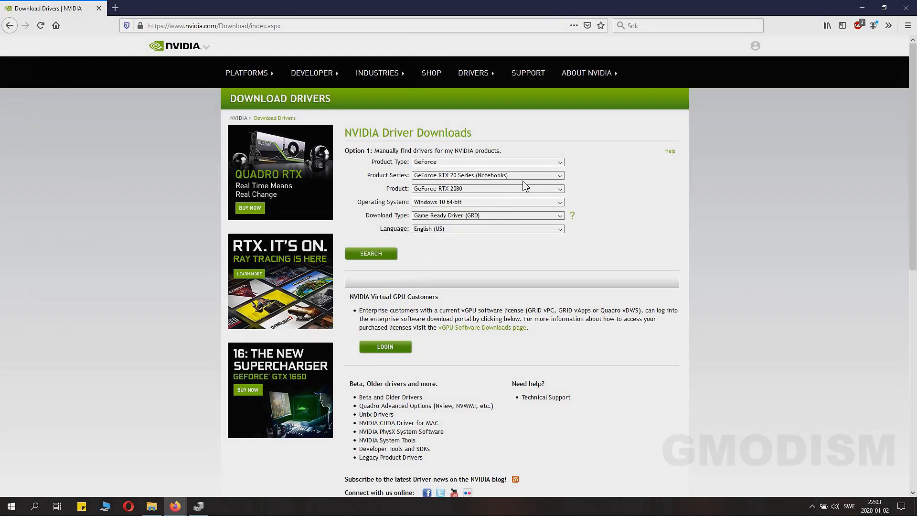
left_click(487, 175)
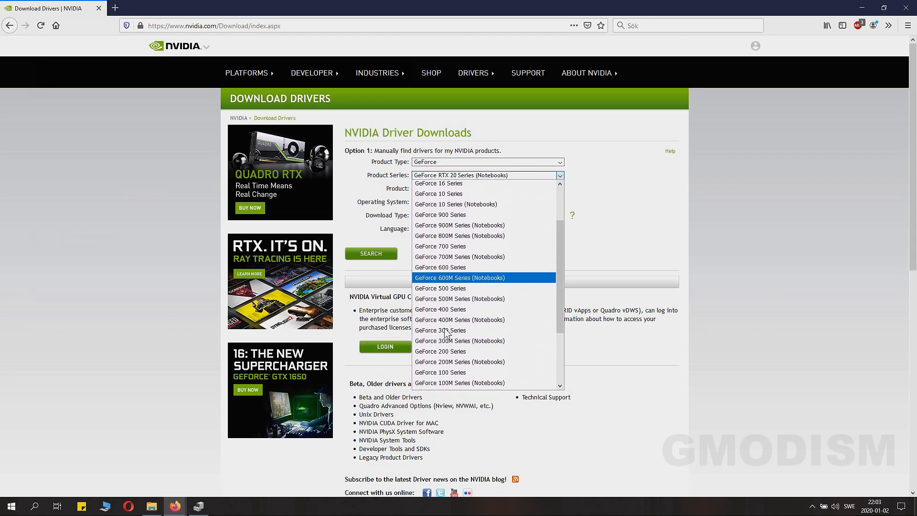
left_click(460, 225)
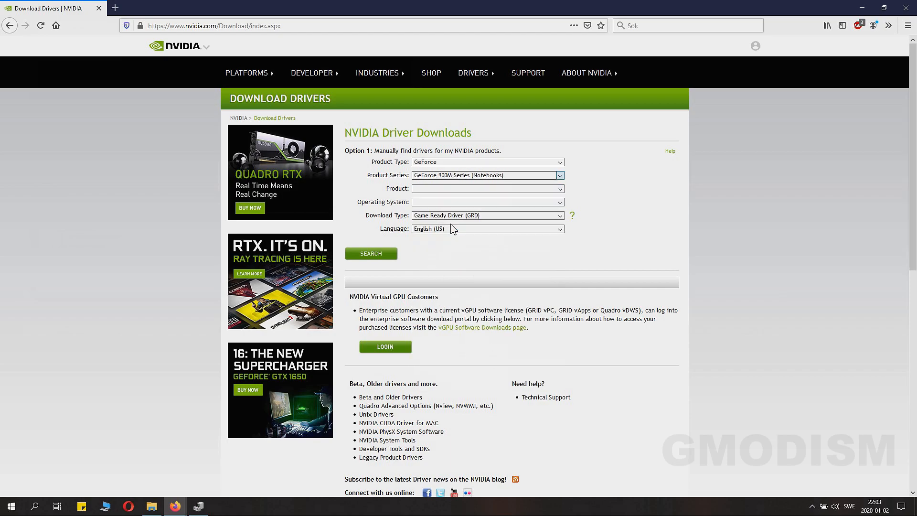
left_click(488, 189)
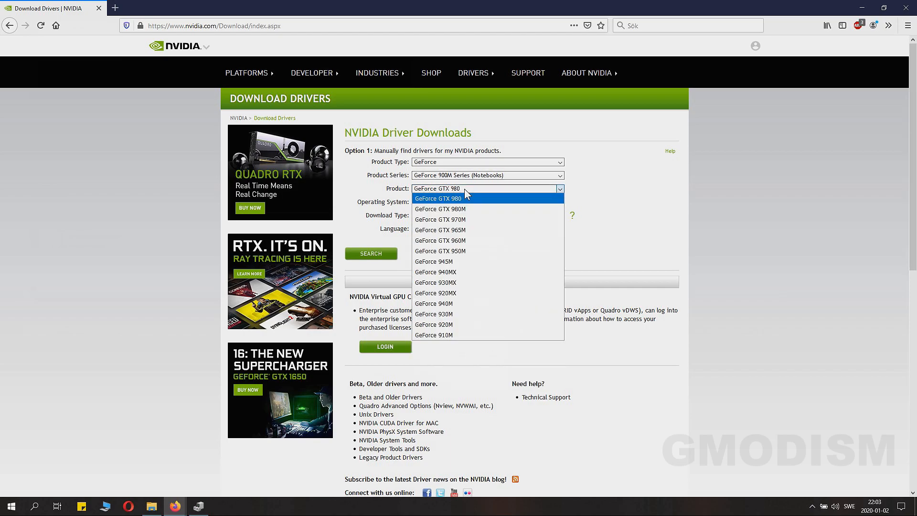
mouse_move(456, 254)
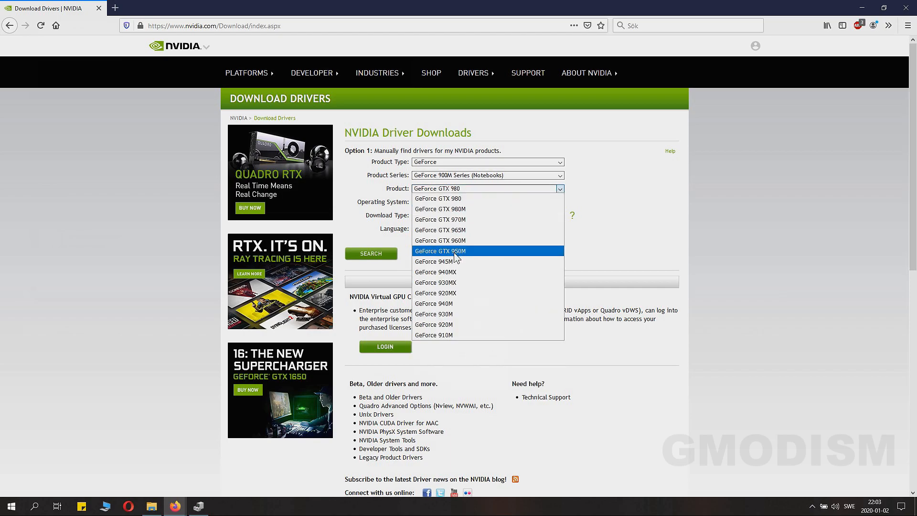
left_click(440, 250)
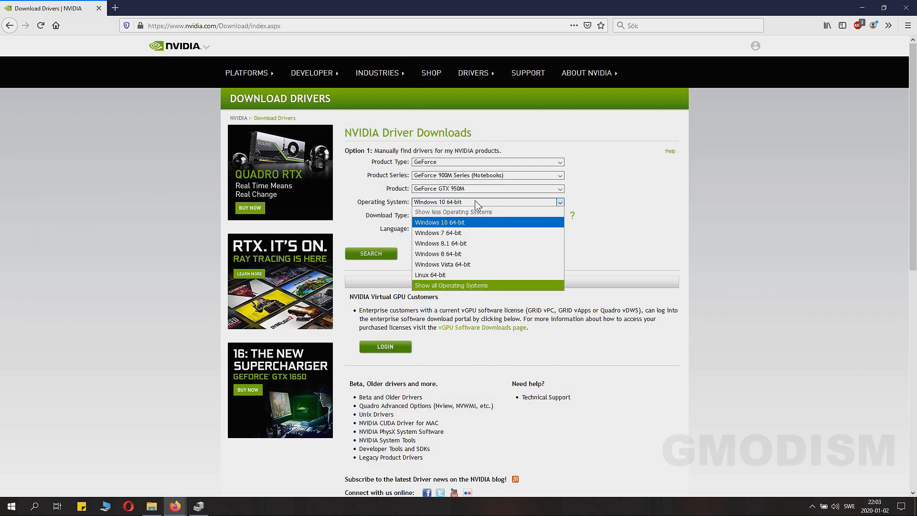
Step: Keep Windows 10 64-bit and Game Ready Driver, then search for matching drivers
left_click(440, 222)
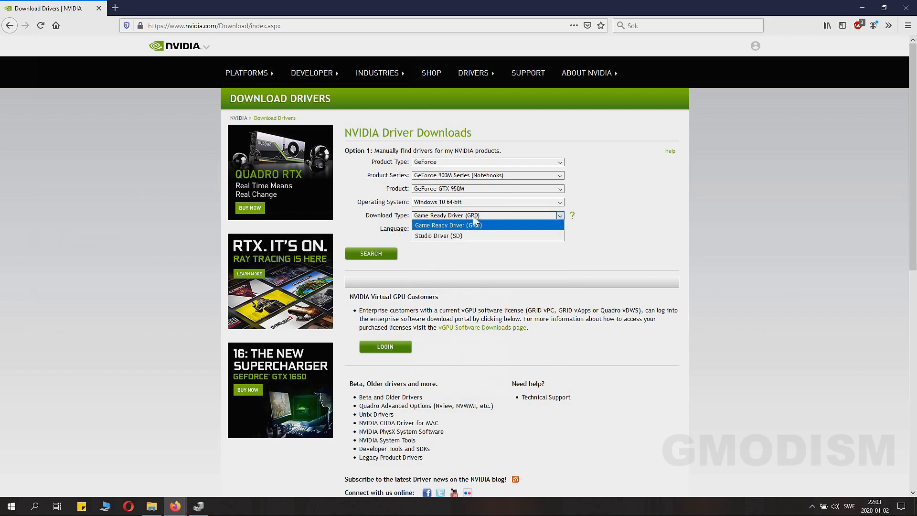
left_click(572, 215)
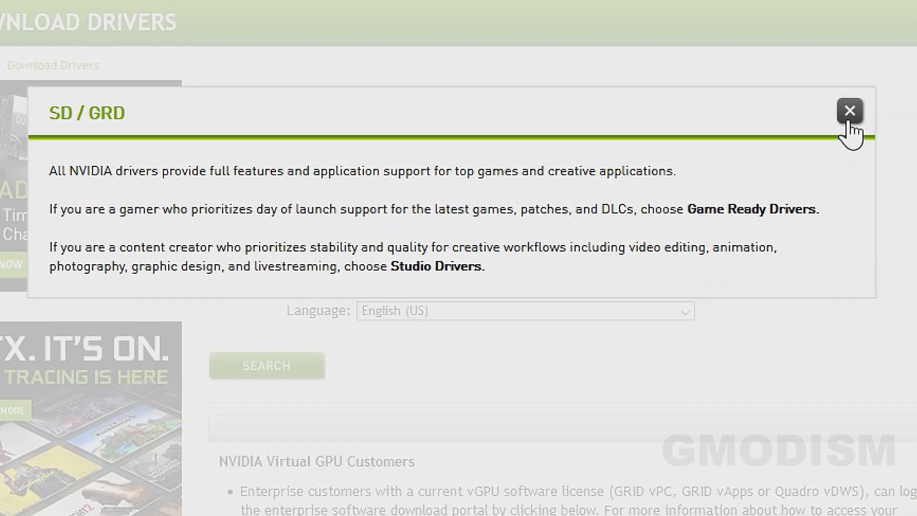
left_click(852, 110)
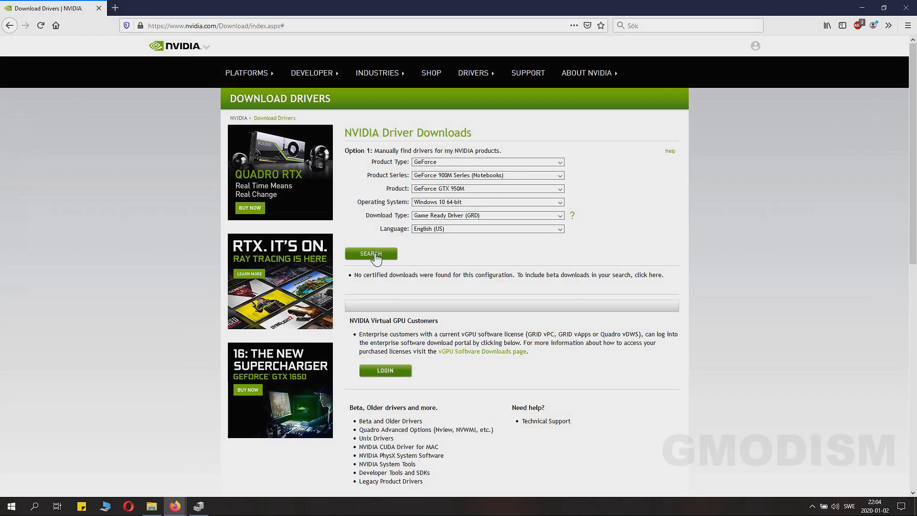
left_click(370, 254)
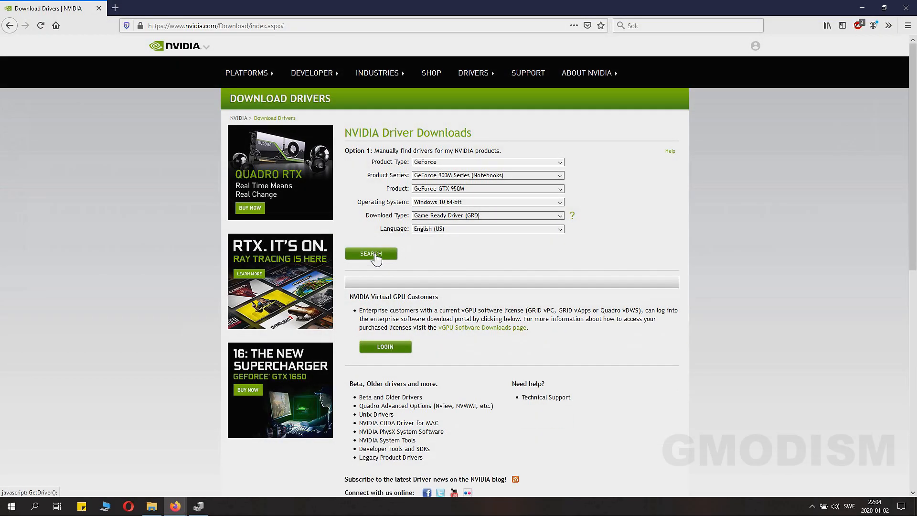
left_click(370, 254)
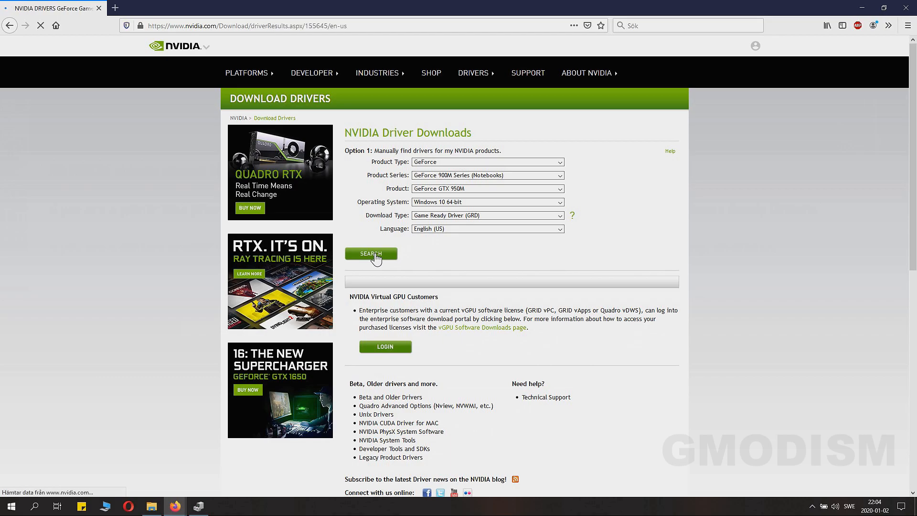
Step: Download and save the Game Ready Driver installer, then view the downloads list
left_click(372, 254)
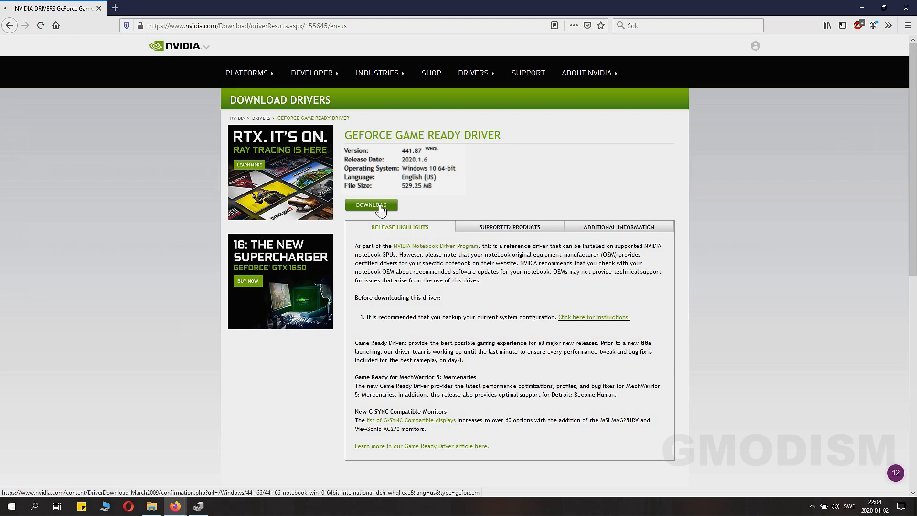
left_click(371, 205)
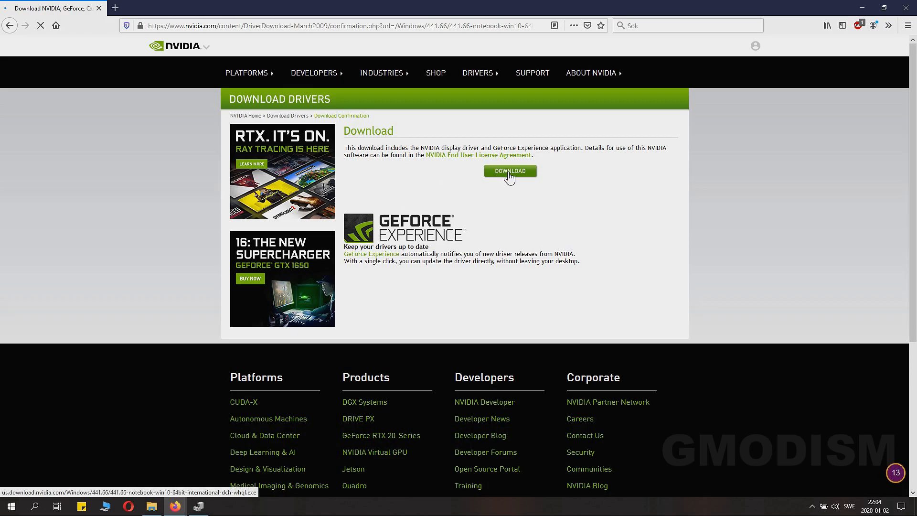
left_click(511, 171)
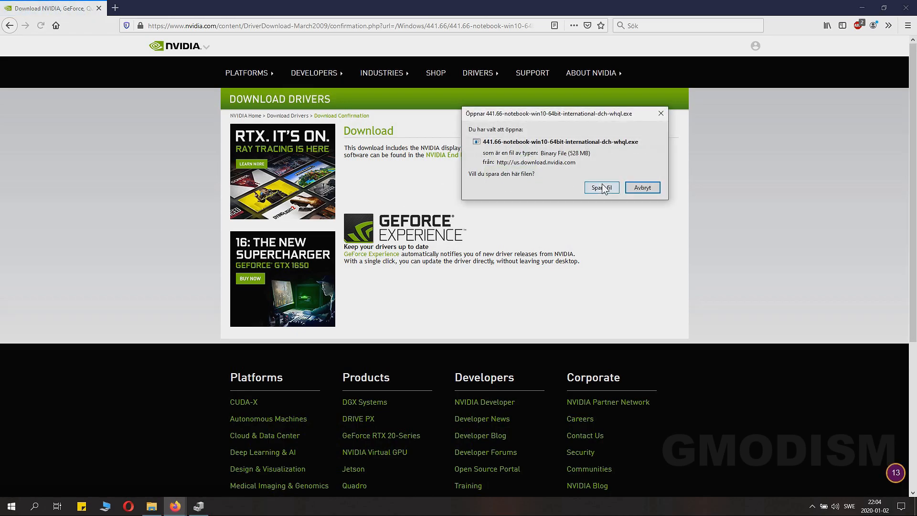
left_click(602, 188)
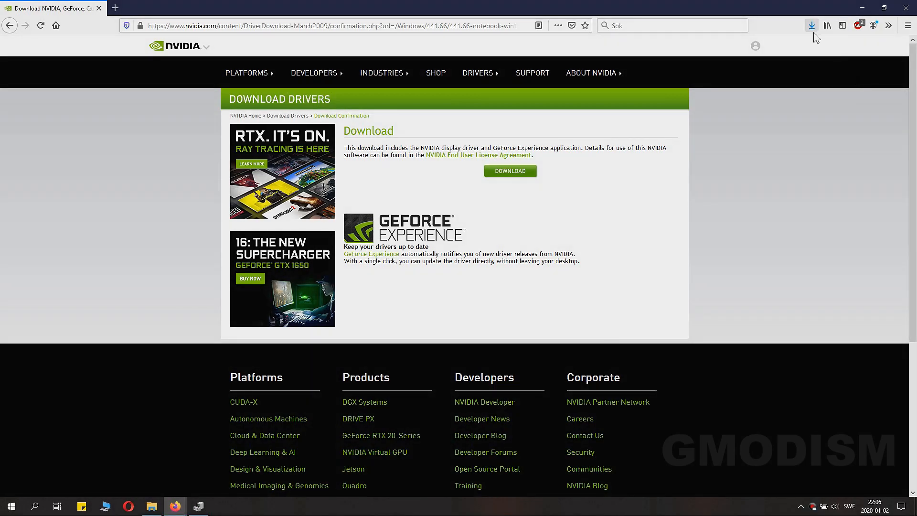
left_click(811, 25)
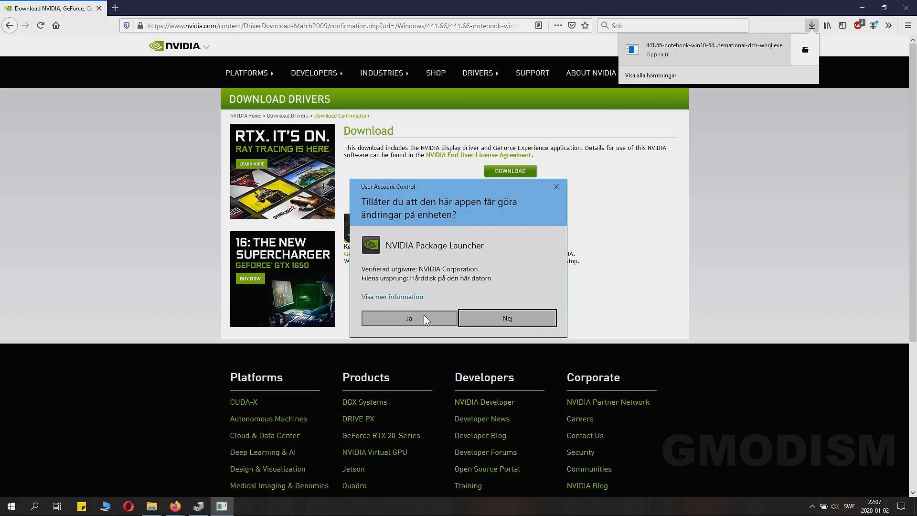
Step: Run the NVIDIA package, extract to the default folder, and choose the graphics driver only
left_click(409, 318)
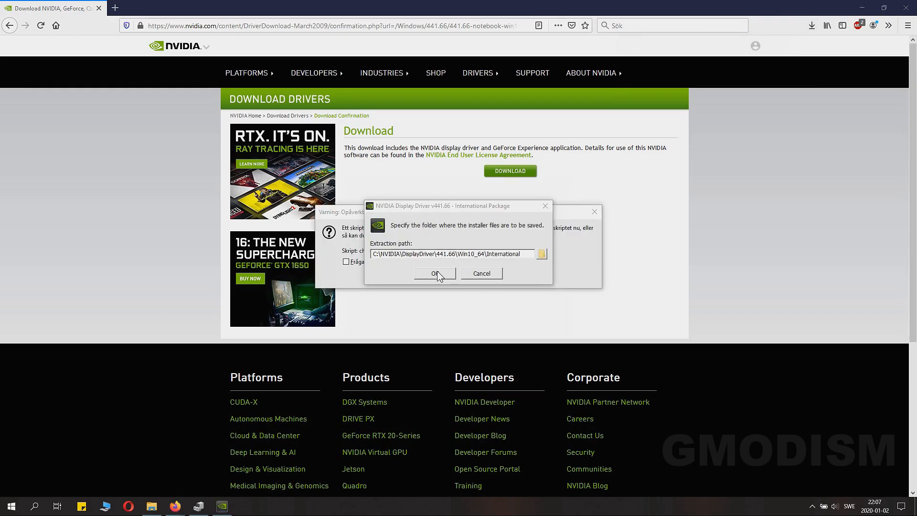
left_click(435, 274)
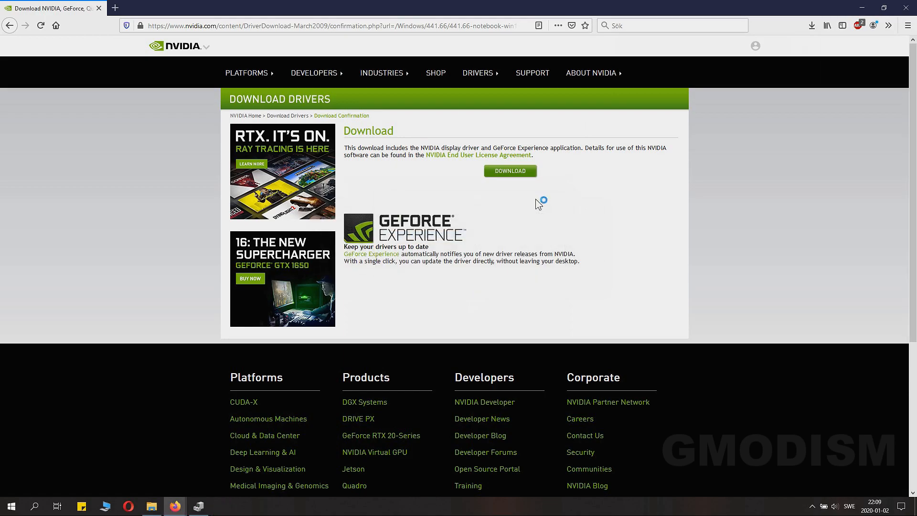
left_click(510, 171)
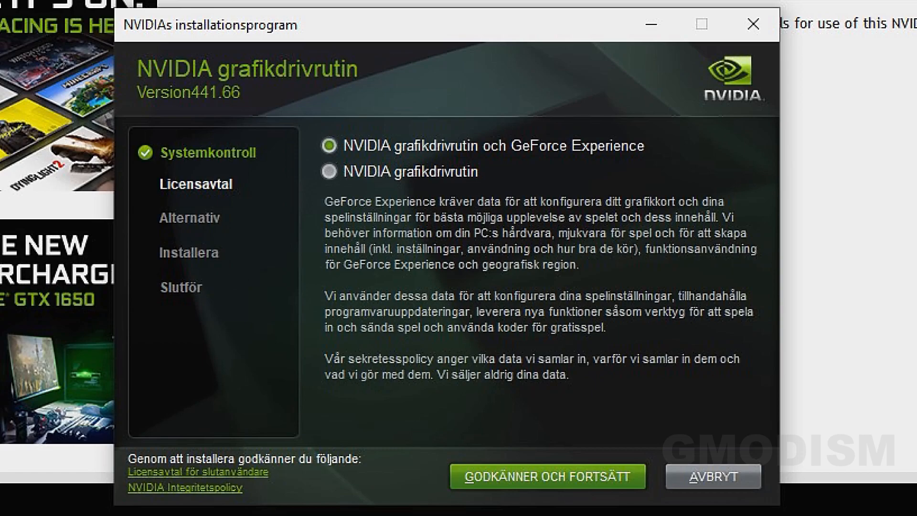
mouse_move(555, 172)
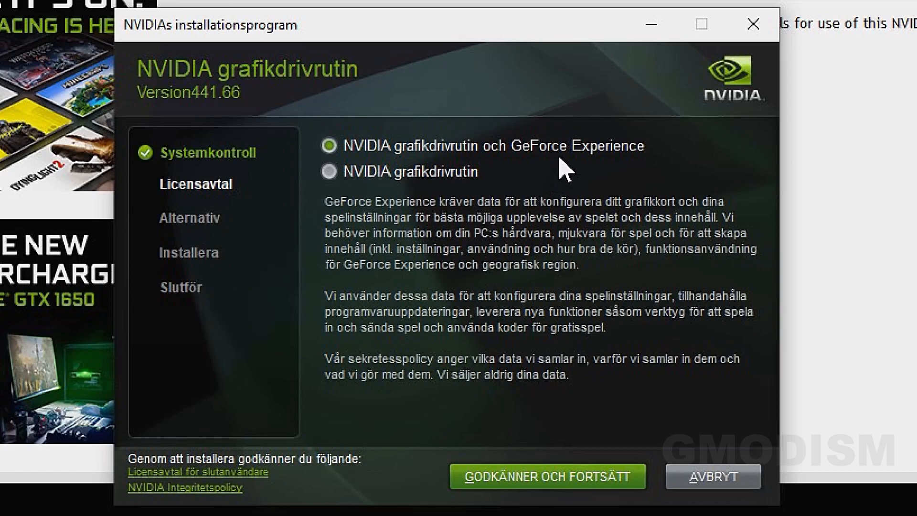
mouse_move(574, 153)
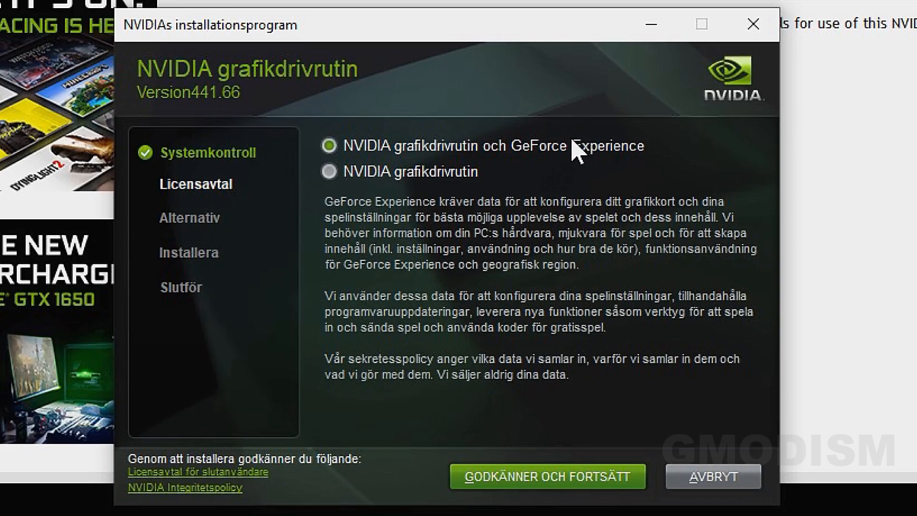
left_click(327, 171)
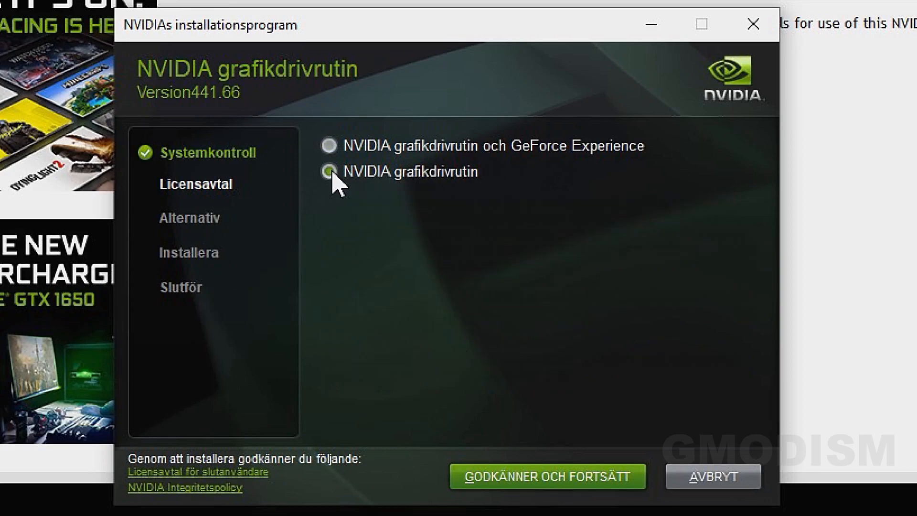
left_click(329, 171)
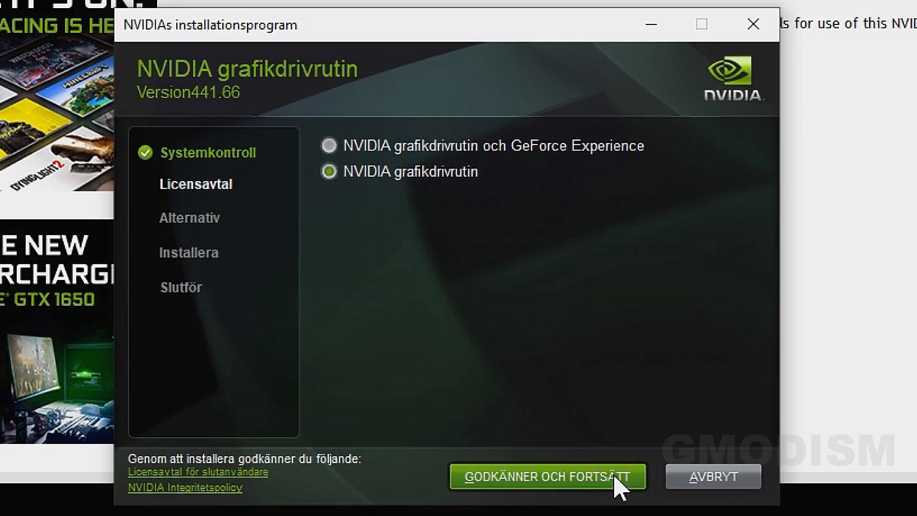
Step: Accept the license, pick Anpassad (Avancerad), exclude GeForce Experience, and enable clean installation
left_click(547, 477)
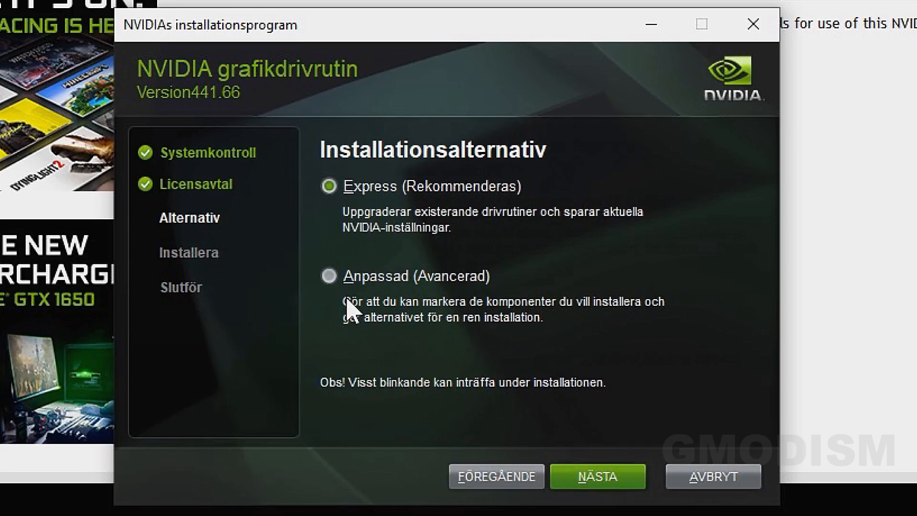
mouse_move(324, 282)
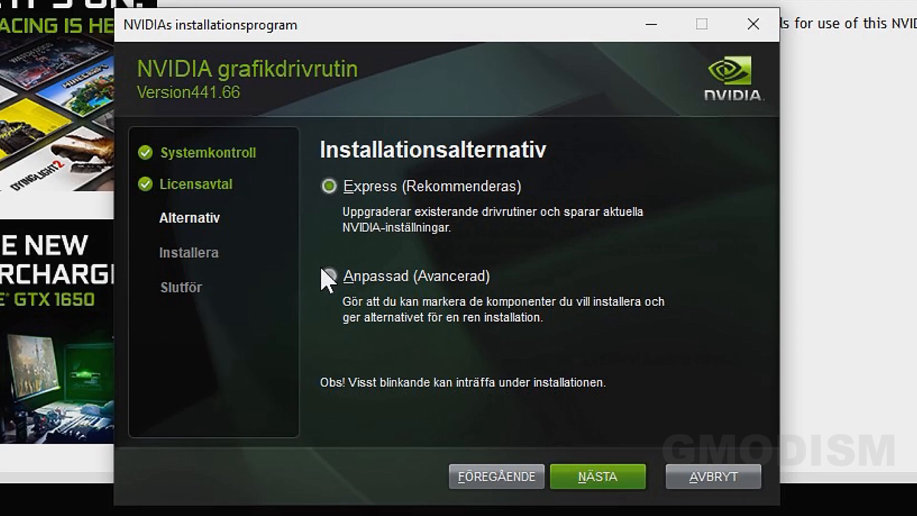
left_click(328, 277)
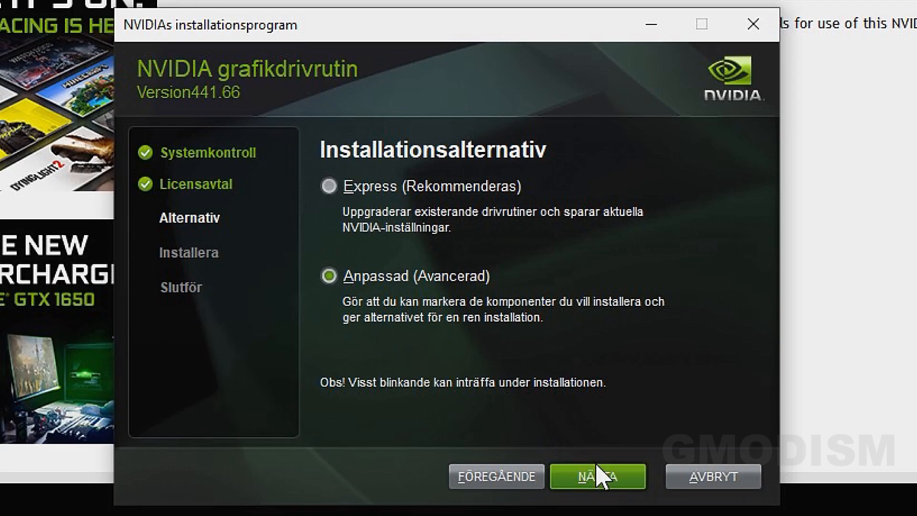
left_click(597, 476)
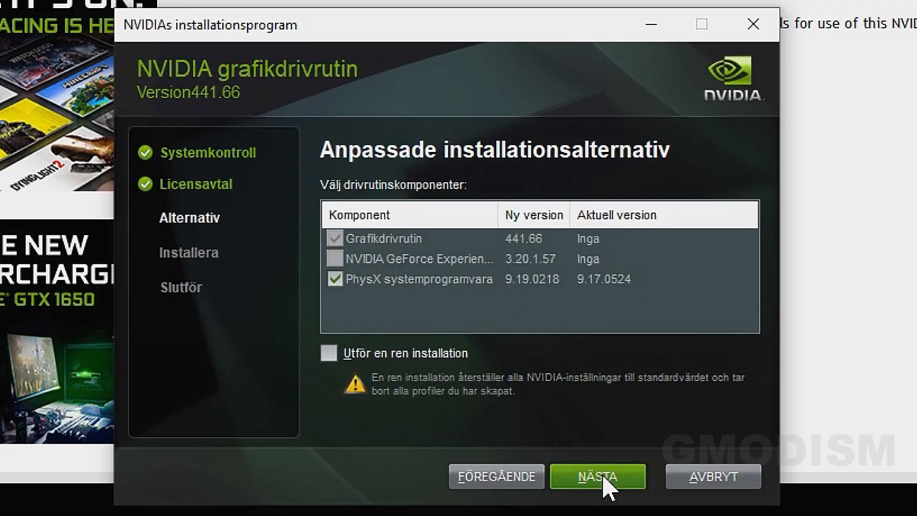
left_click(337, 259)
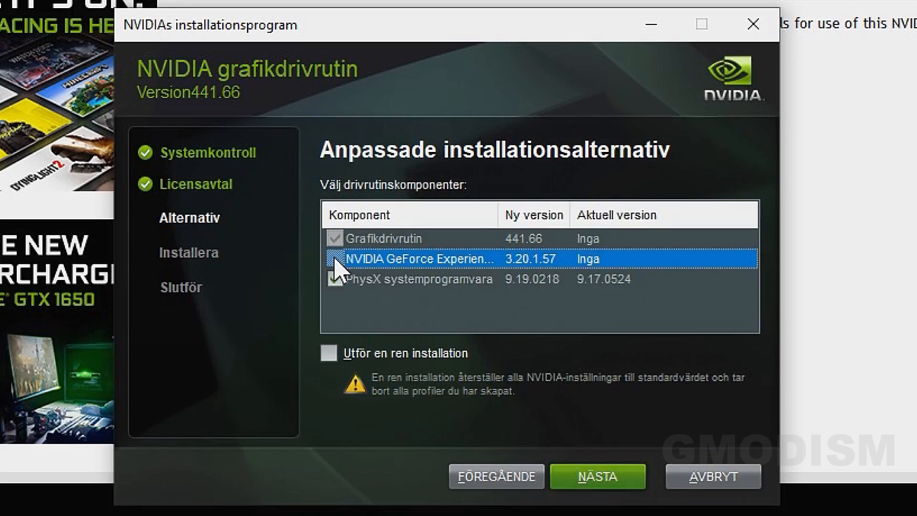
left_click(333, 259)
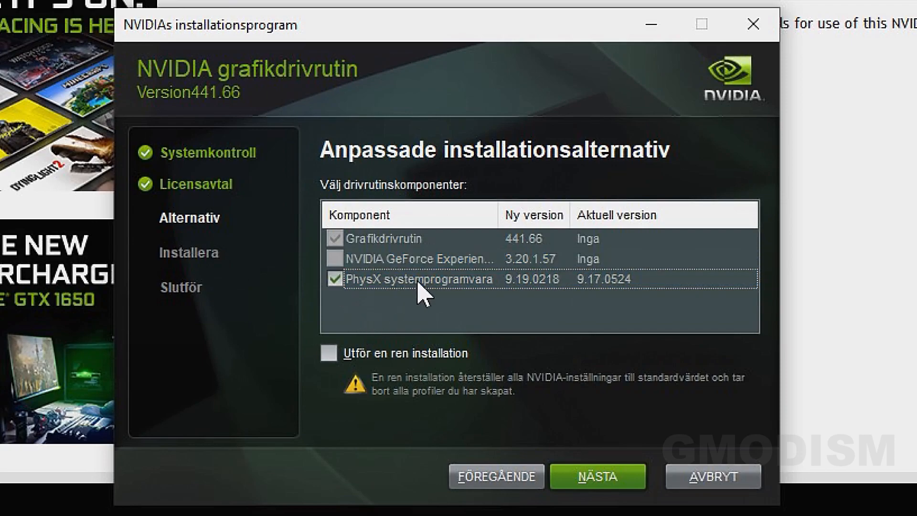
mouse_move(325, 393)
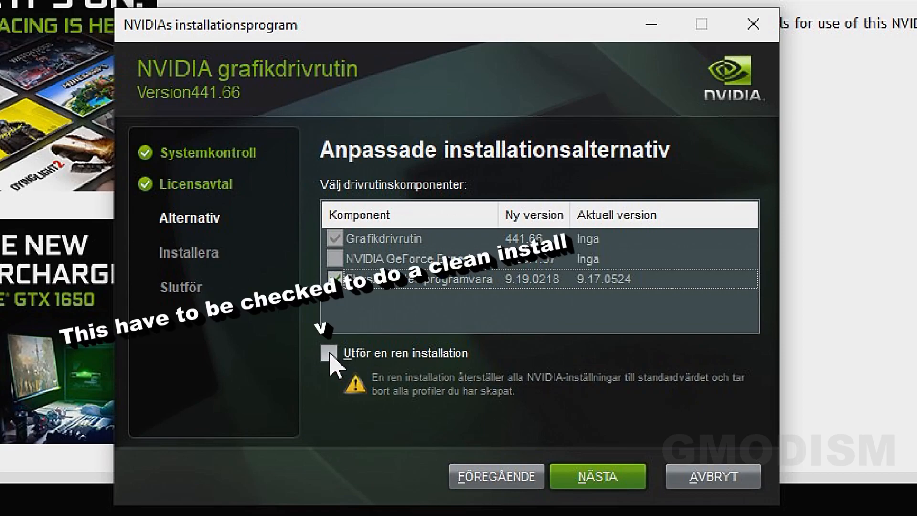
left_click(328, 354)
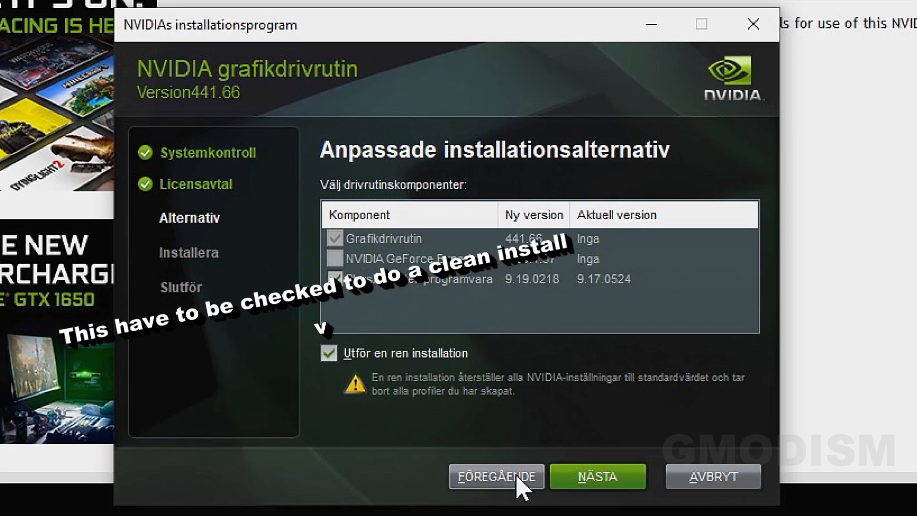
mouse_move(412, 421)
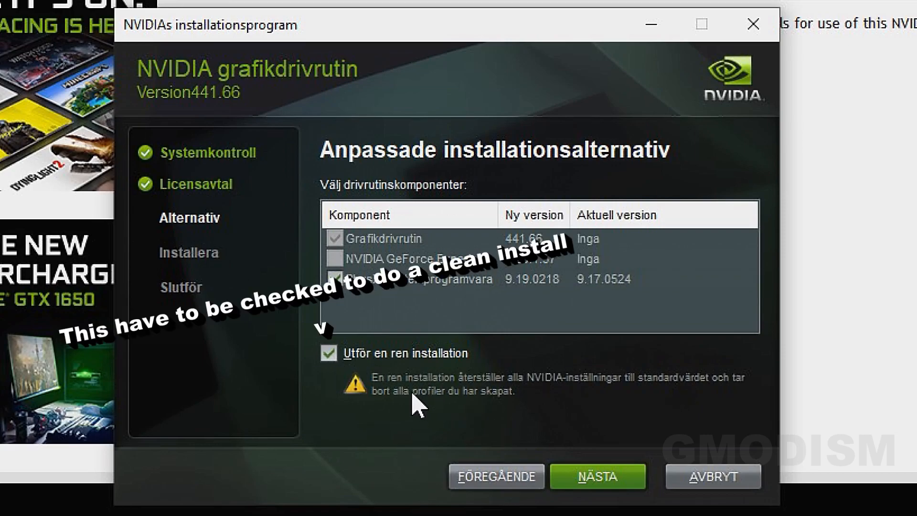
left_click(329, 353)
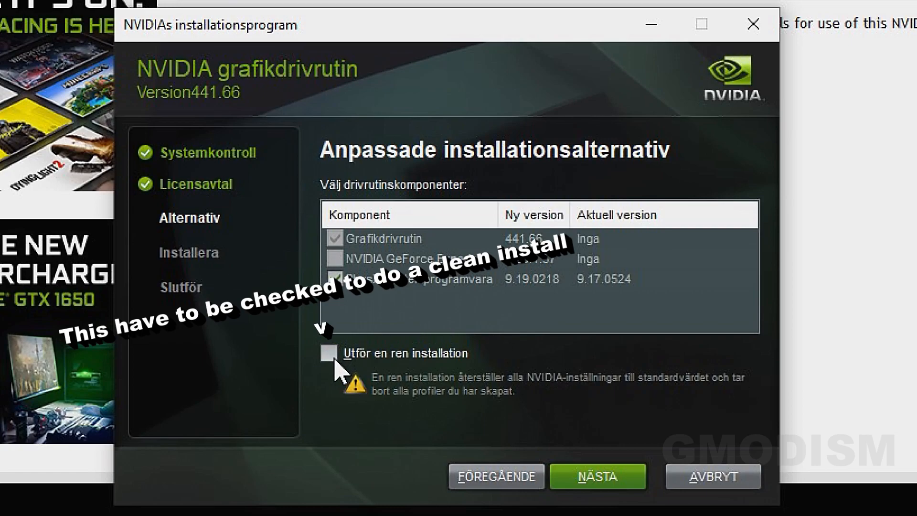
left_click(329, 353)
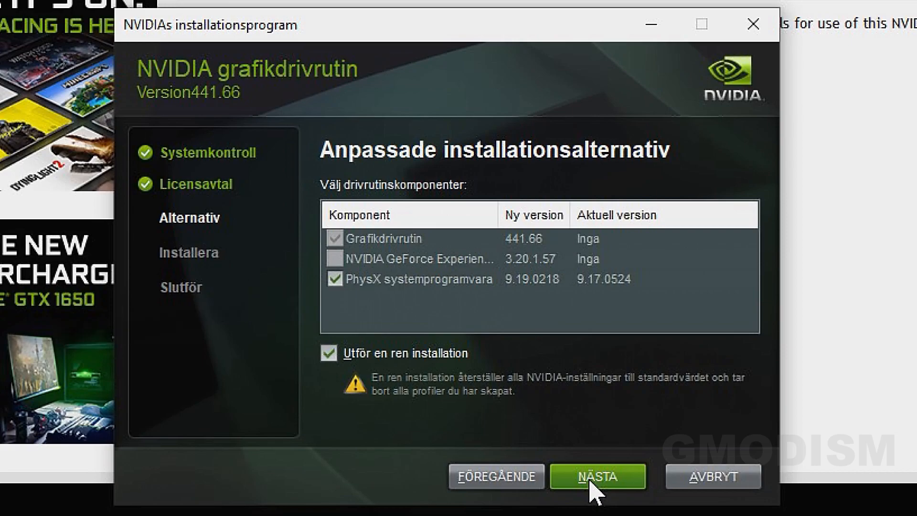
Step: Install graphics driver 441.66 with PhysX, then close the completed installer
left_click(596, 490)
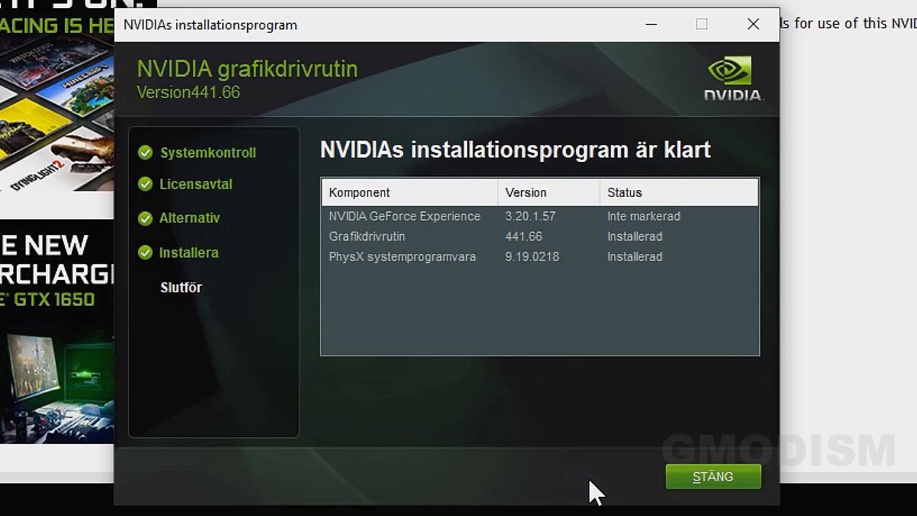
mouse_move(711, 491)
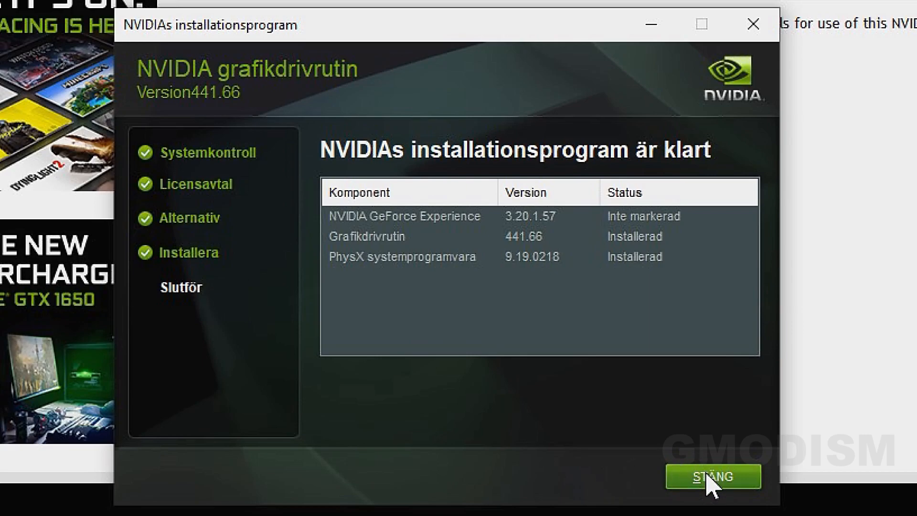
left_click(713, 489)
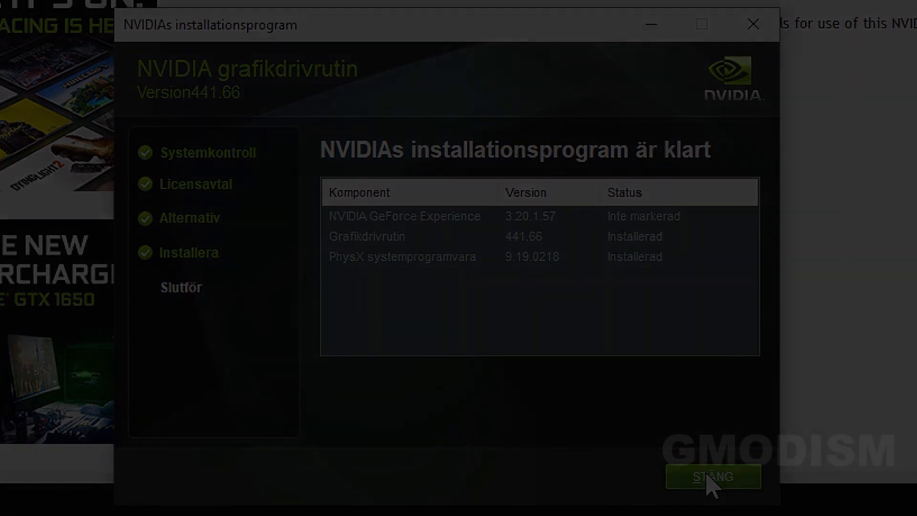
Step: Download the GeForce Experience installer and run it with Agree and Install
left_click(712, 477)
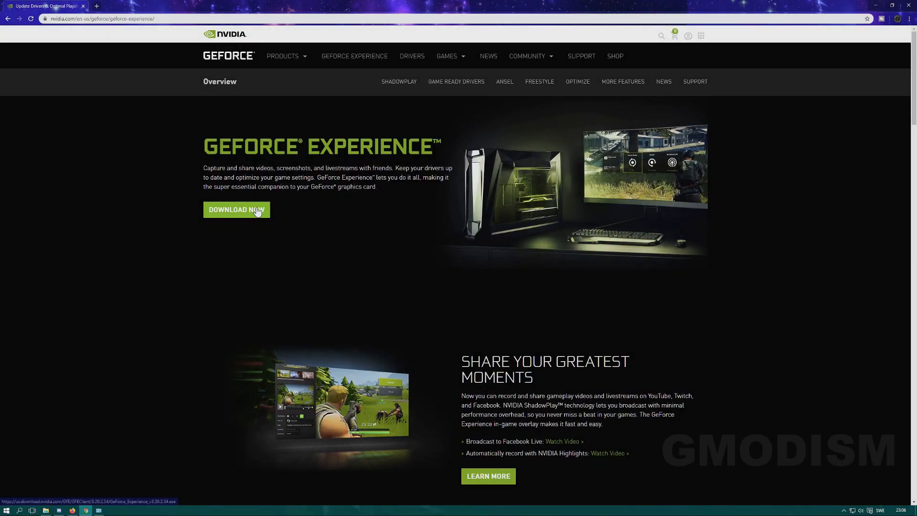
left_click(236, 210)
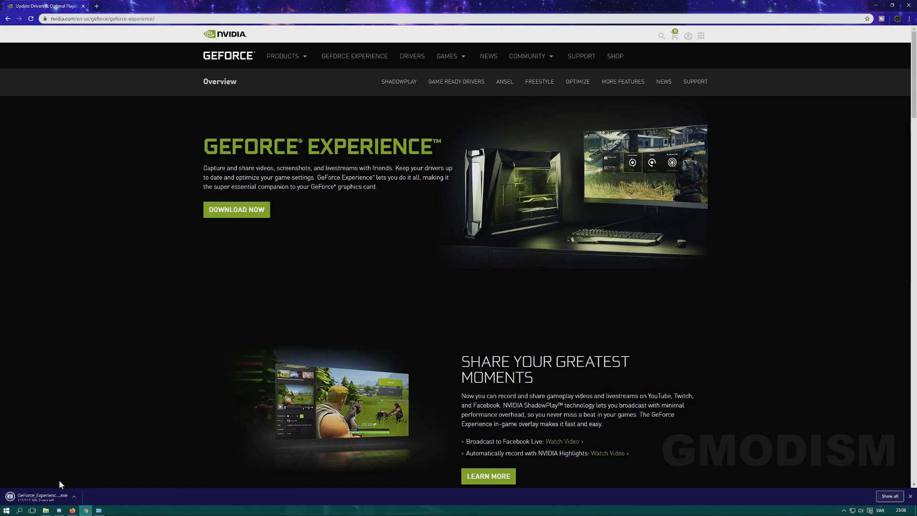
mouse_move(91, 474)
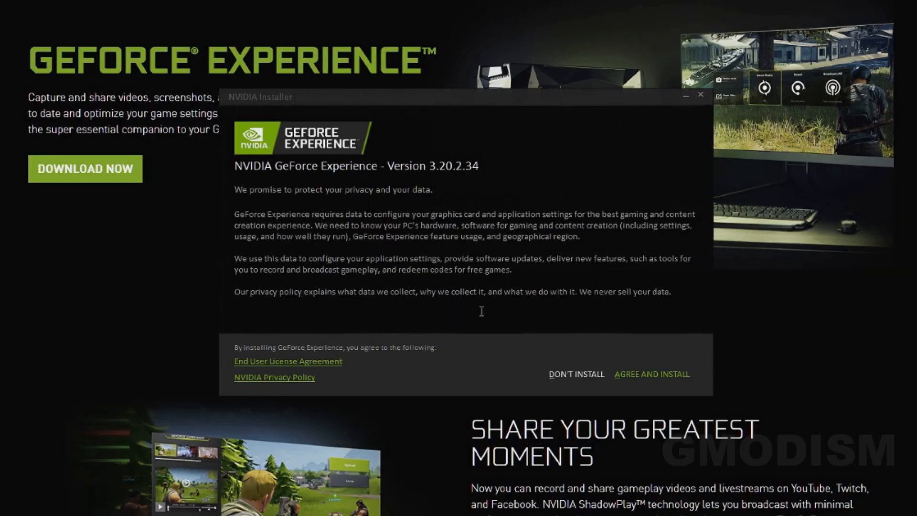
mouse_move(678, 389)
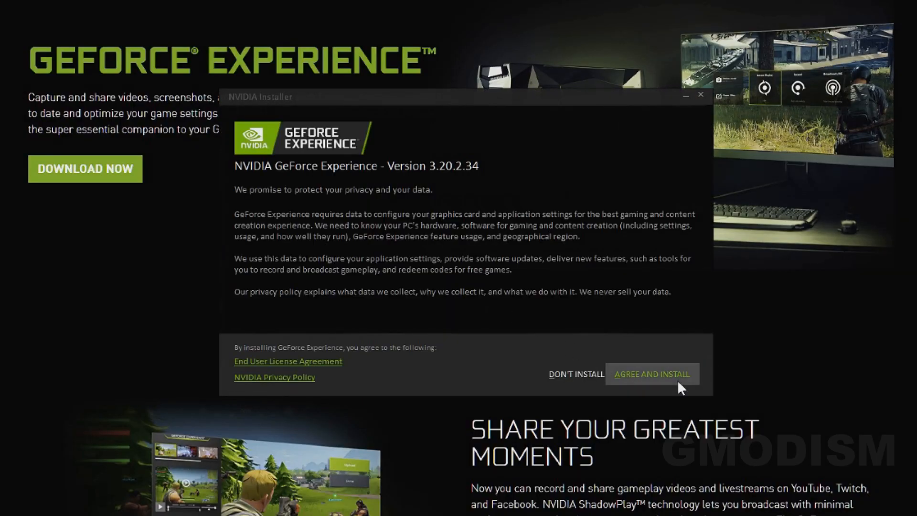
left_click(653, 375)
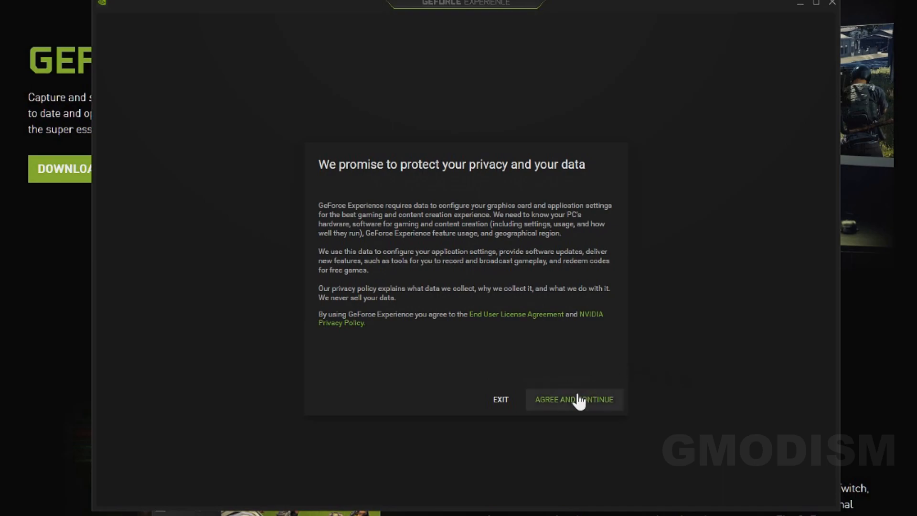
Step: Accept GeForce Experience privacy terms, disable automatic optimization of new games, and complete the welcome tour
left_click(575, 400)
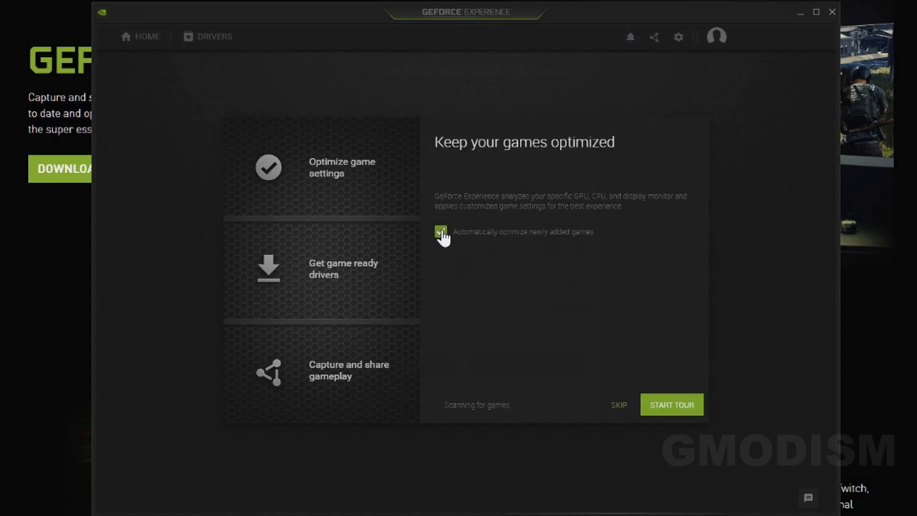
left_click(439, 232)
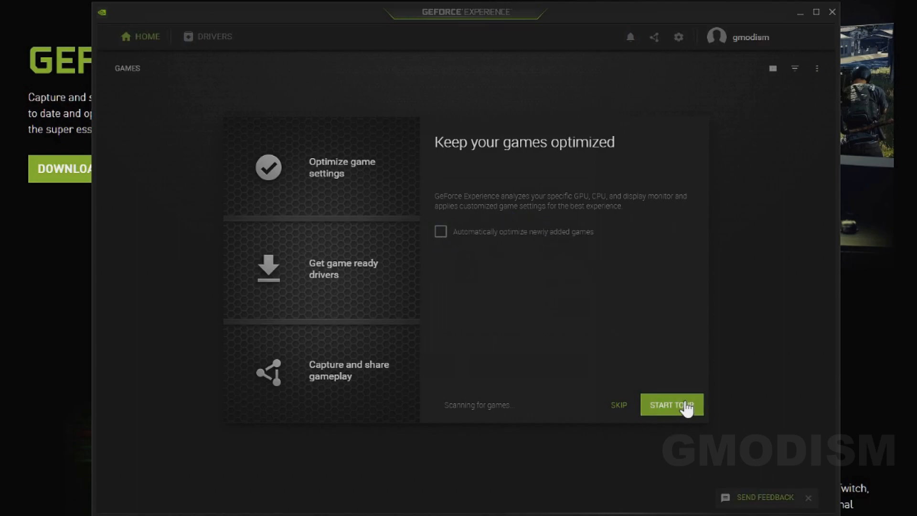
left_click(672, 405)
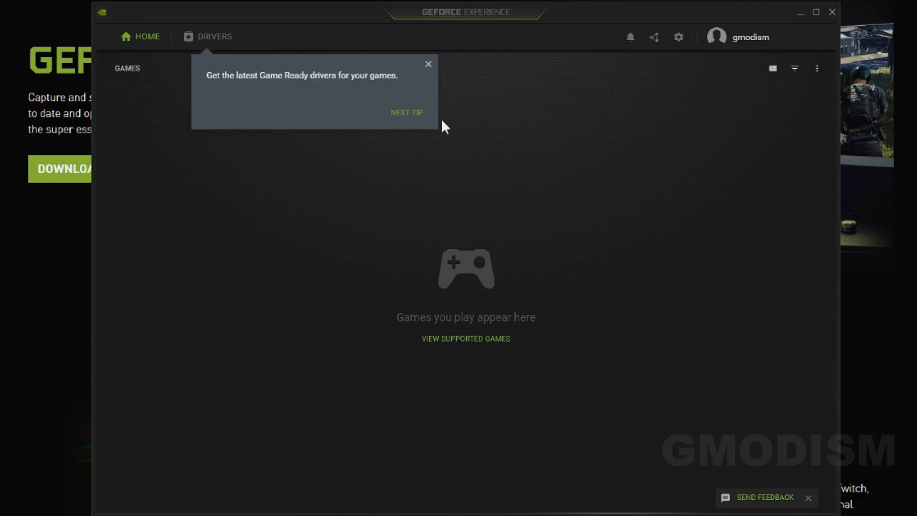
left_click(407, 112)
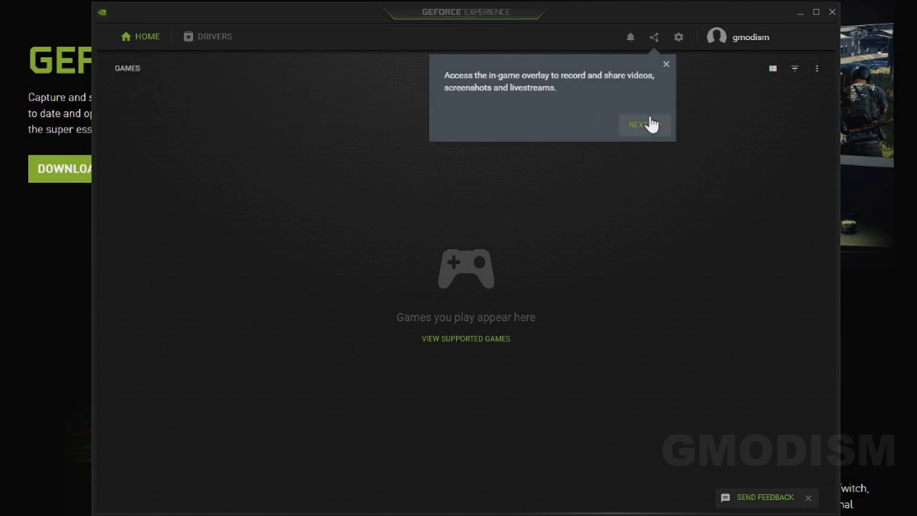
left_click(645, 125)
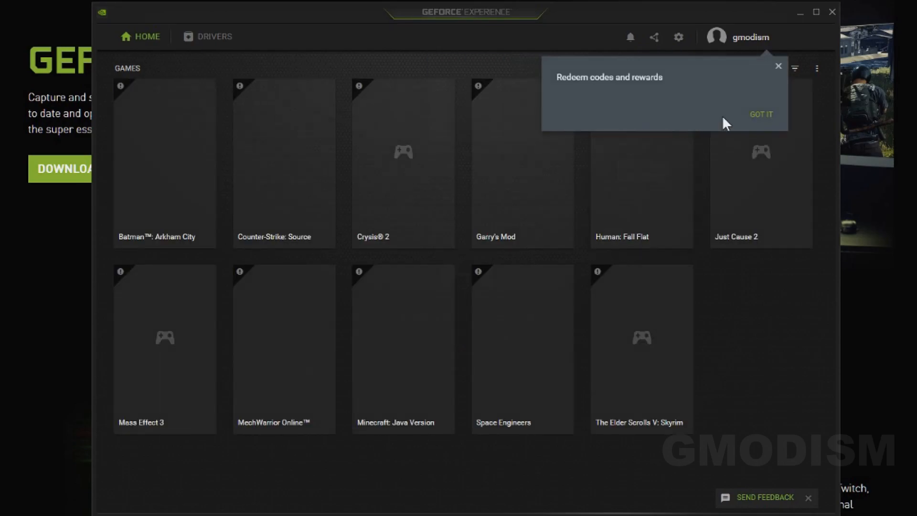
left_click(762, 114)
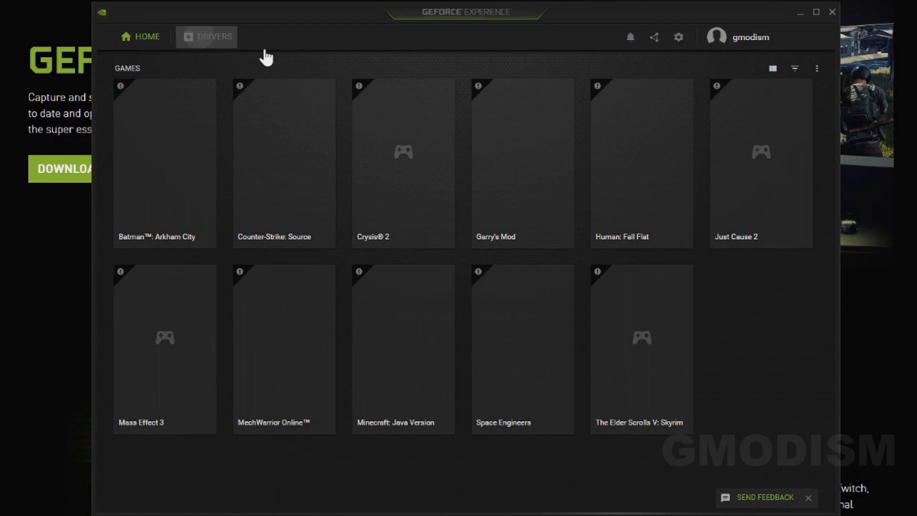
Step: Check for driver updates, confirming Game Ready Driver 441.87 is current, then view General settings and system specs
left_click(213, 36)
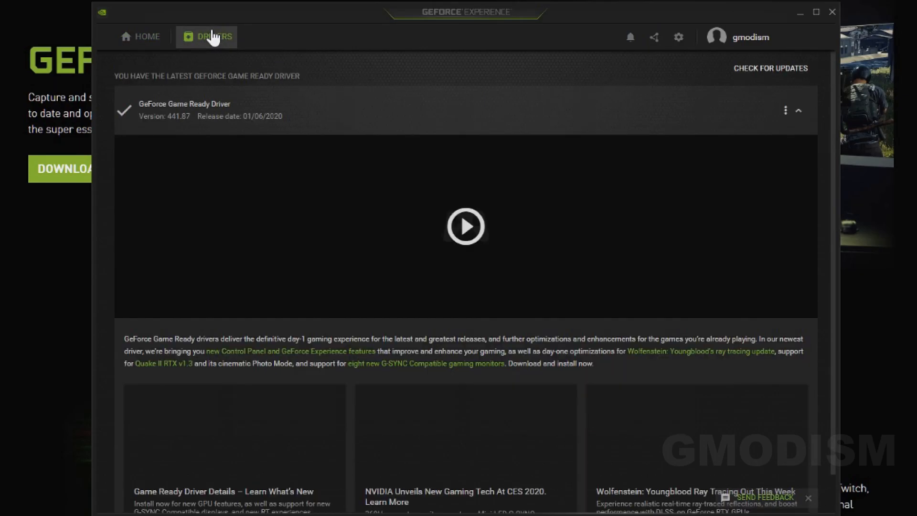
mouse_move(778, 79)
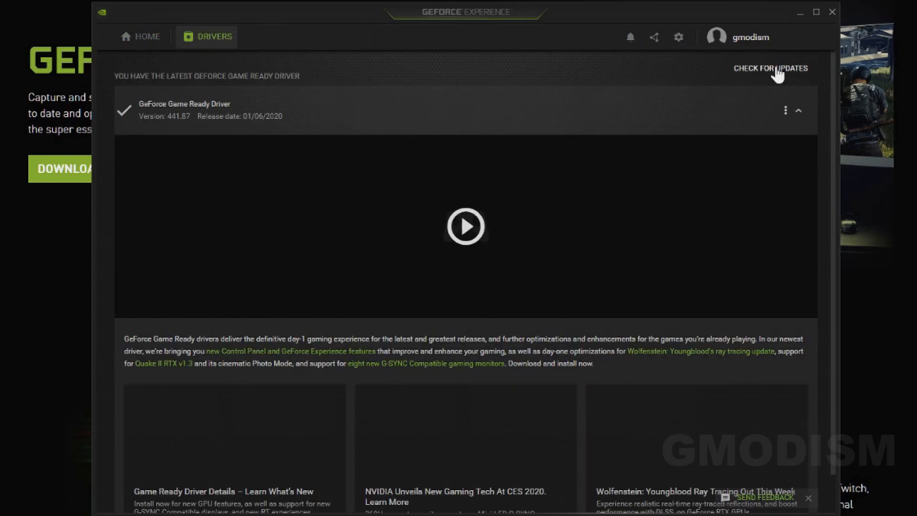
left_click(771, 69)
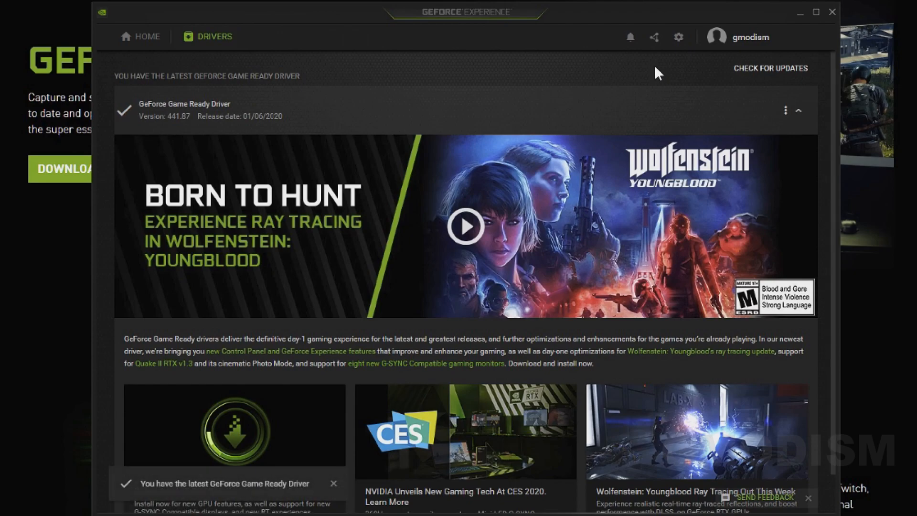
mouse_move(403, 199)
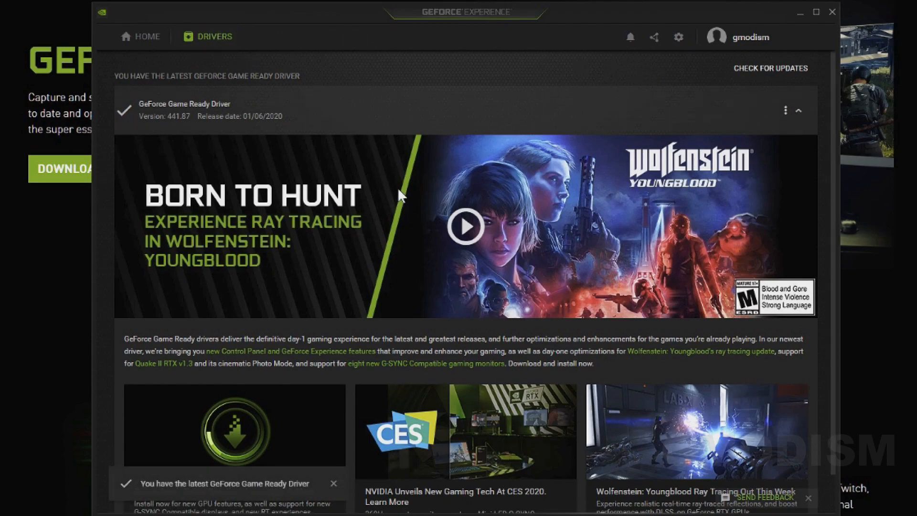
left_click(141, 37)
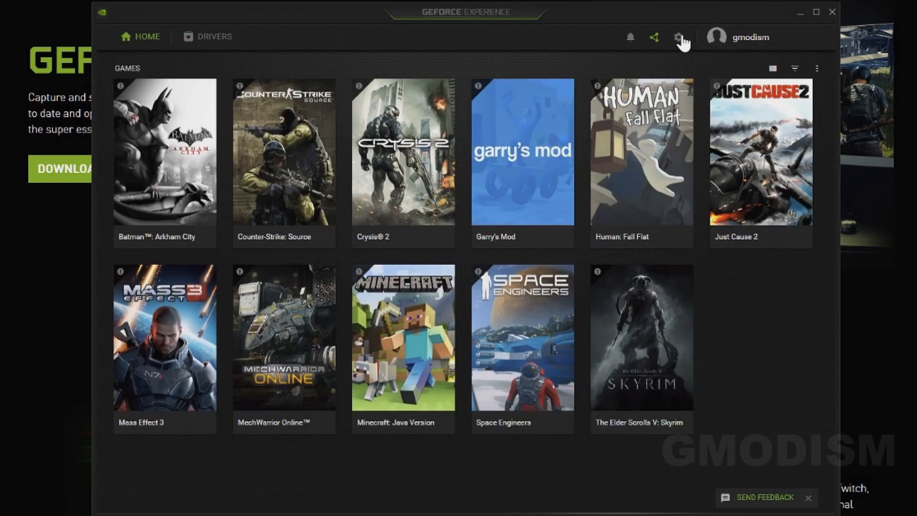
left_click(679, 36)
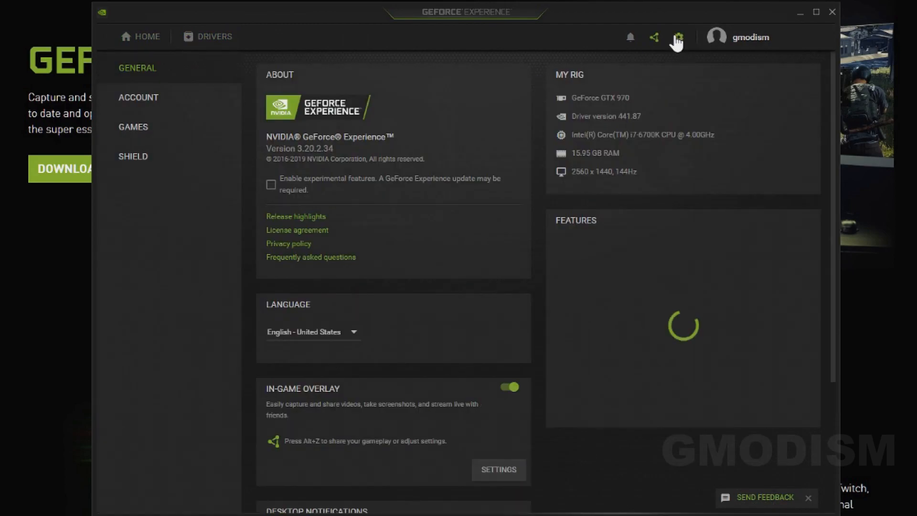